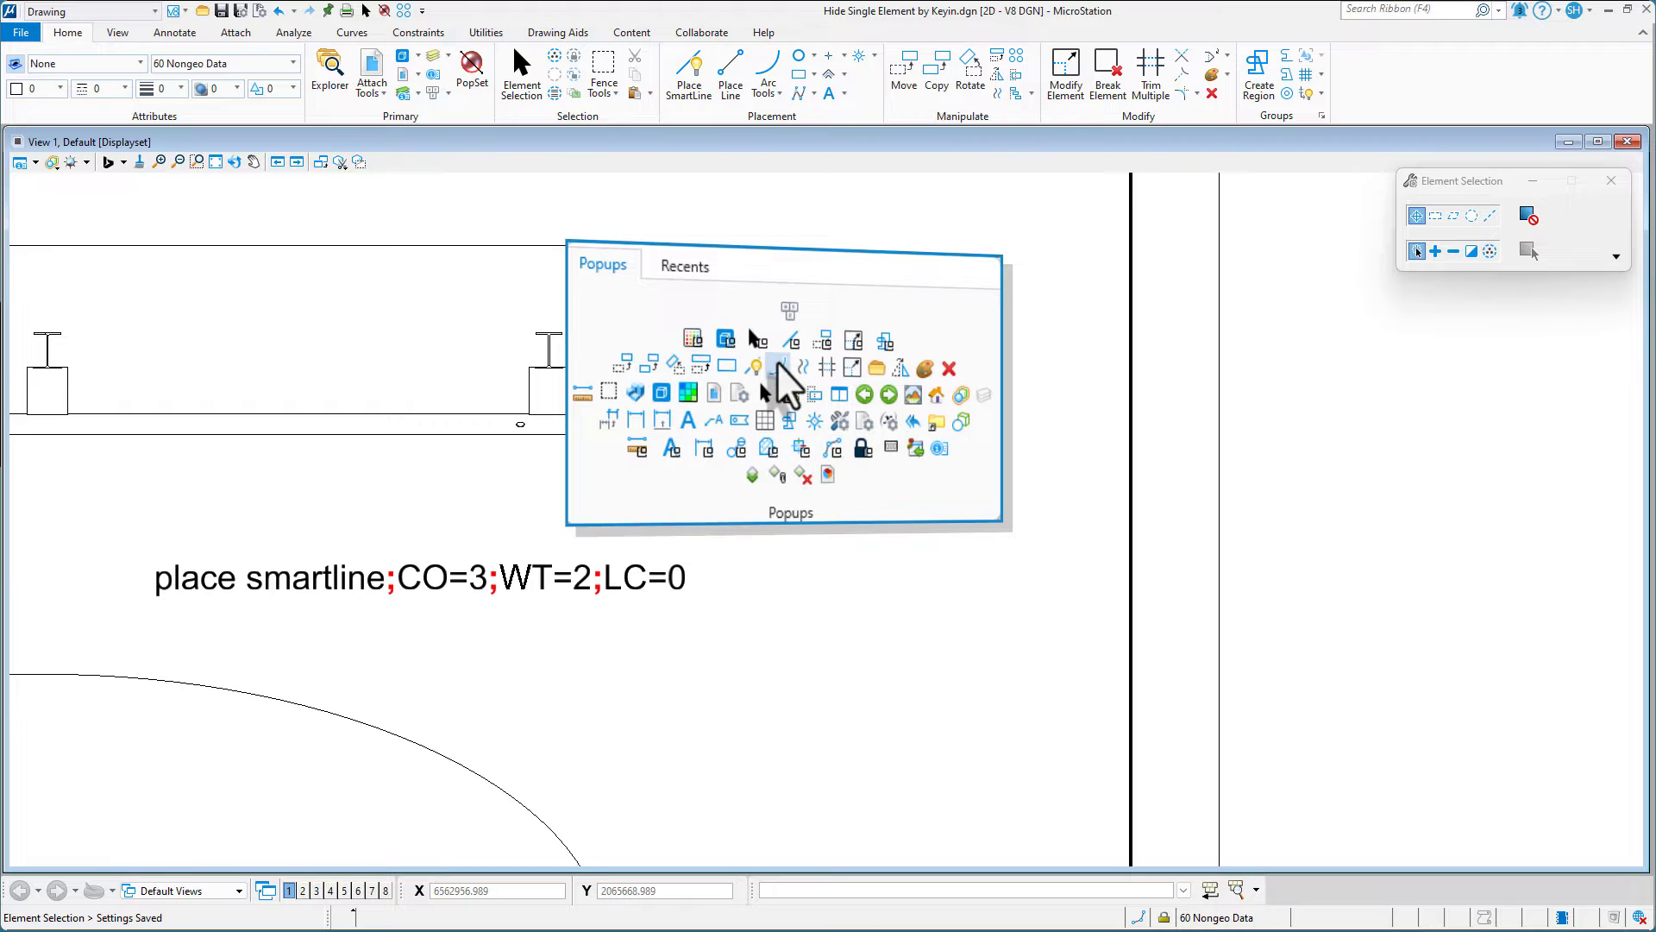
{"action": "mouse_move", "coordinate": [829, 434]}
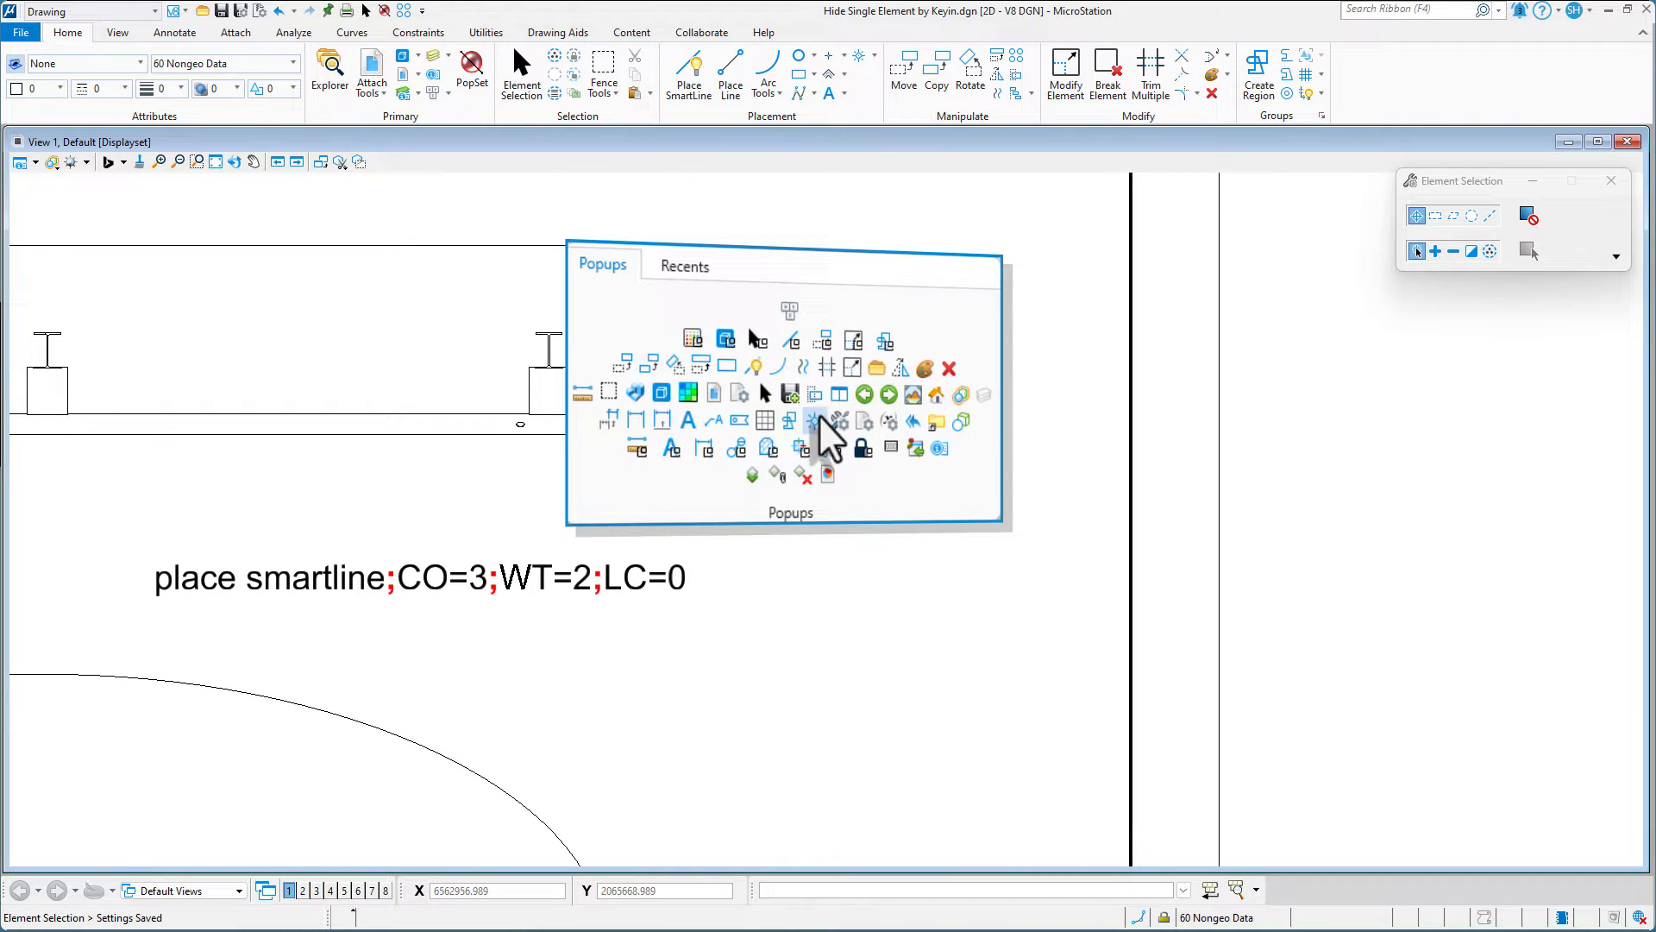
{"action": "mouse_move", "coordinate": [776, 328]}
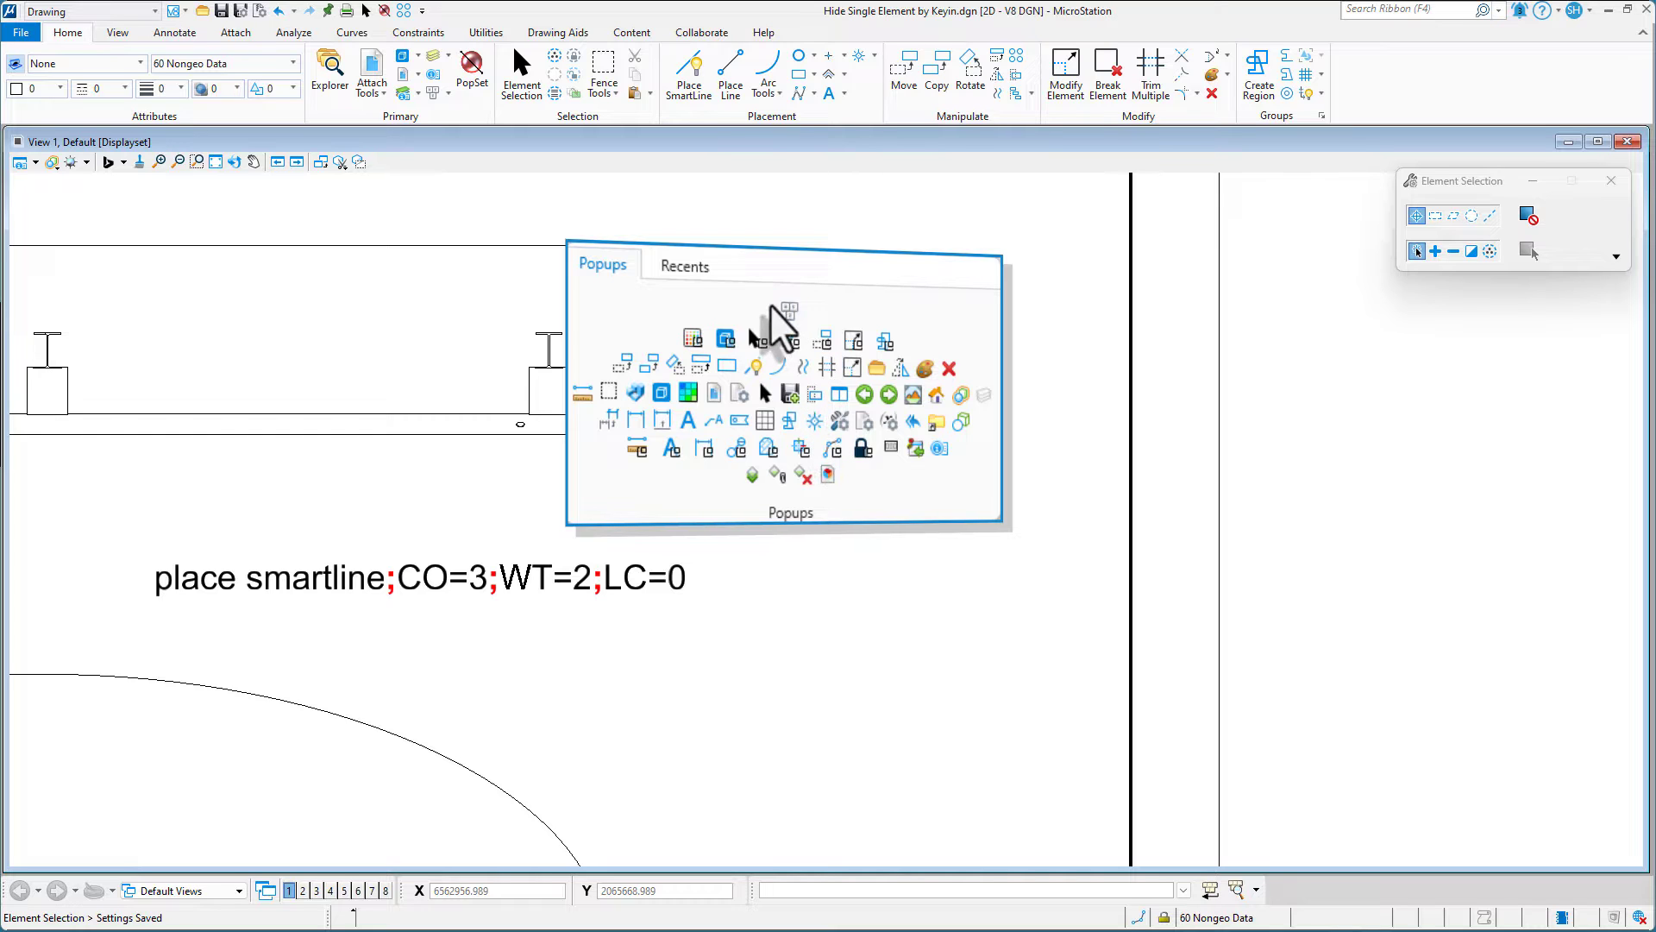
{"action": "mouse_move", "coordinate": [790, 340]}
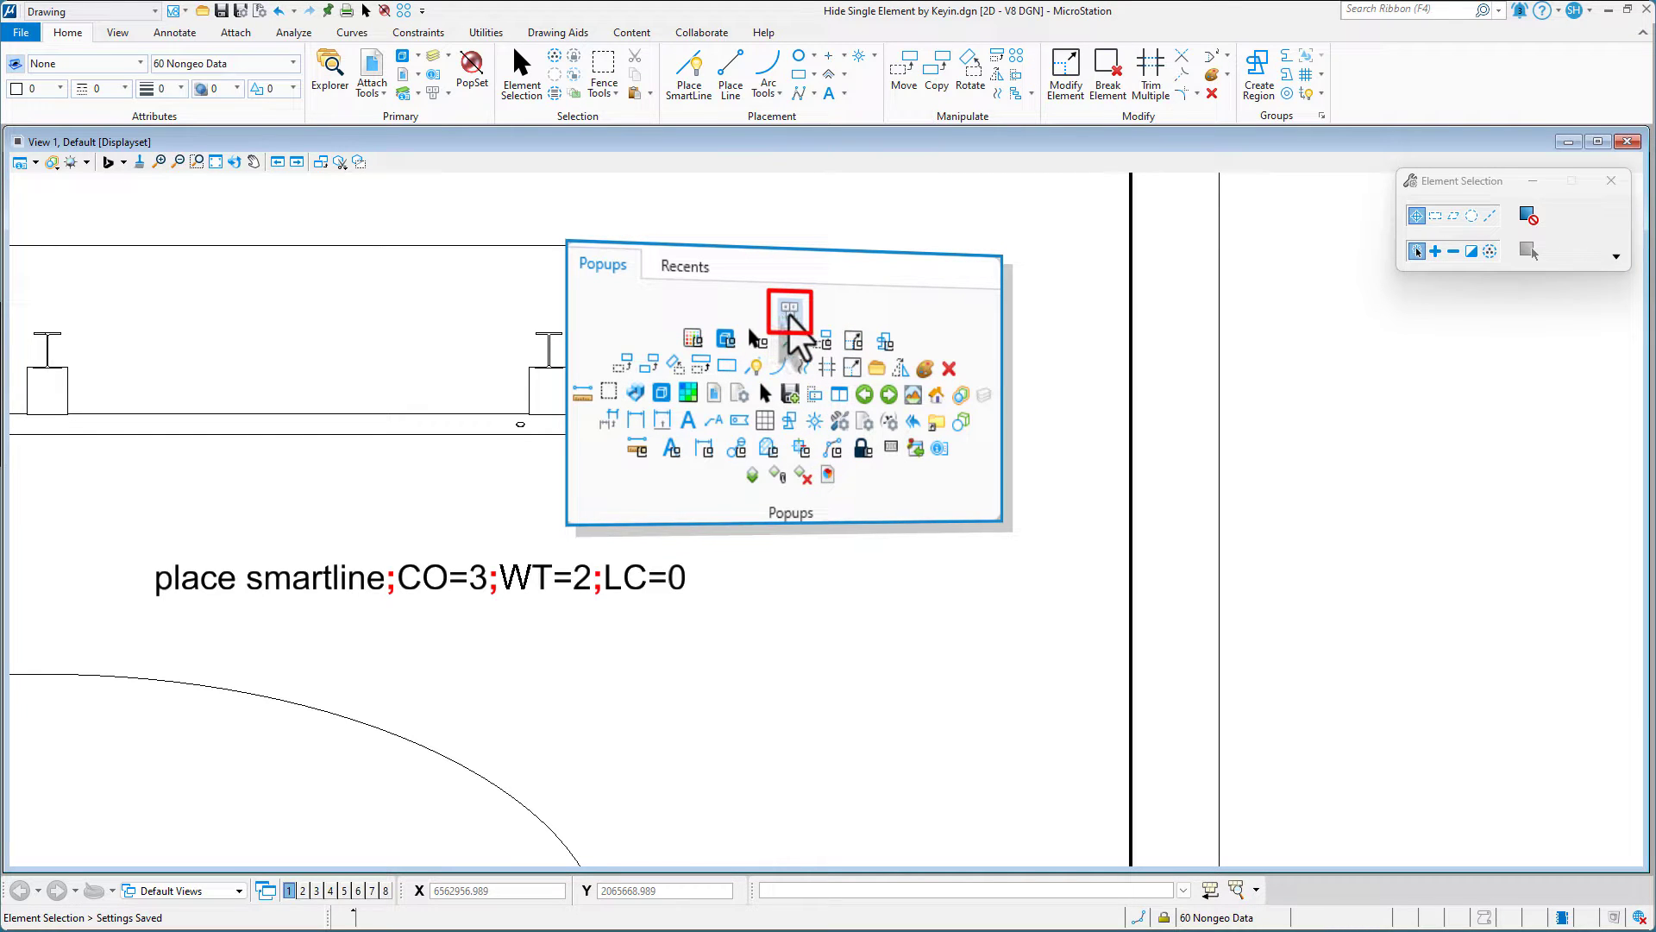
{"action": "mouse_move", "coordinate": [829, 349]}
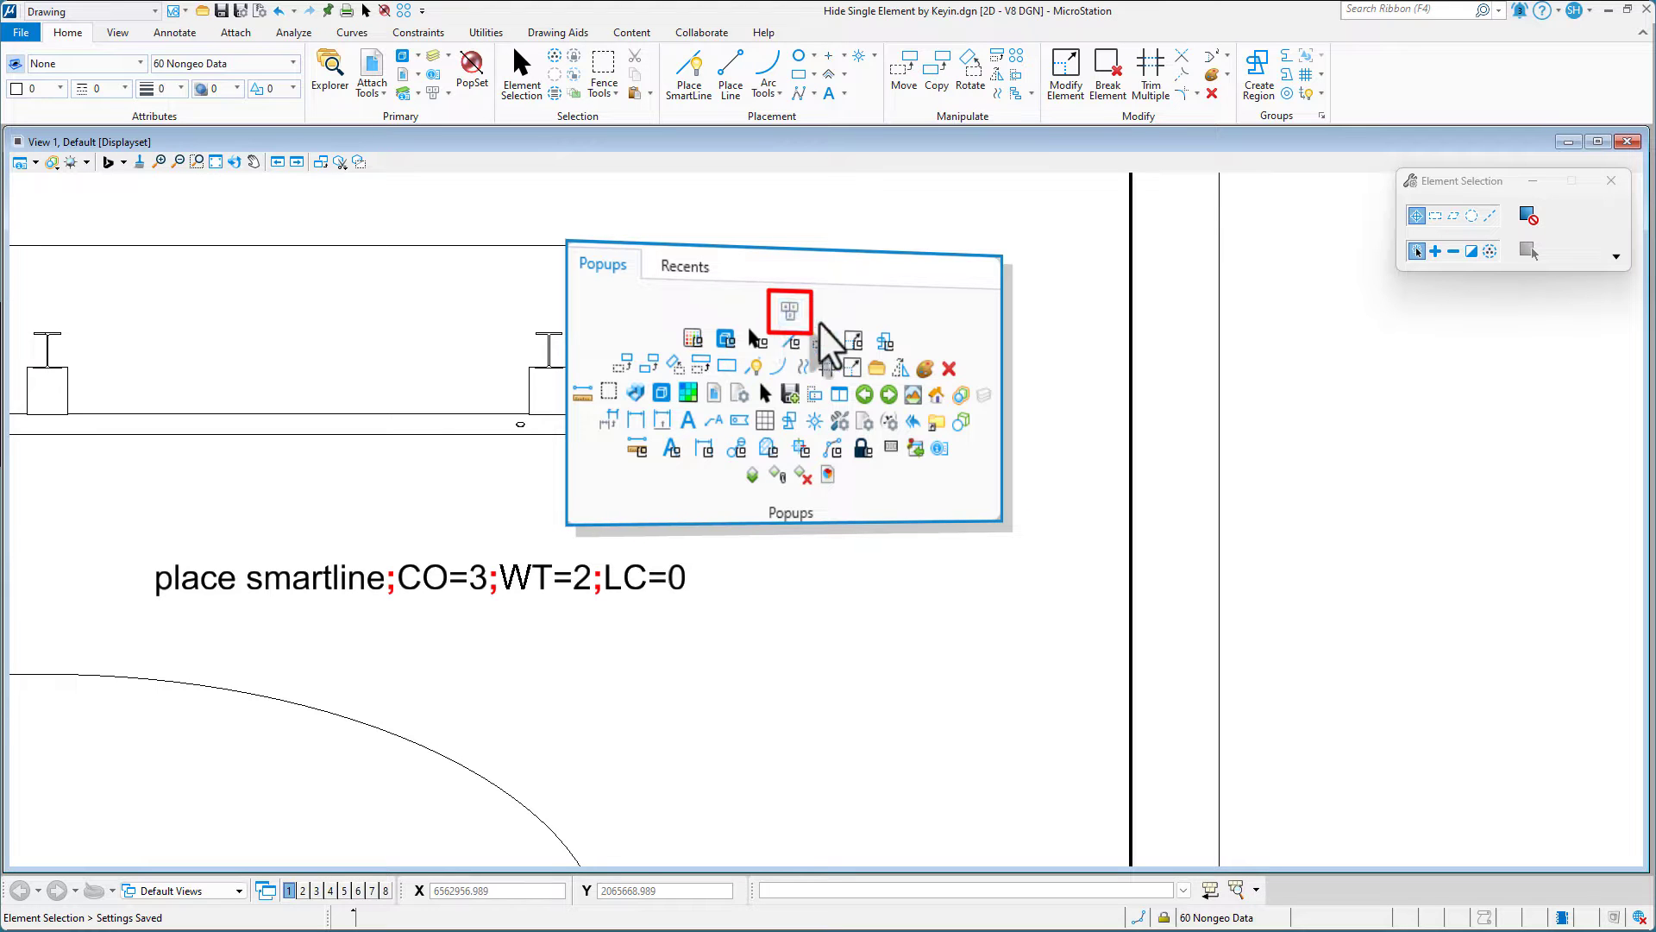
{"action": "mouse_move", "coordinate": [797, 338]}
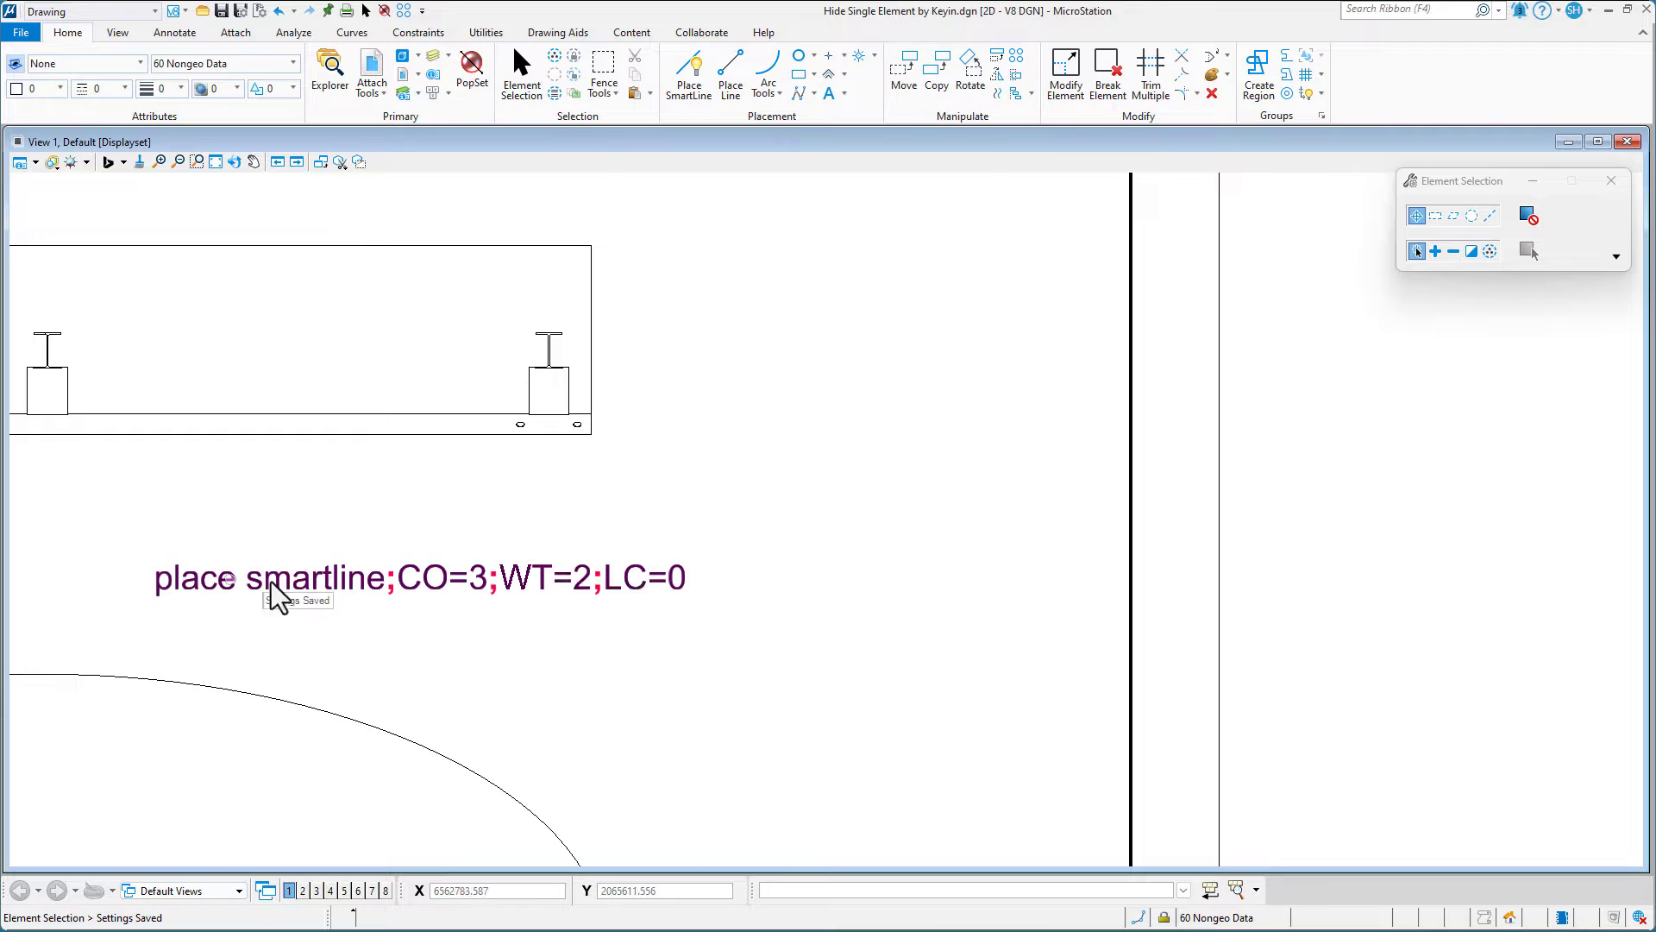
Target the 'place smartline;CO=3;WT=2;LC=0' text element with the Edit Text tool.
{"action": "left_click", "coordinate": [423, 578]}
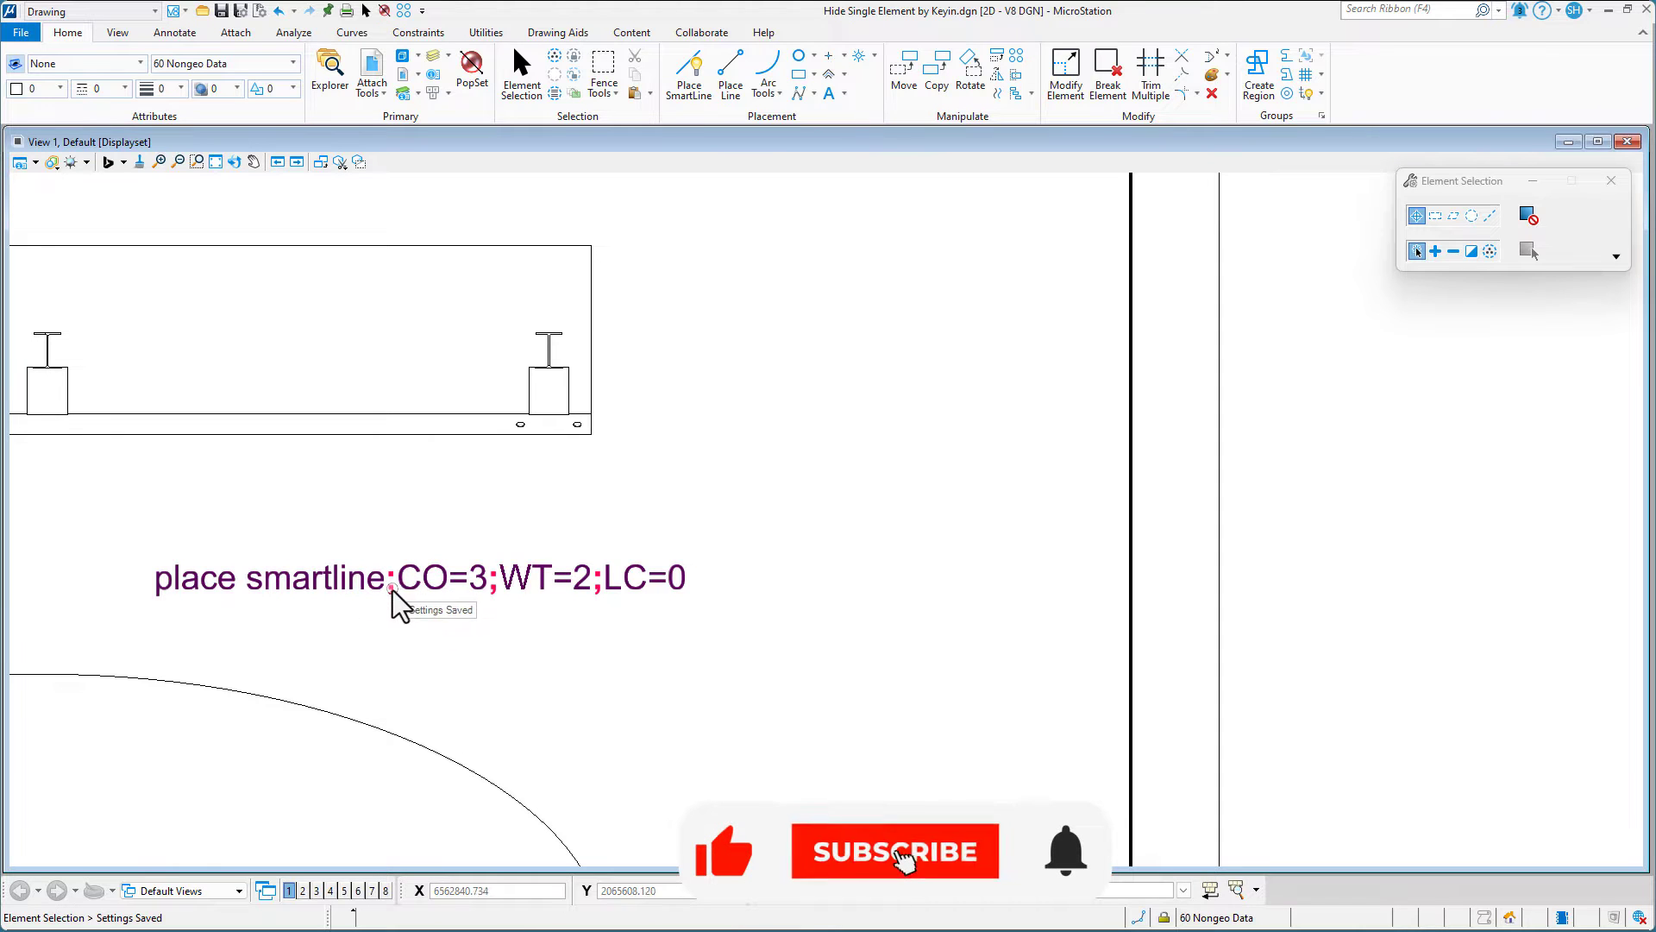
{"action": "mouse_move", "coordinate": [423, 602]}
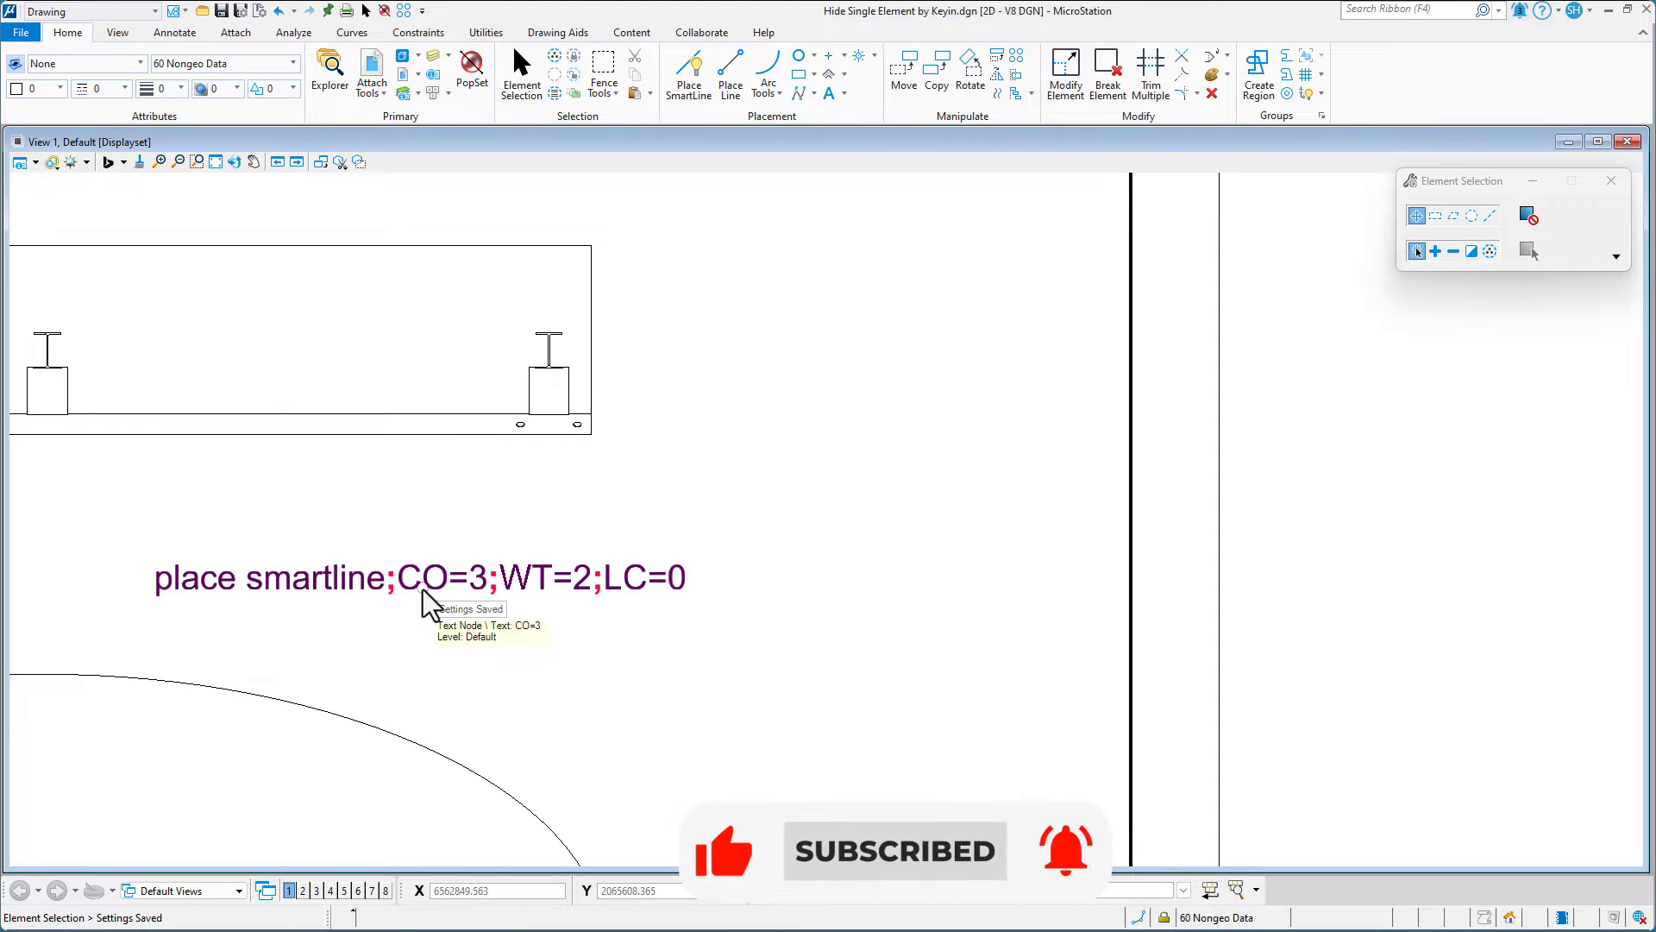
{"action": "mouse_move", "coordinate": [528, 591]}
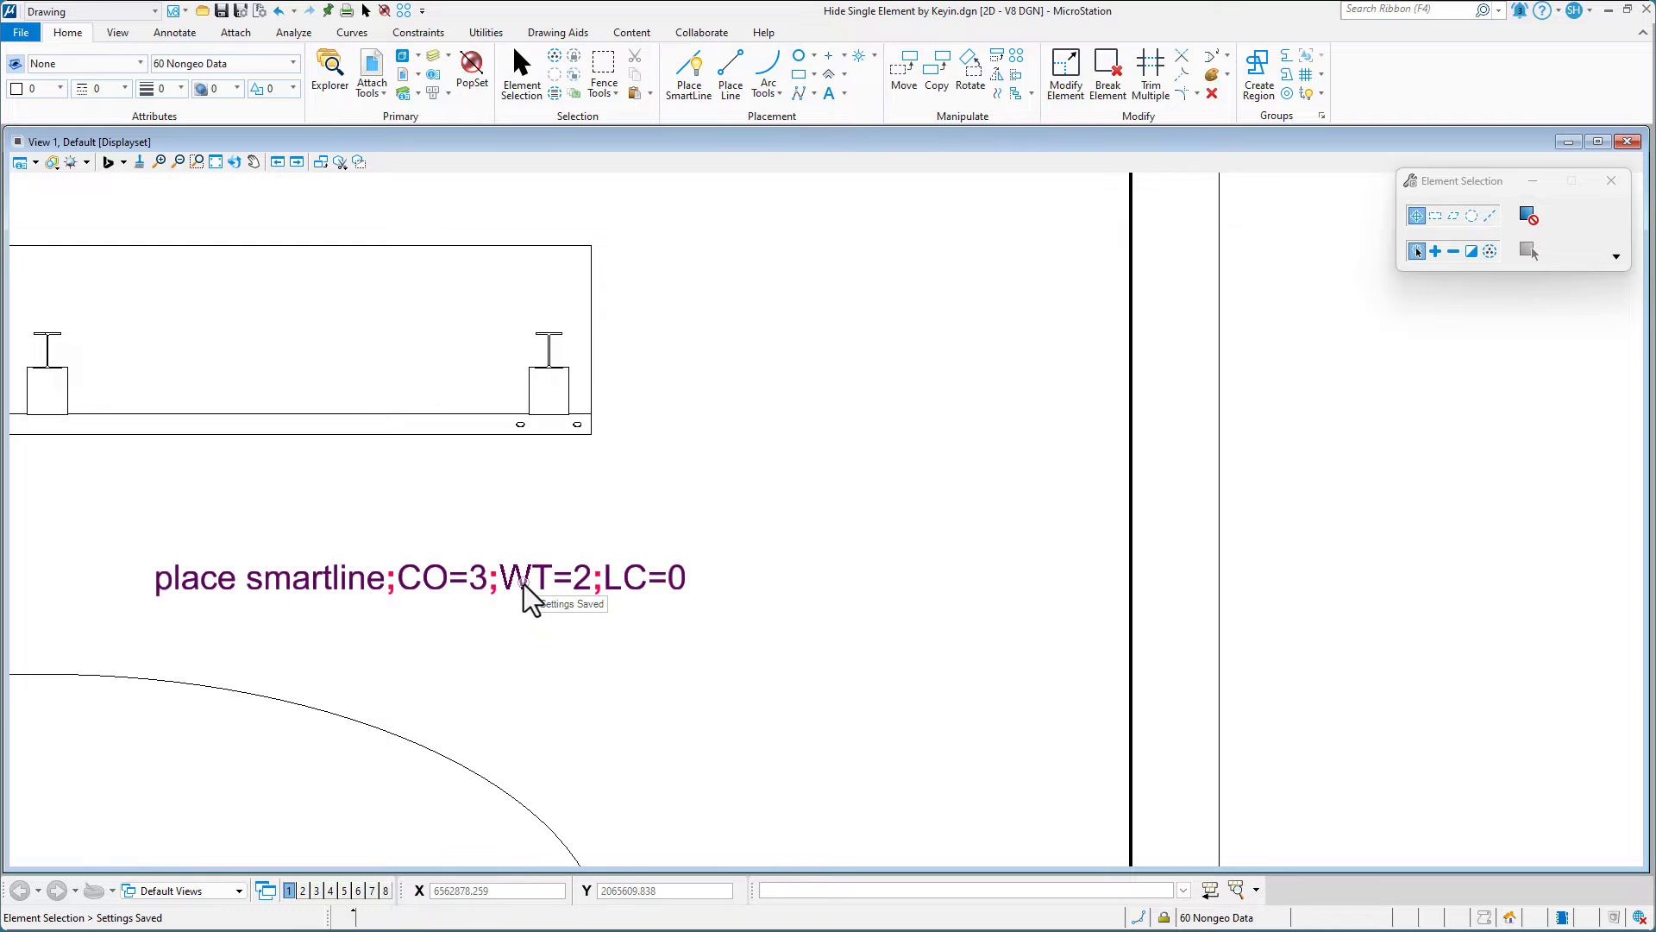
{"action": "mouse_move", "coordinate": [691, 612]}
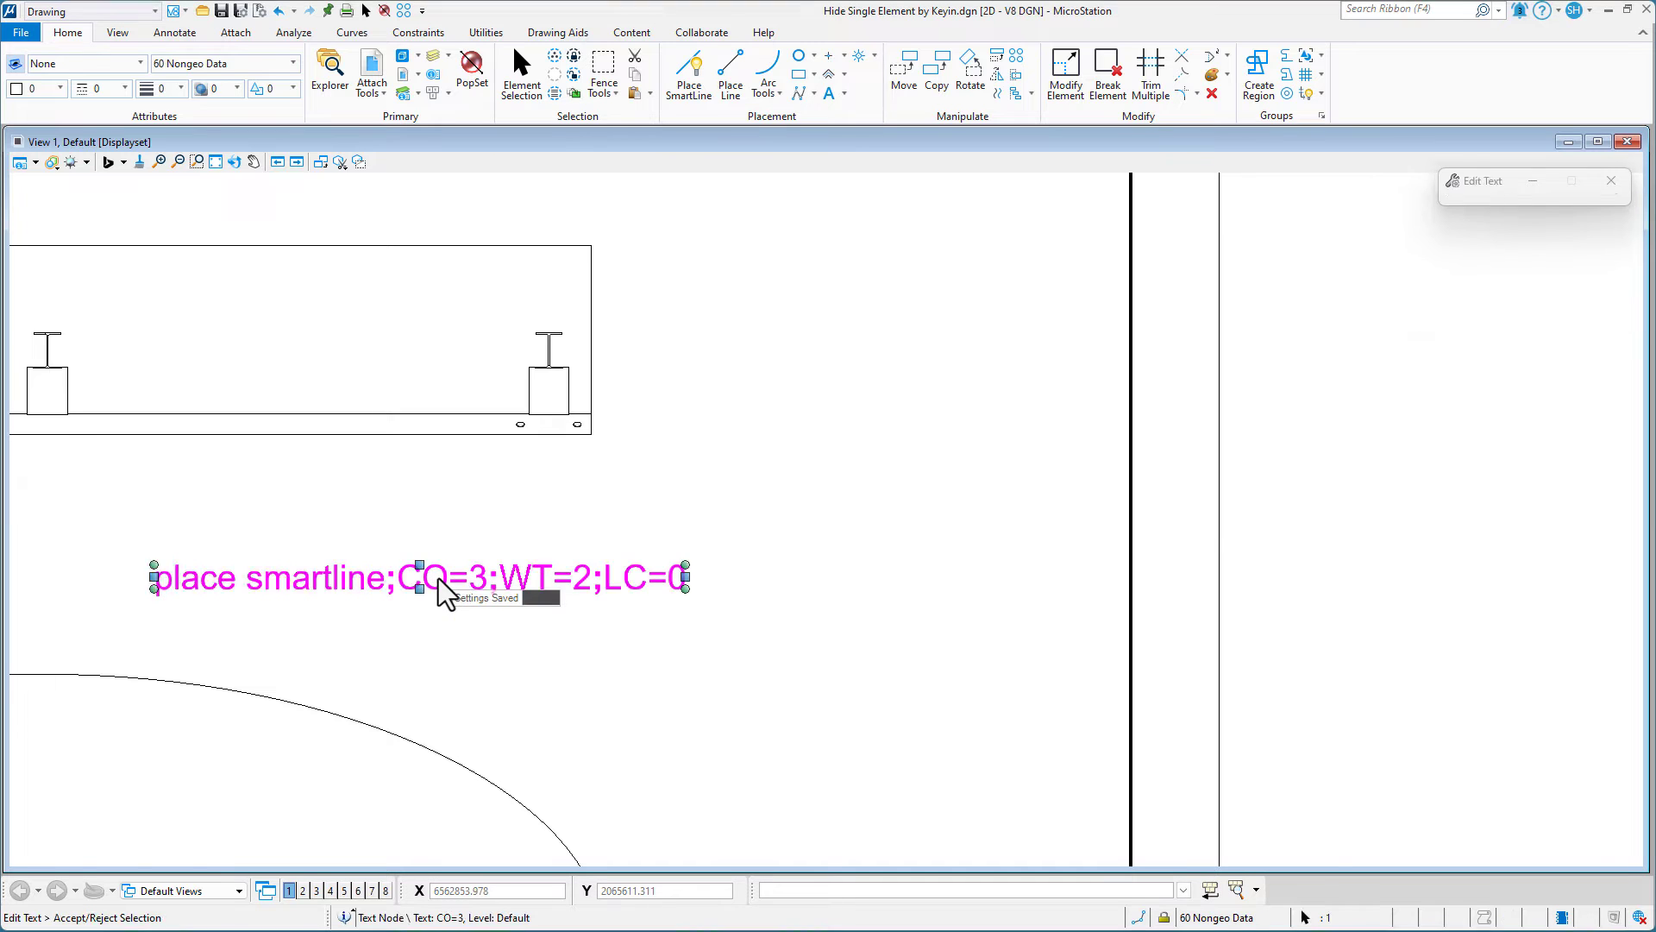
Open the key-in text in the Text Editor and copy 'place smartline;CO=3;WT=2;LC=0'.
{"action": "double_click", "coordinate": [417, 578]}
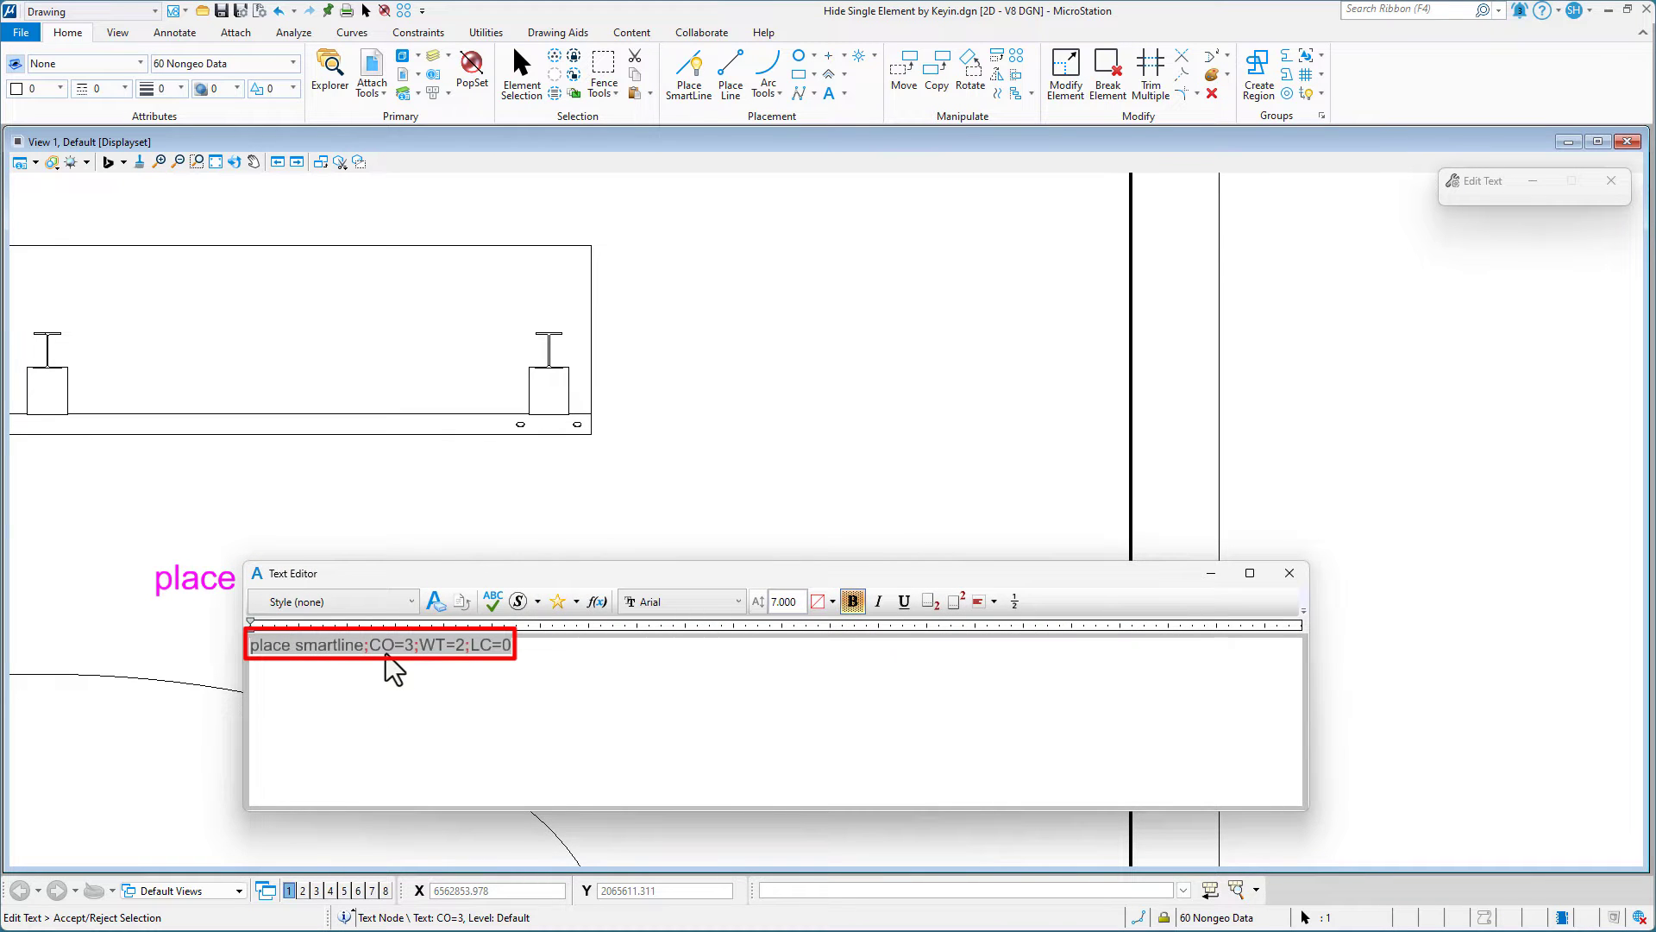
{"action": "right_click", "coordinate": [380, 645]}
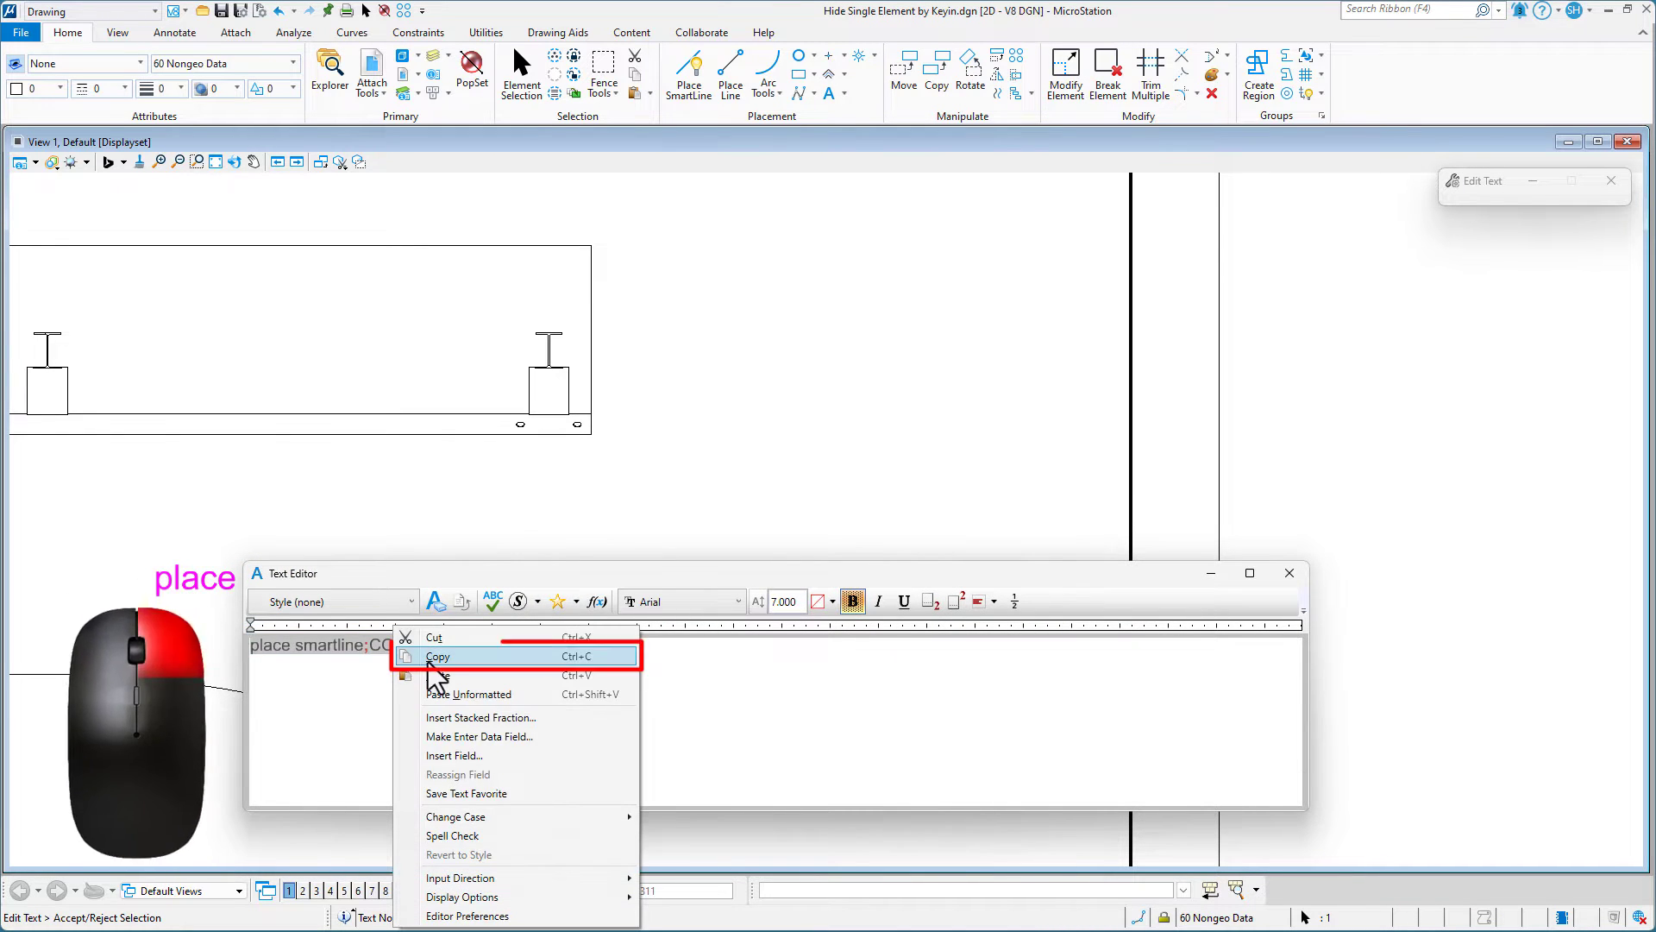
{"action": "left_click", "coordinate": [438, 655]}
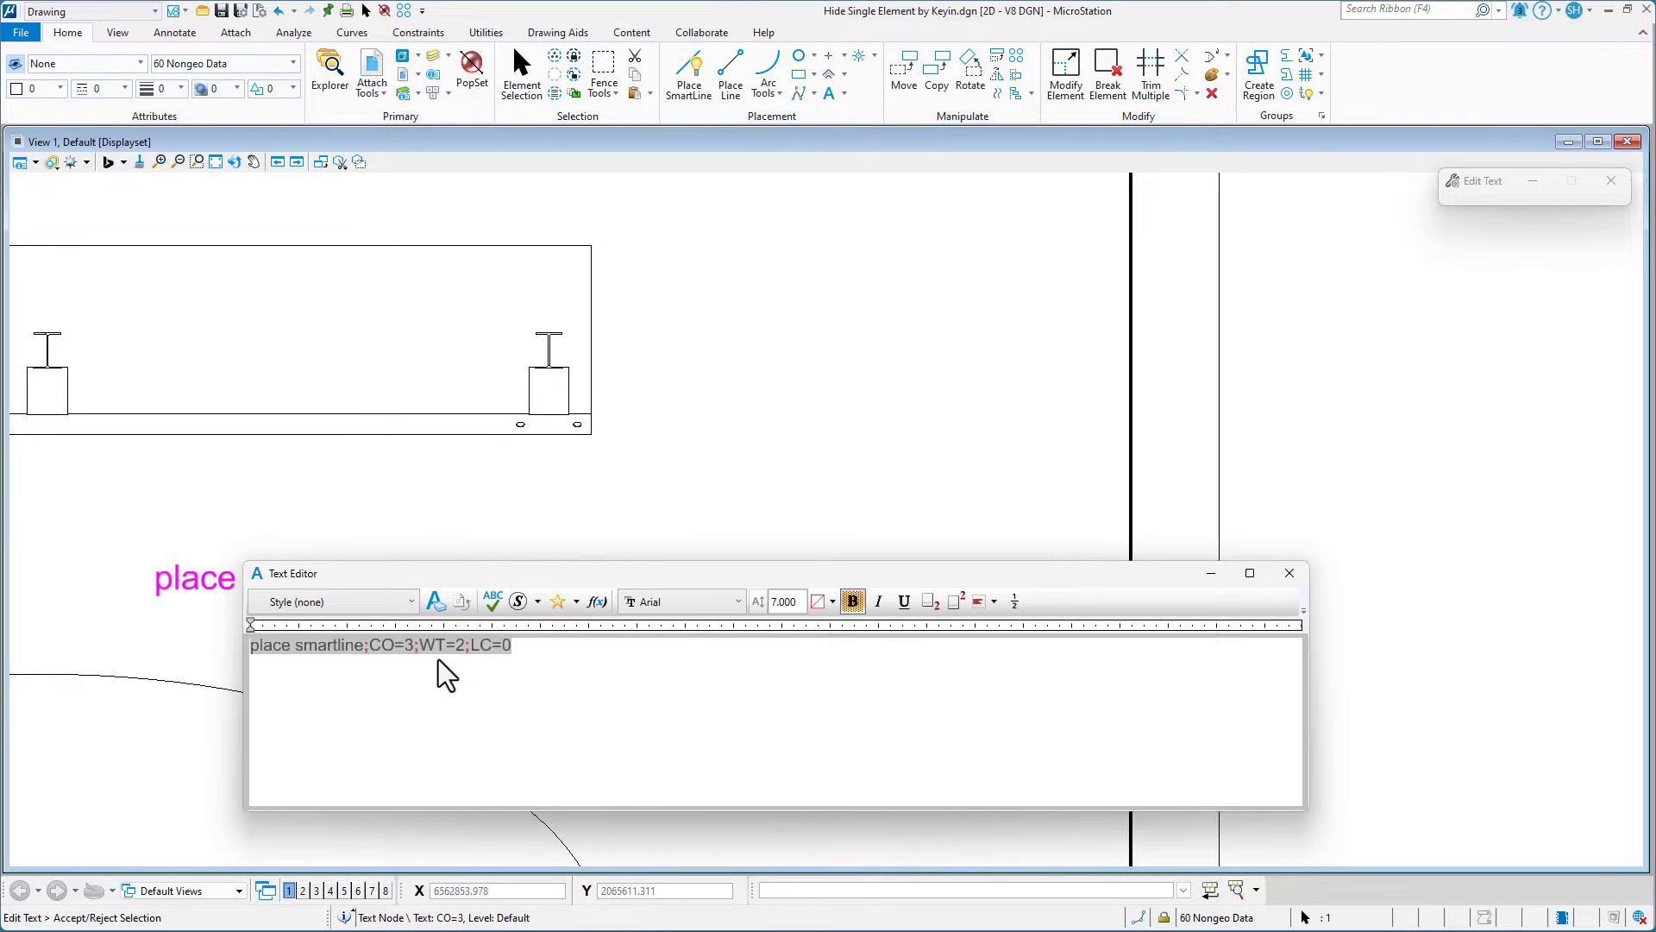
{"action": "mouse_move", "coordinate": [693, 239]}
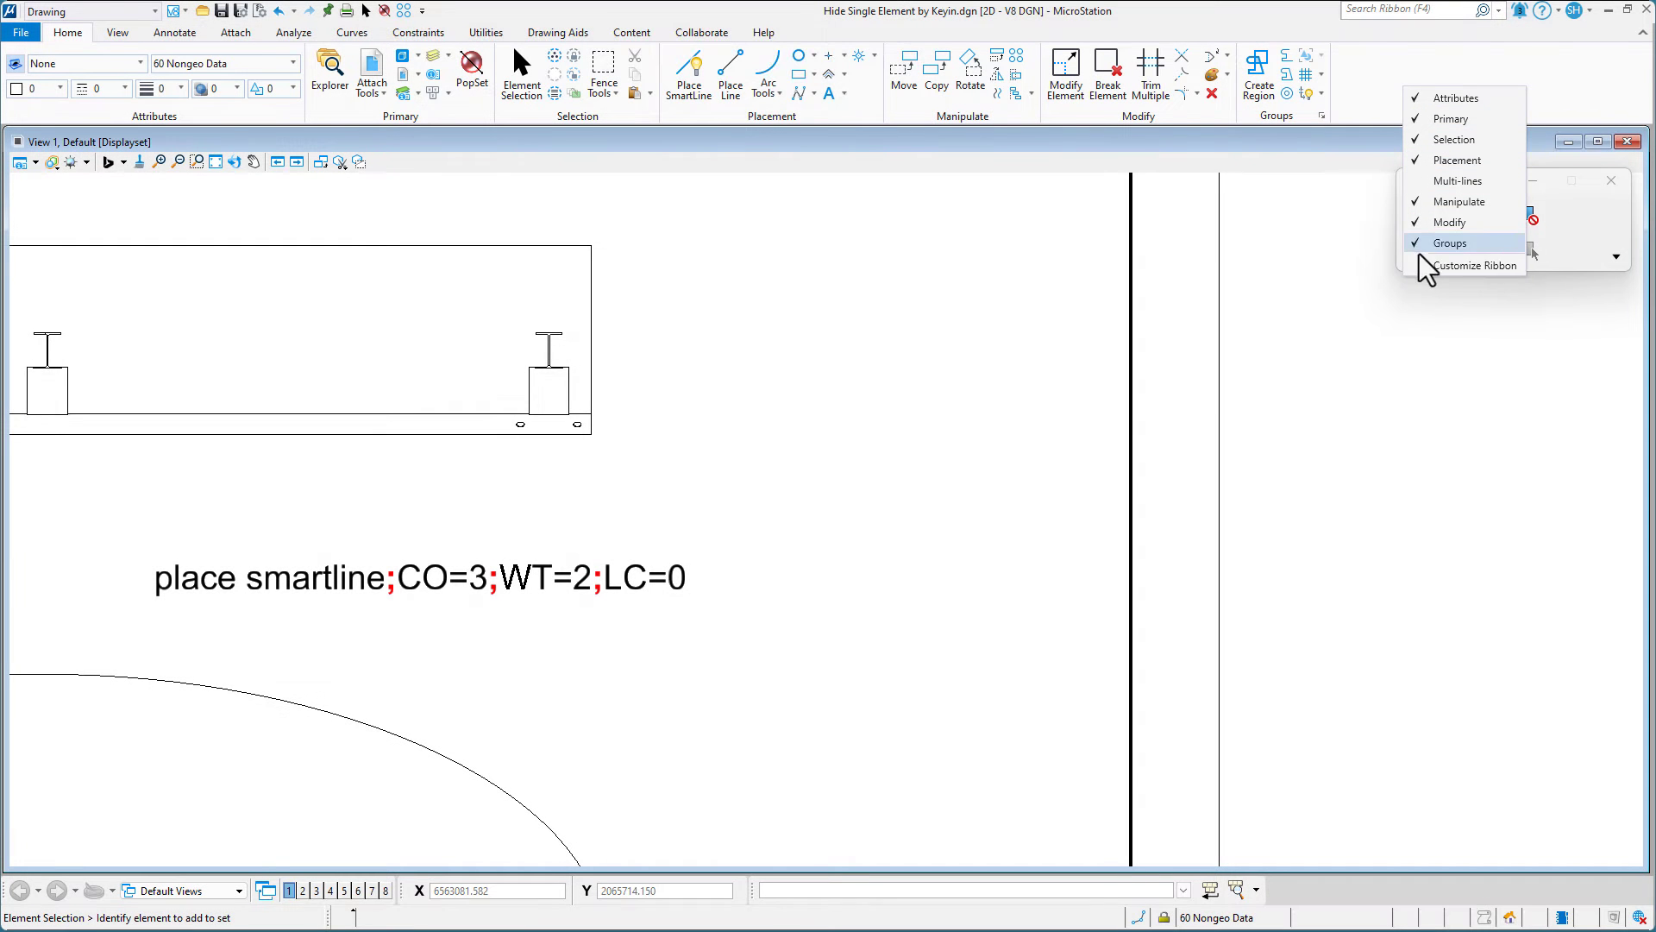
Open Customize Ribbon and expand the Admin workflow's Interface tab.
{"action": "left_click", "coordinate": [965, 393]}
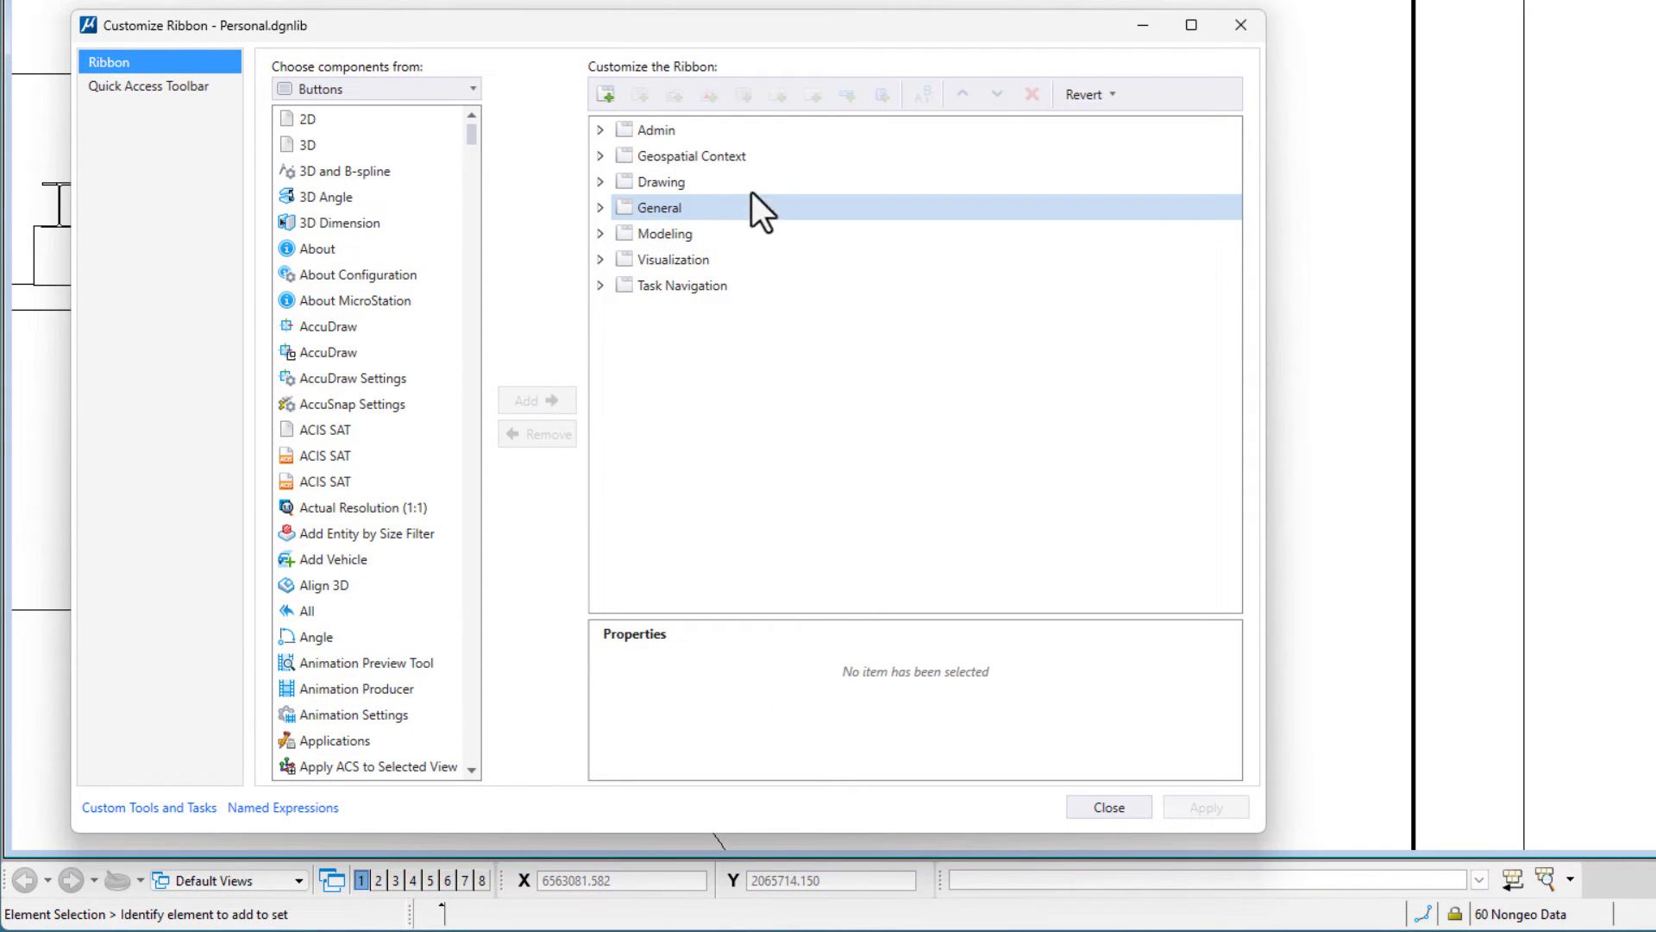
{"action": "left_click", "coordinate": [600, 129]}
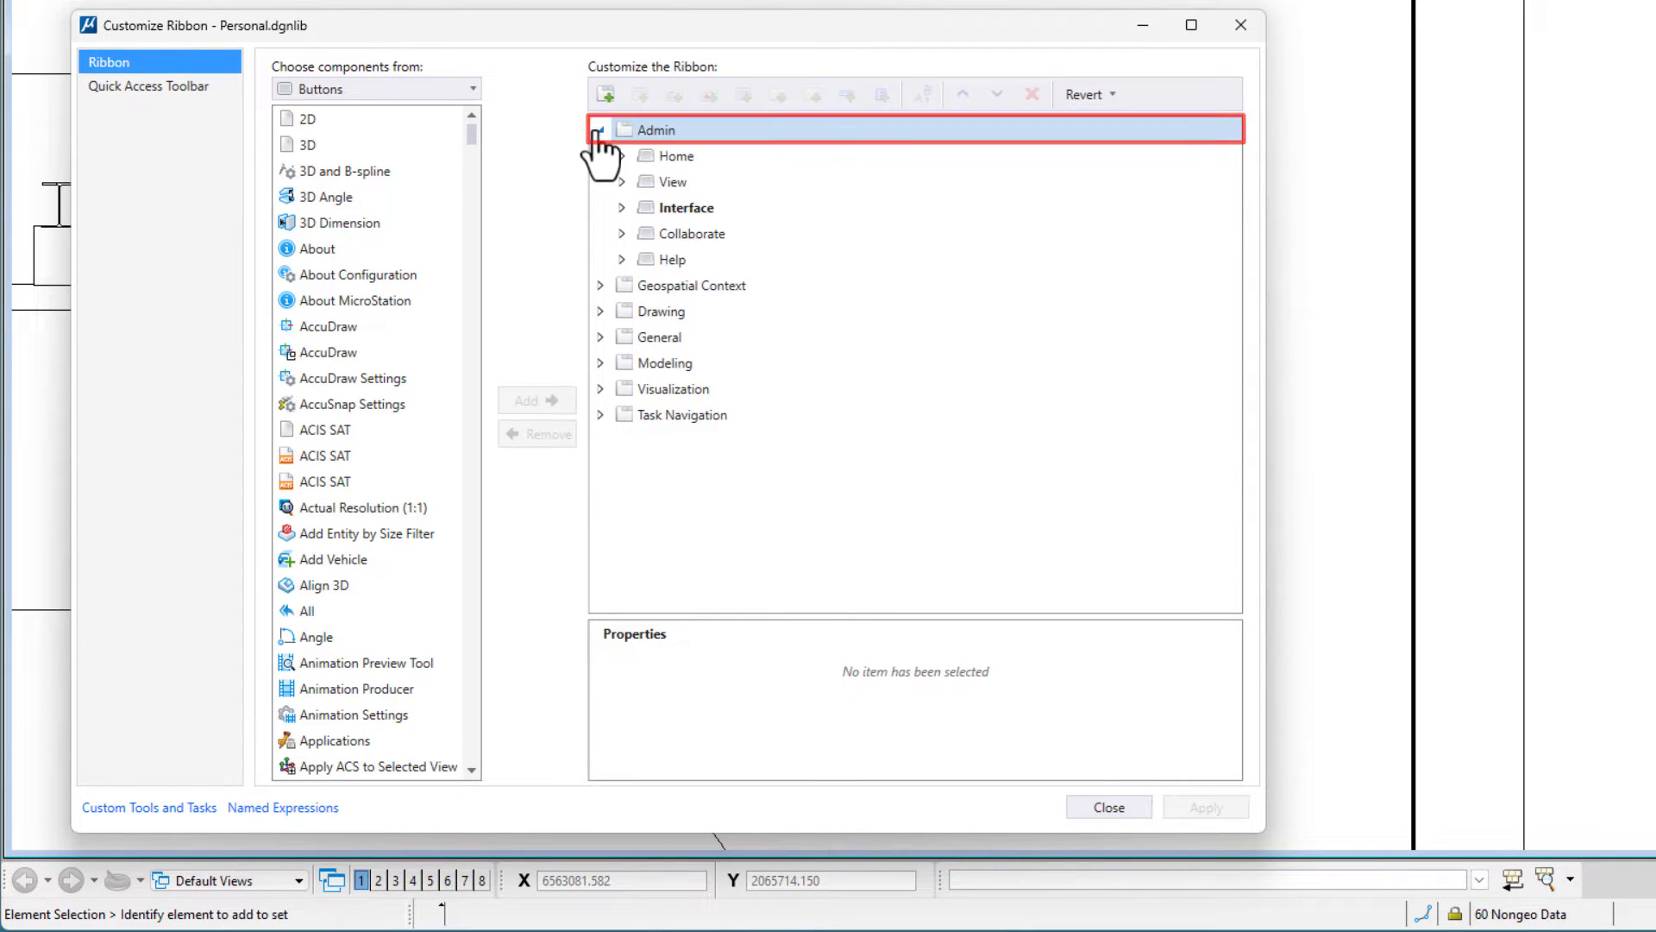
{"action": "left_click", "coordinate": [686, 207]}
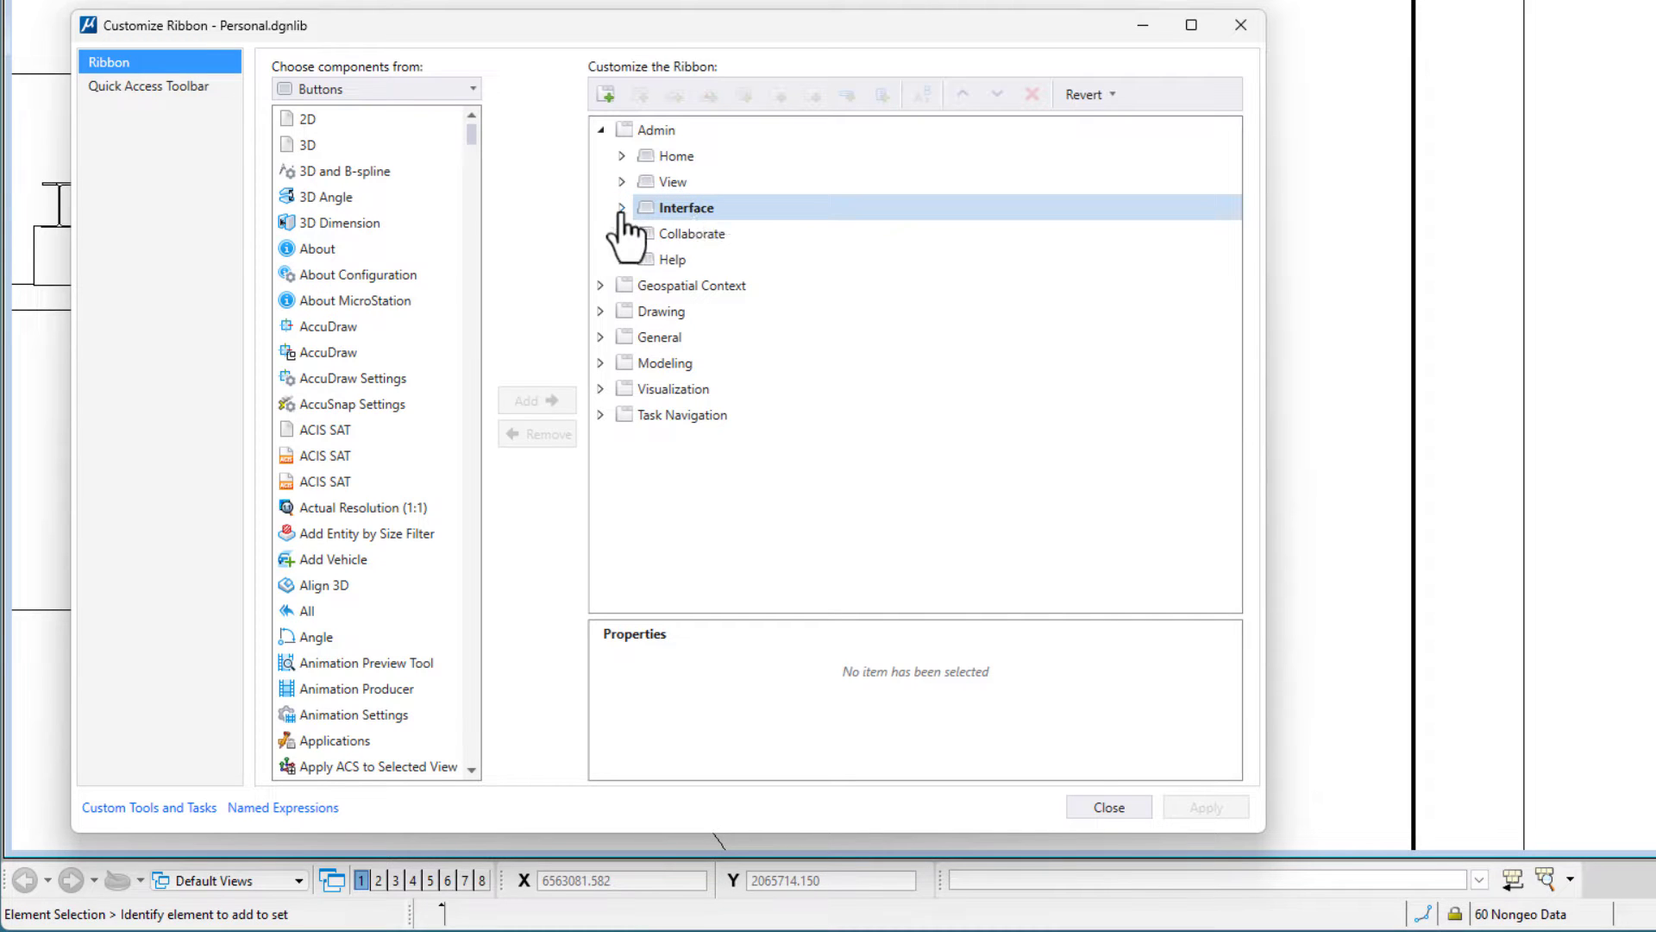
{"action": "left_click", "coordinate": [622, 207]}
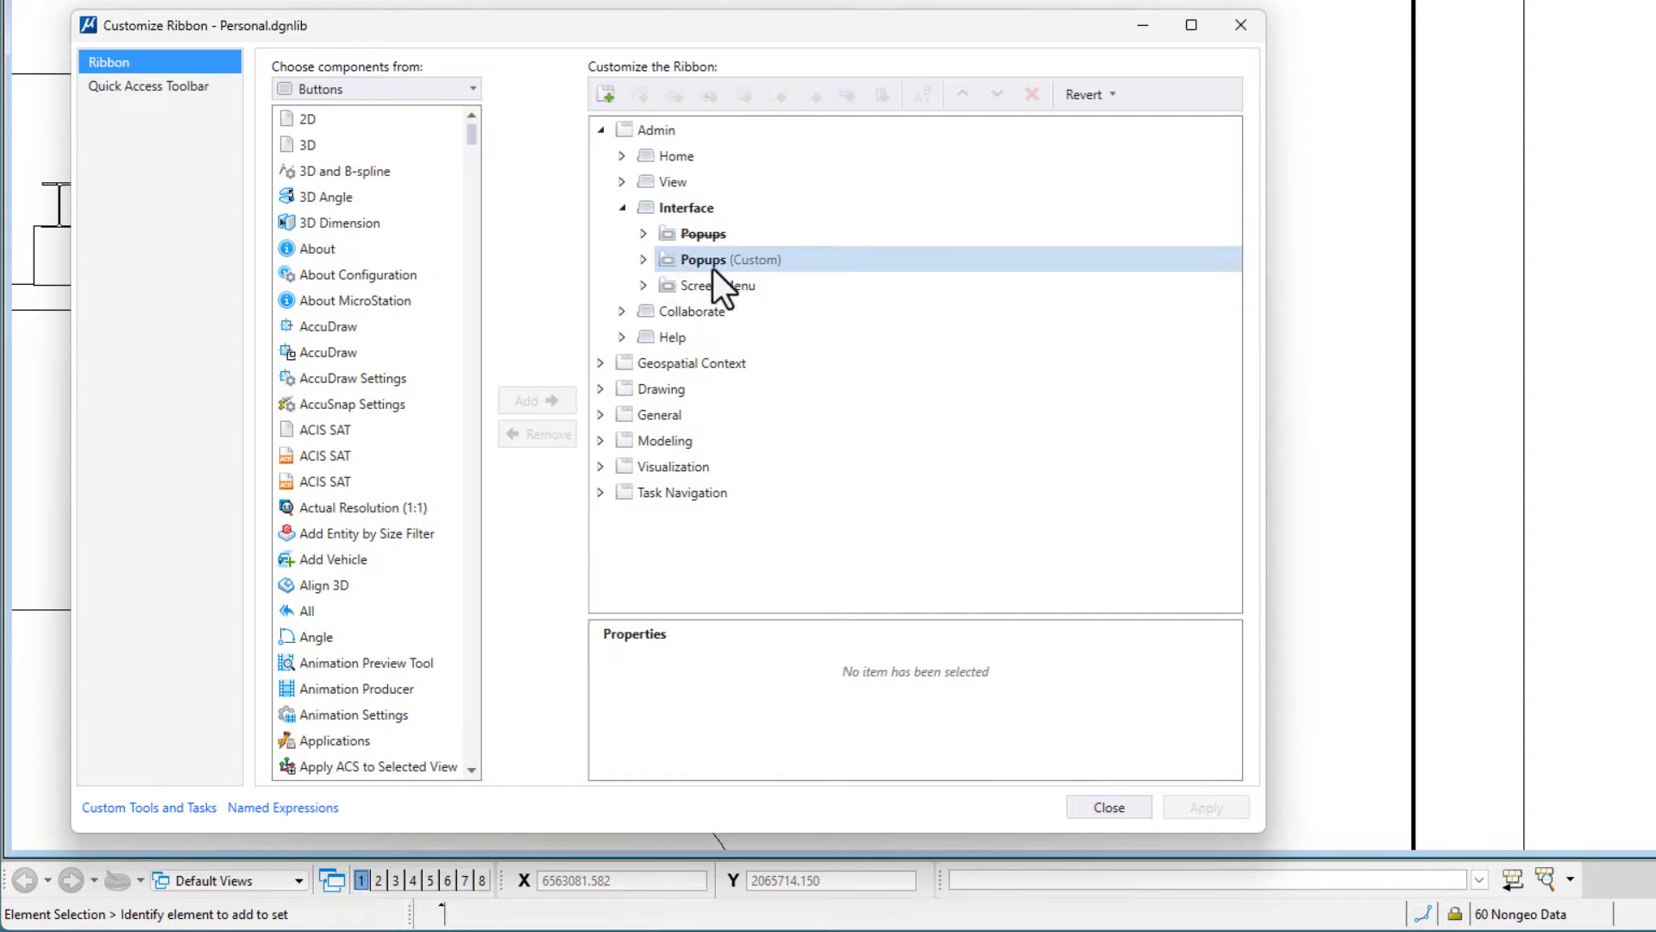
Expand Popups (Custom) and select Popup Main to show its sections and properties.
{"action": "left_click", "coordinate": [643, 260]}
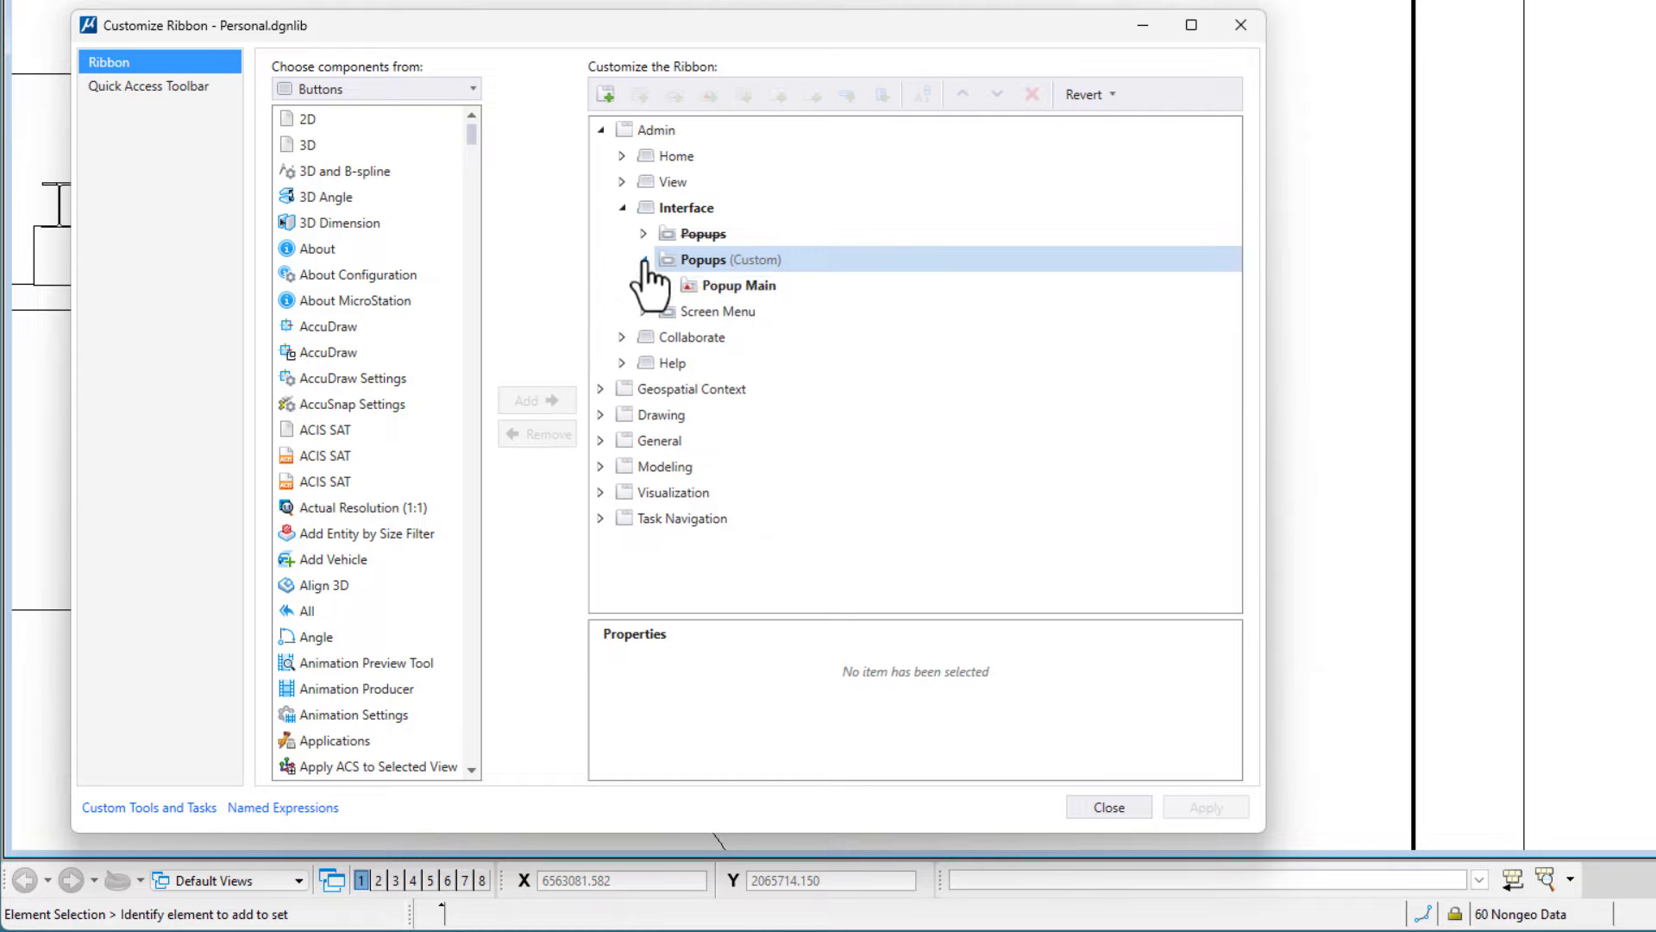
{"action": "left_click", "coordinate": [738, 283]}
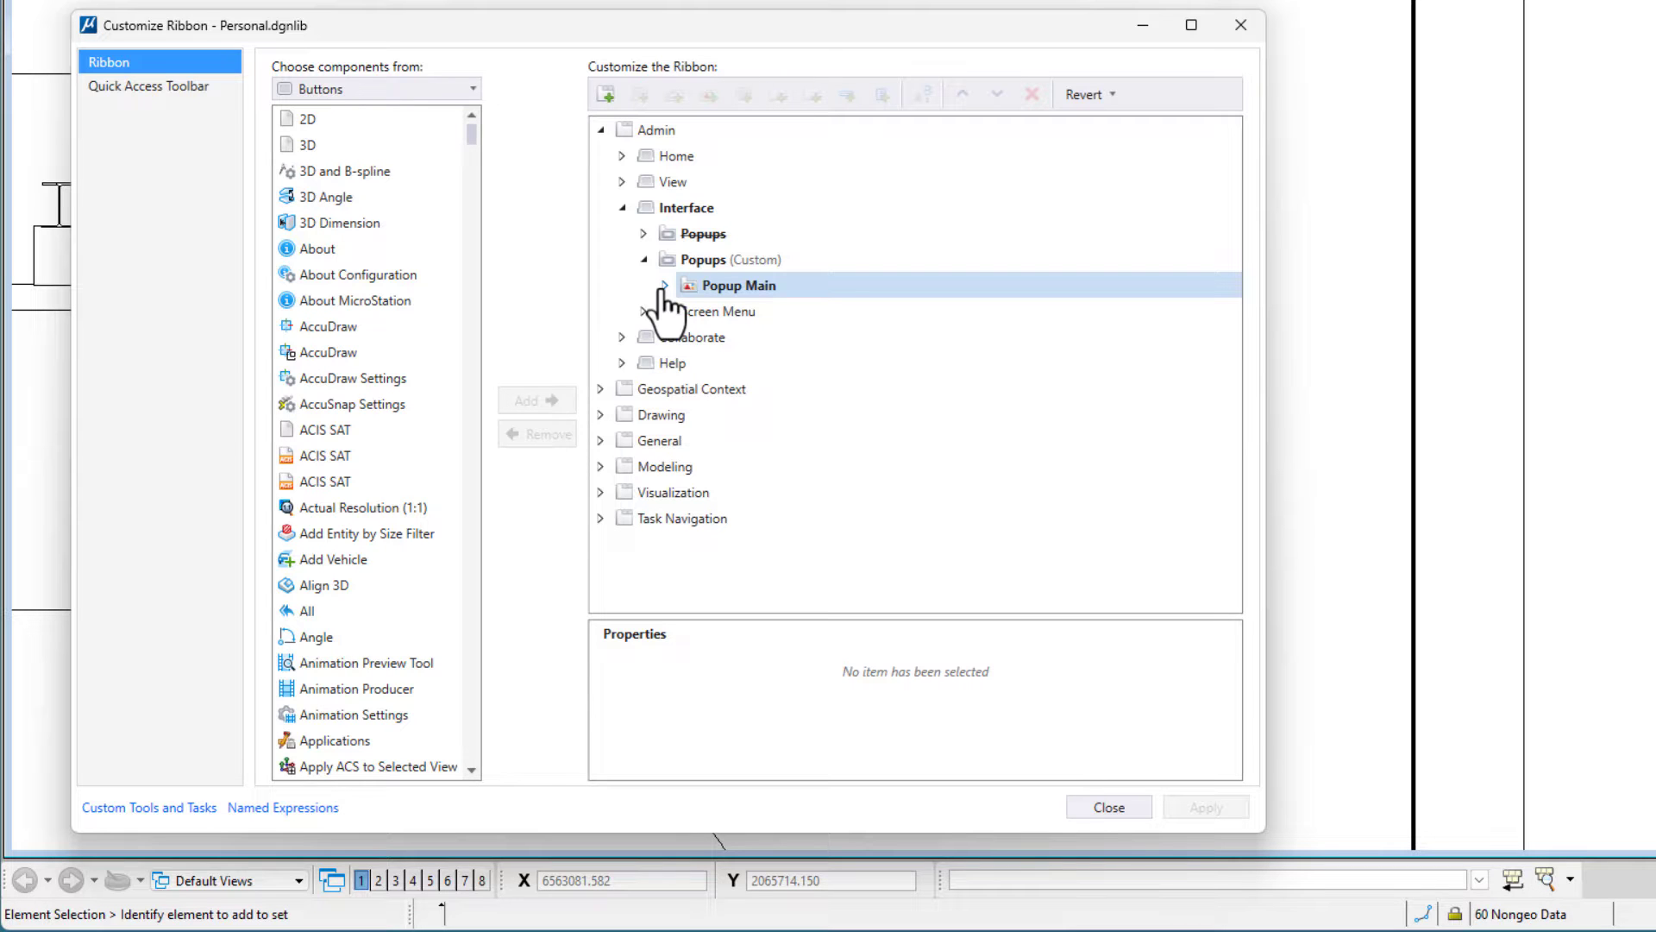
{"action": "left_click", "coordinate": [662, 285]}
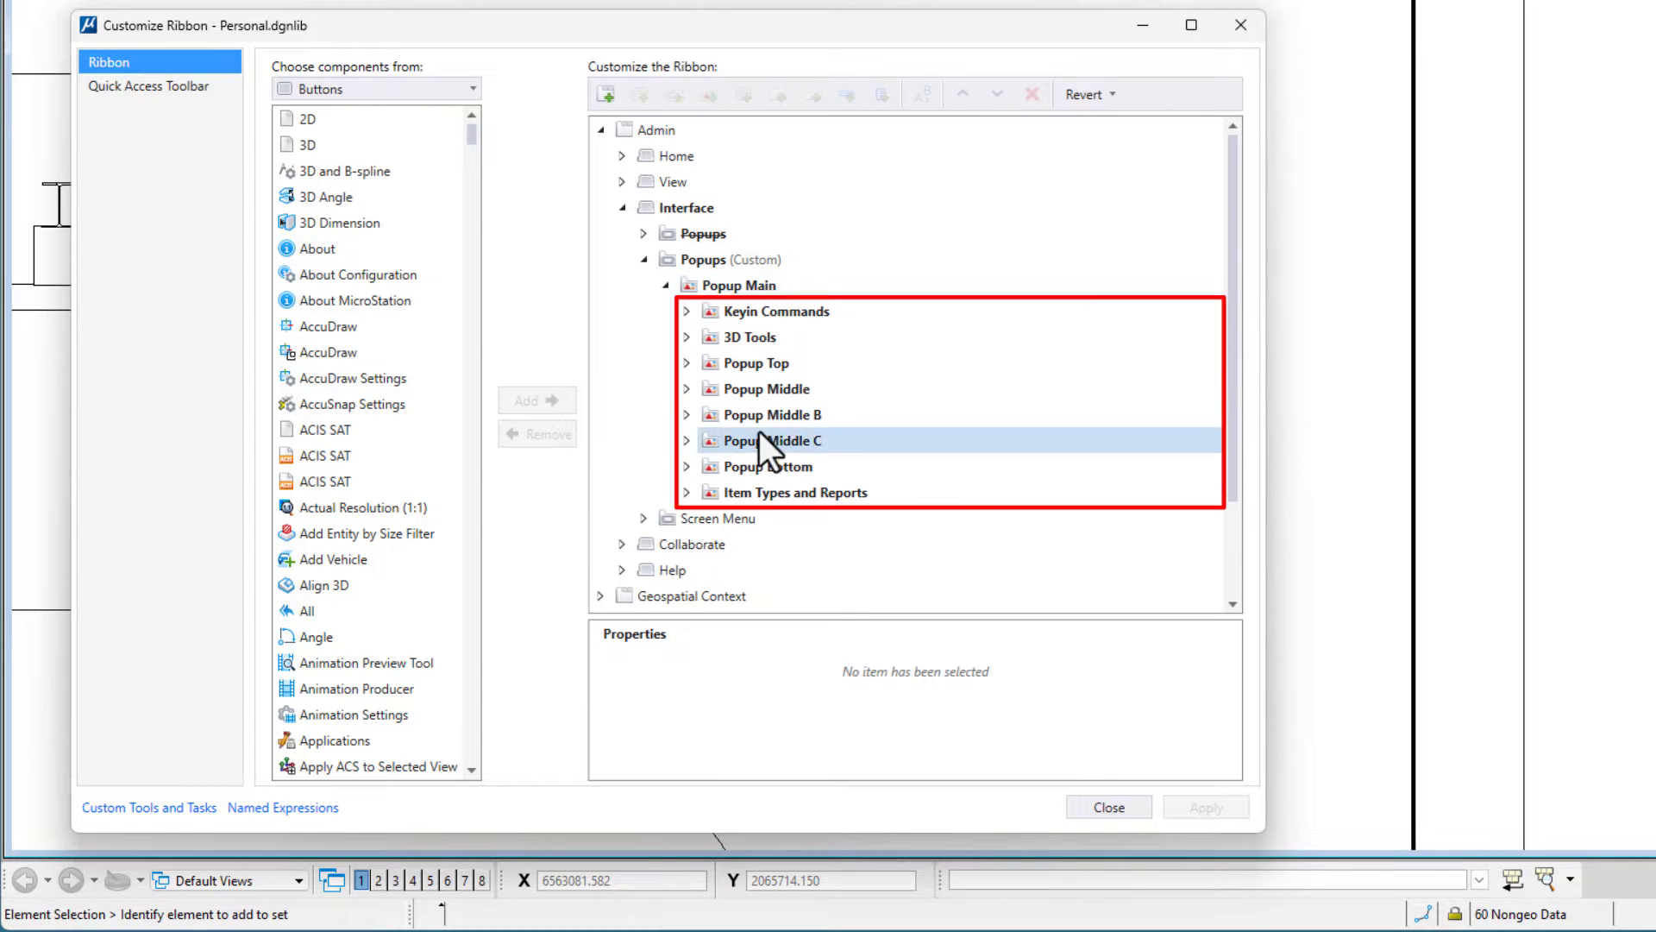
{"action": "left_click", "coordinate": [794, 491]}
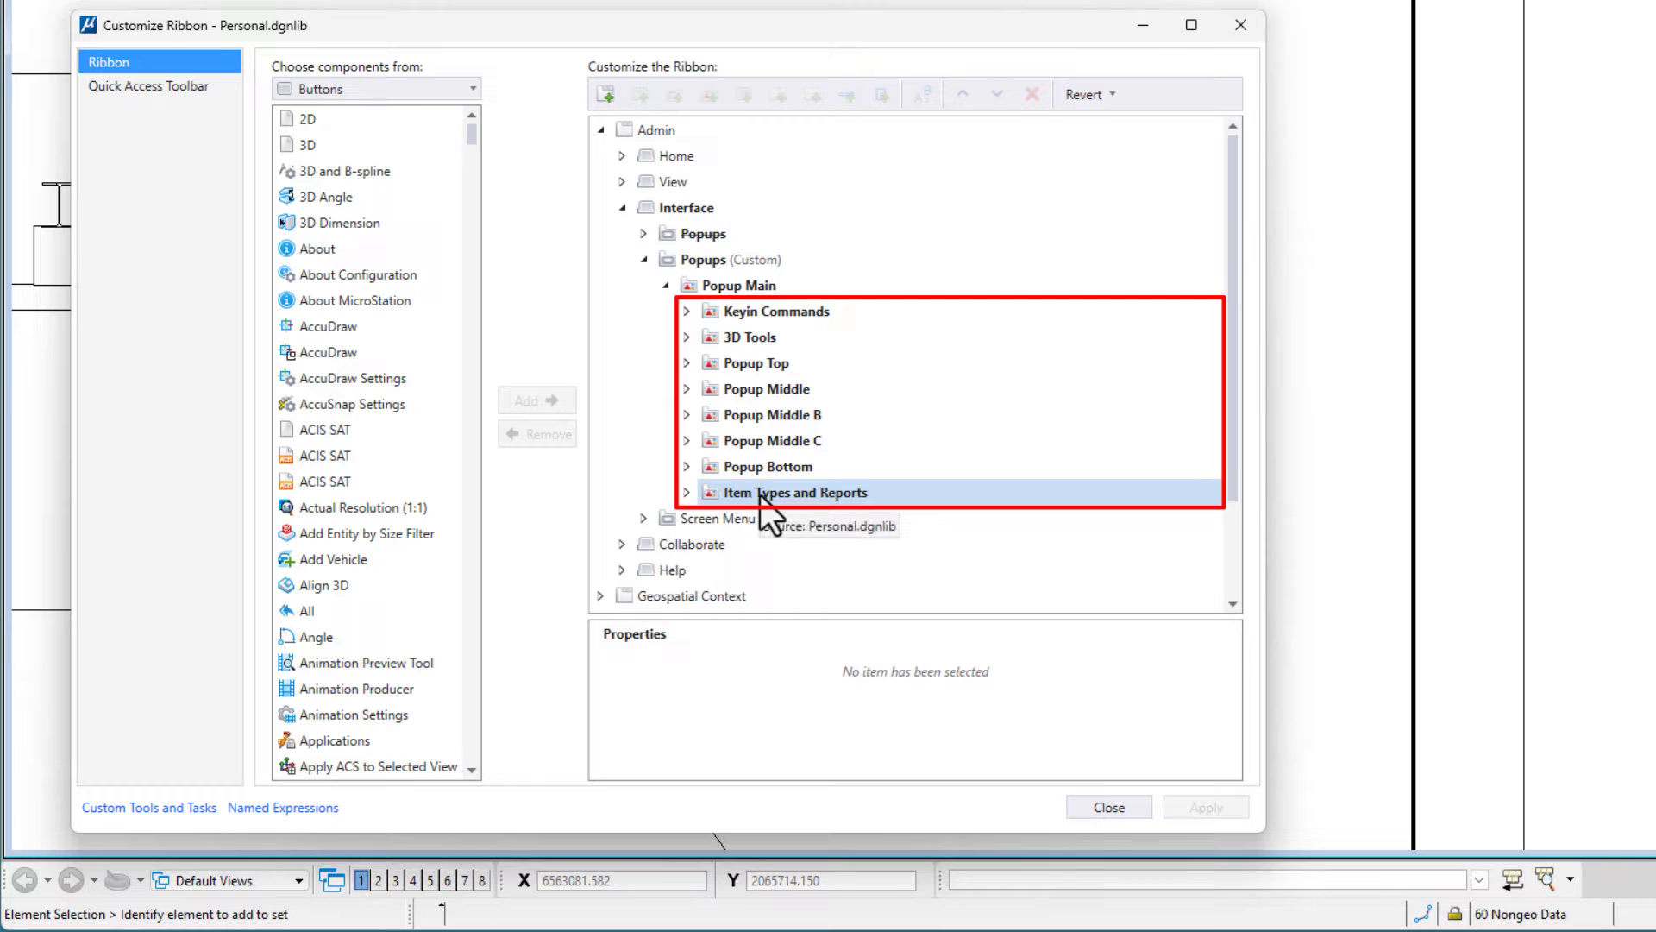
{"action": "left_click", "coordinate": [729, 259]}
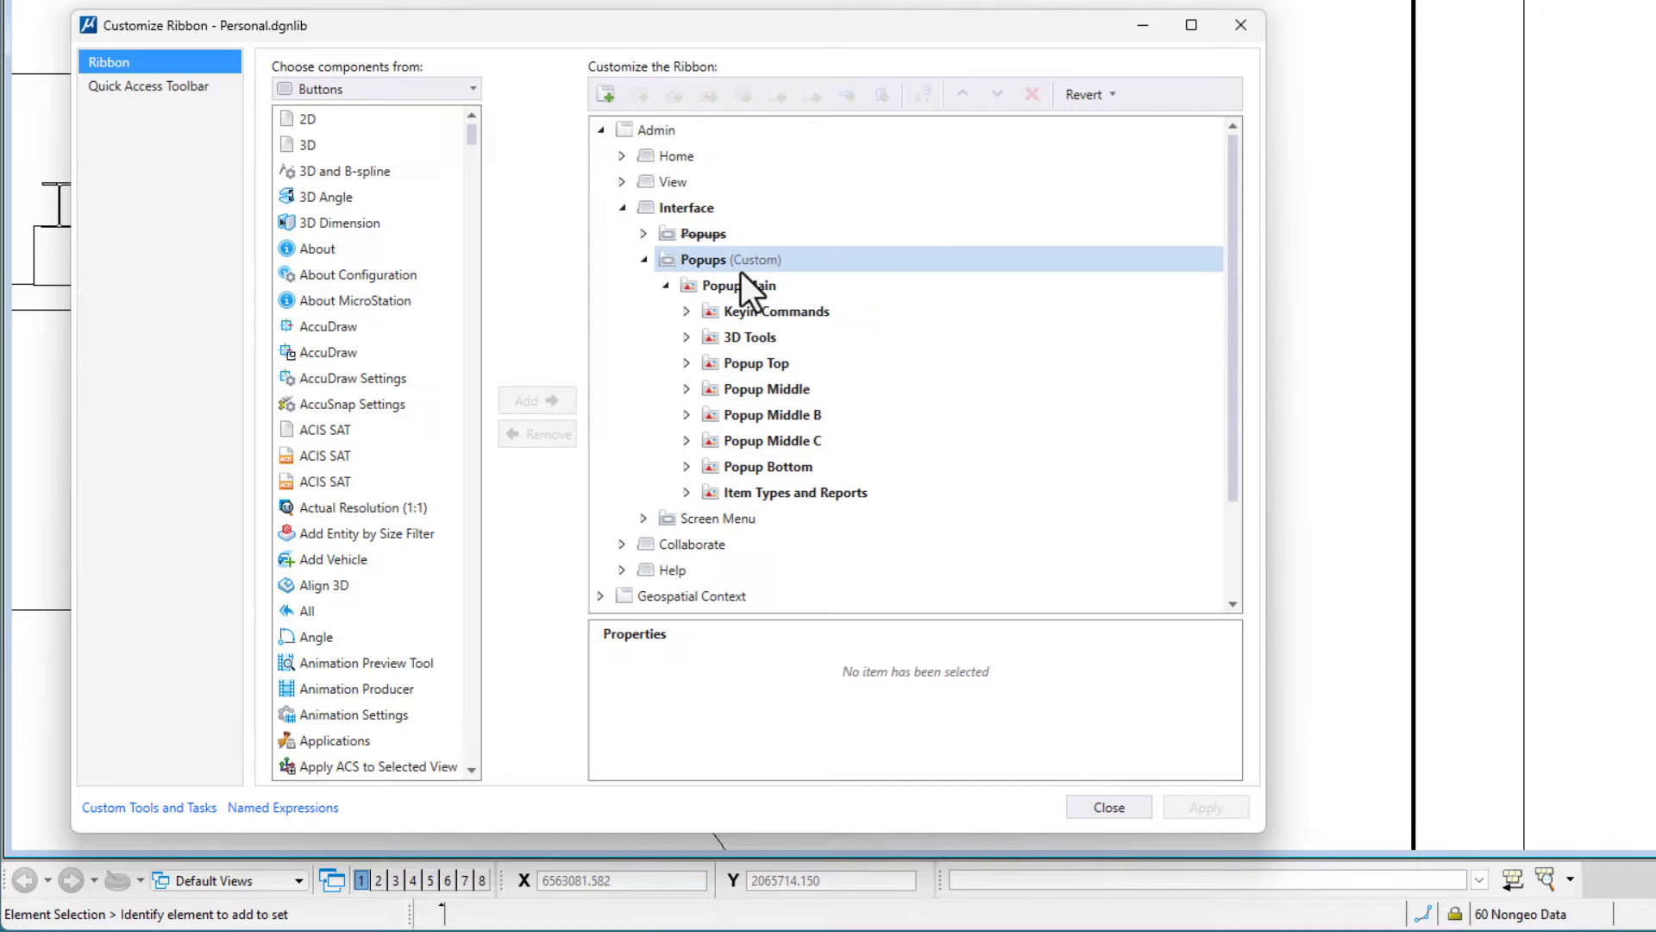
{"action": "mouse_move", "coordinate": [723, 274]}
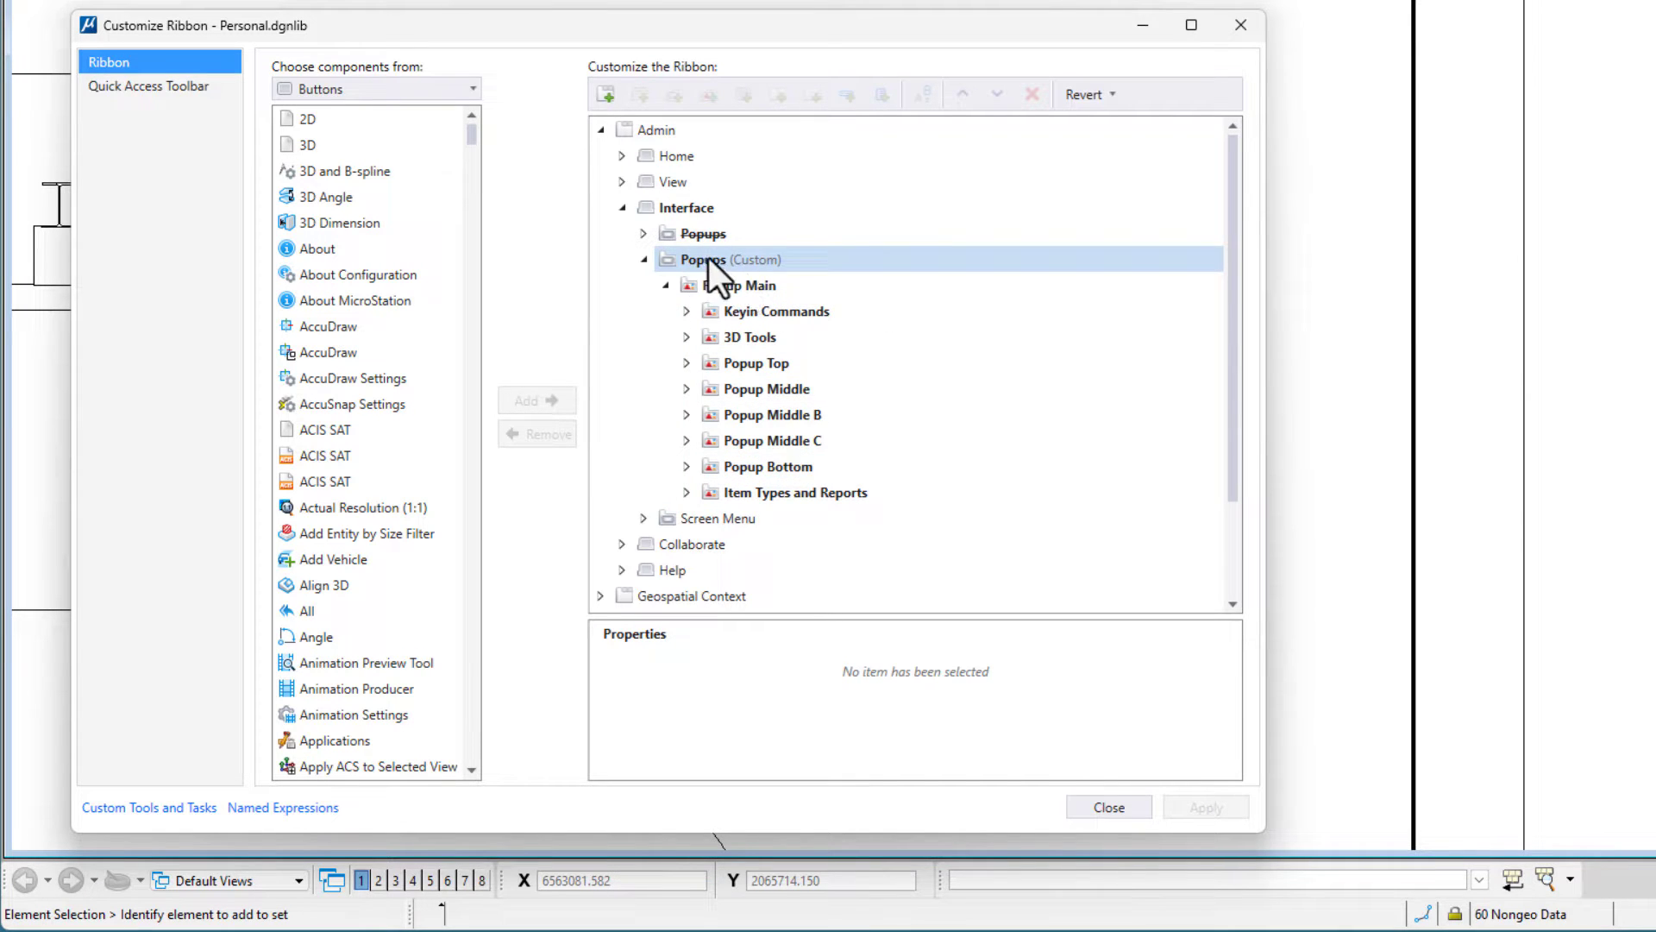
{"action": "left_click", "coordinate": [740, 285]}
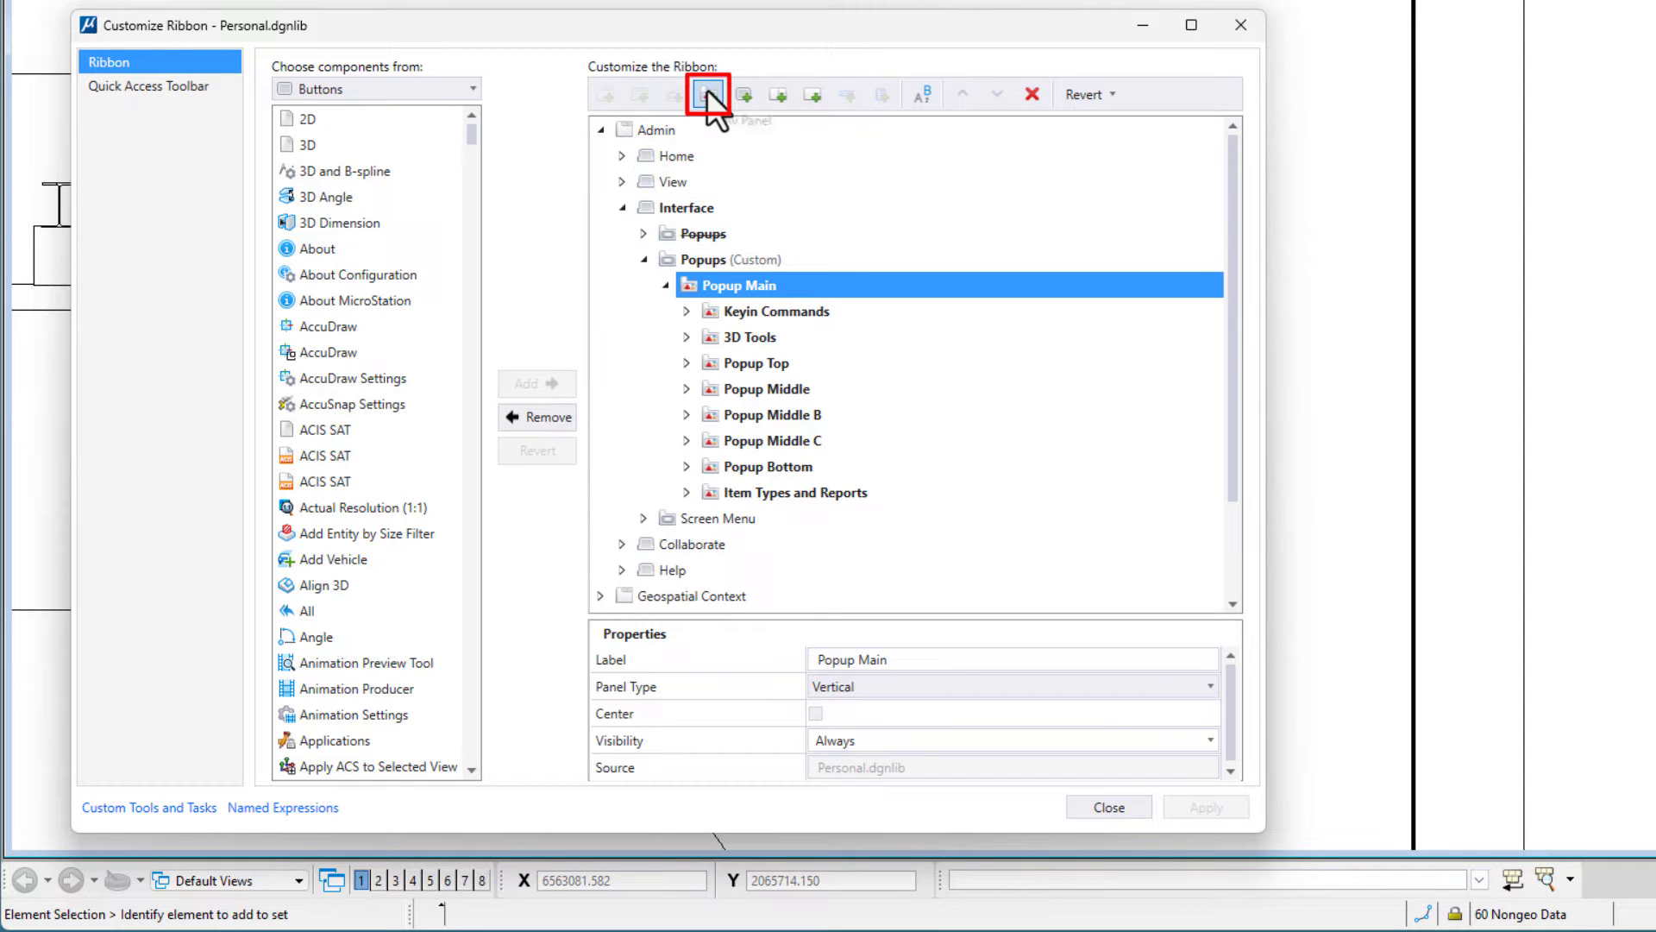
{"action": "left_click", "coordinate": [706, 94]}
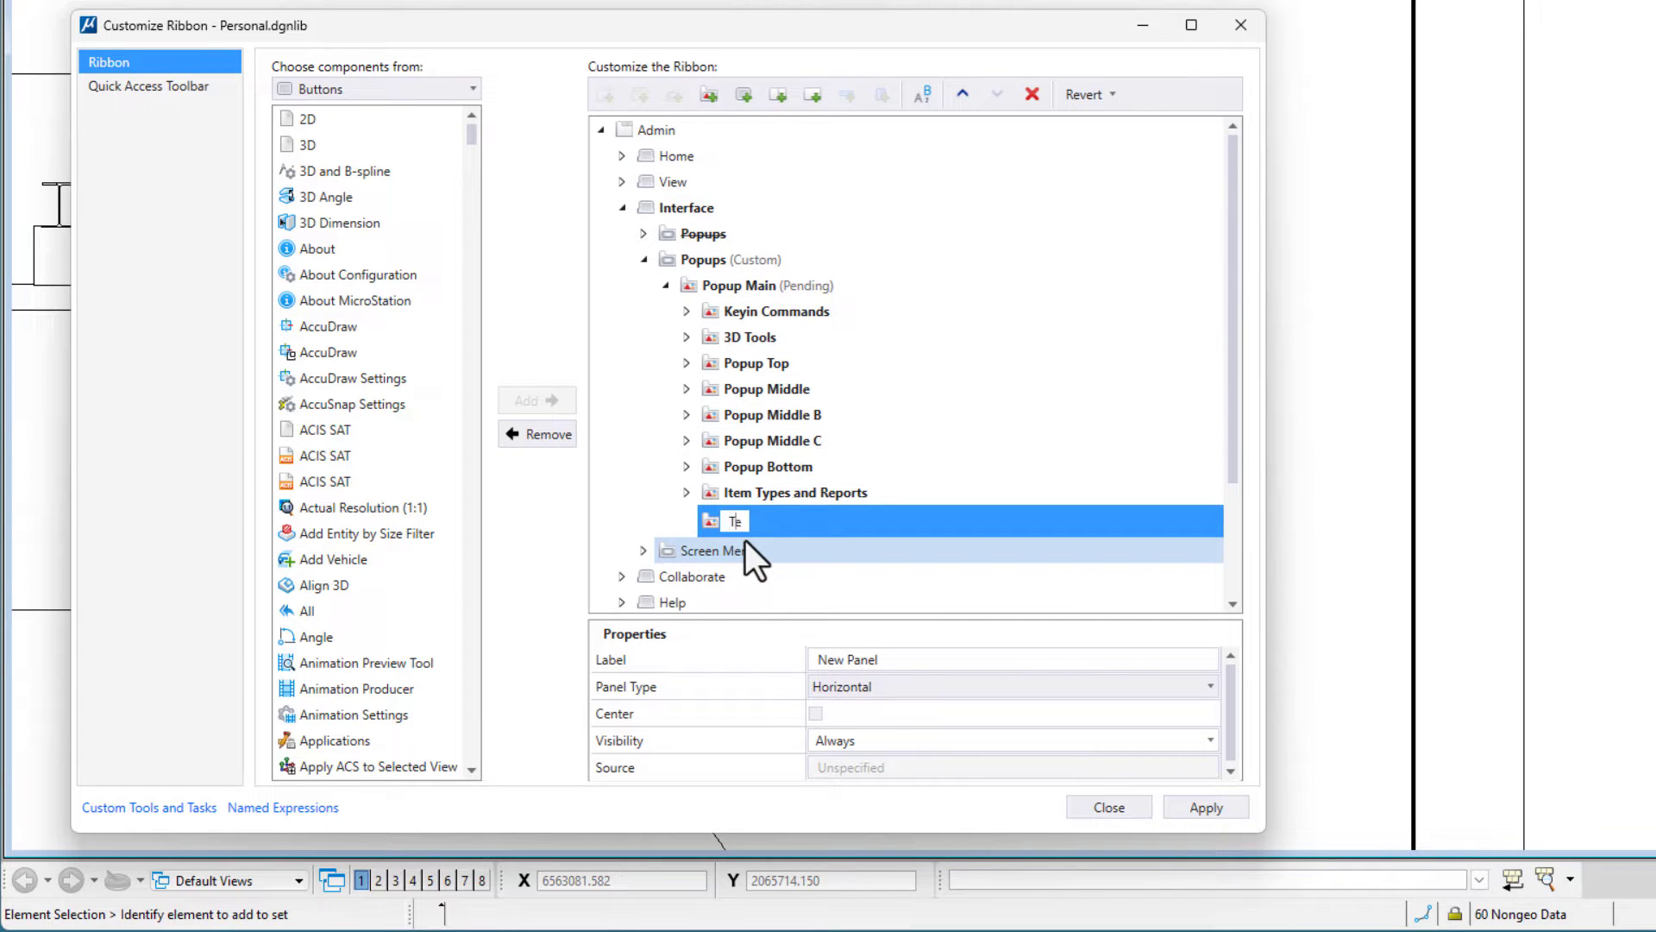
{"action": "type", "text": "Testing"}
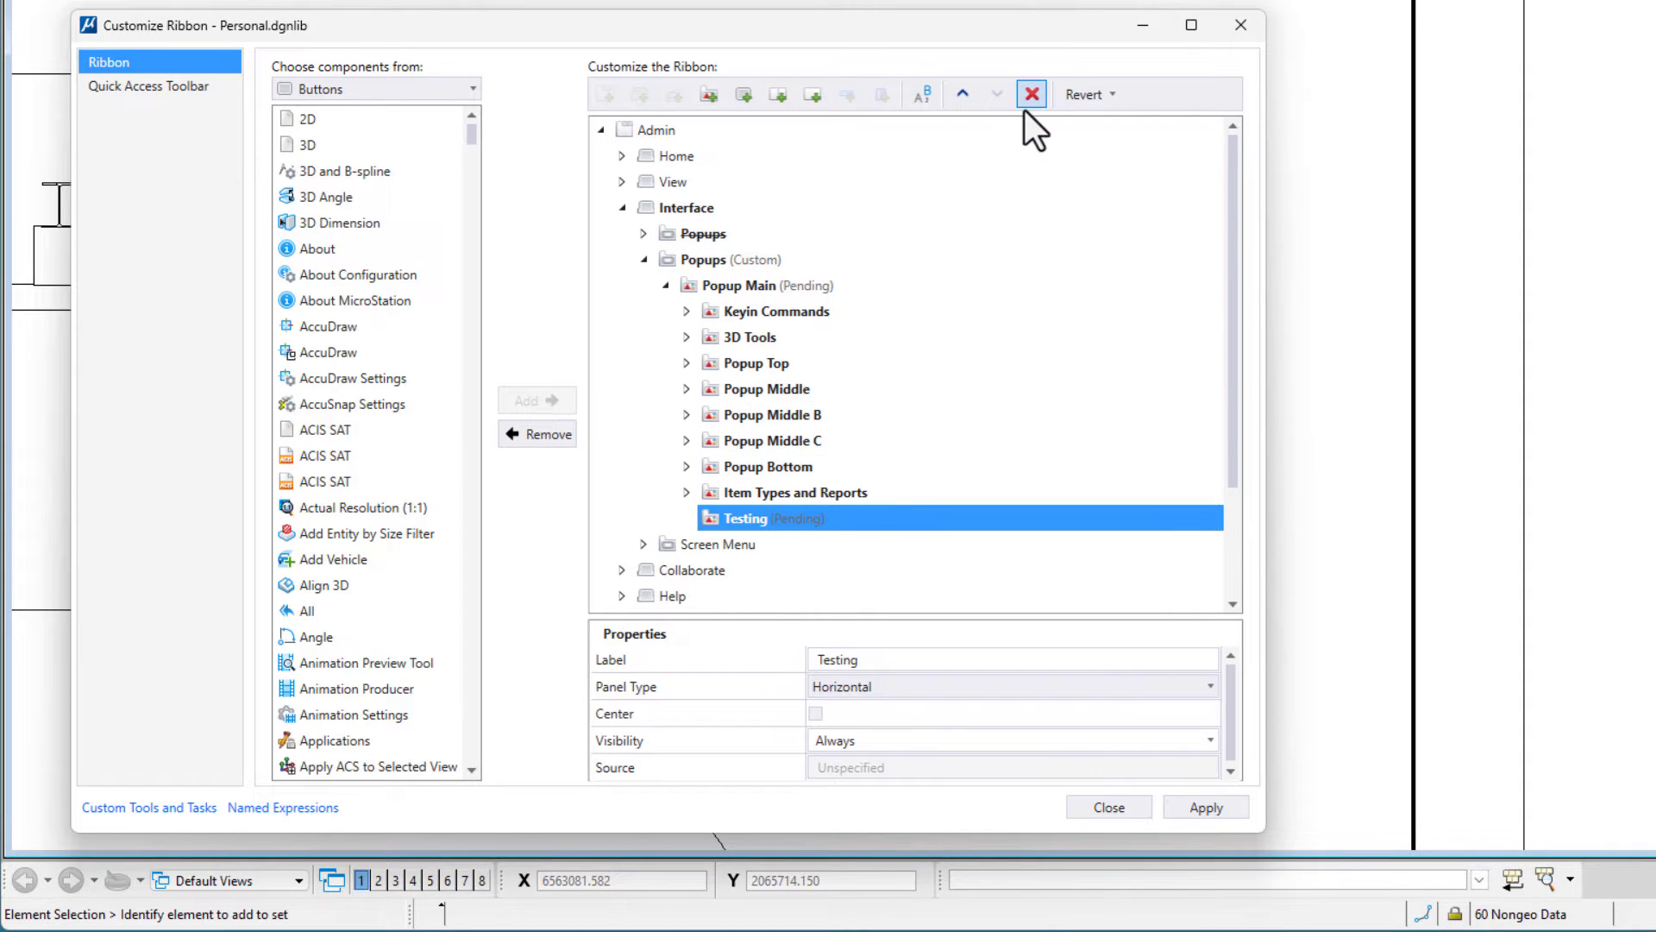
{"action": "left_click", "coordinate": [1031, 94]}
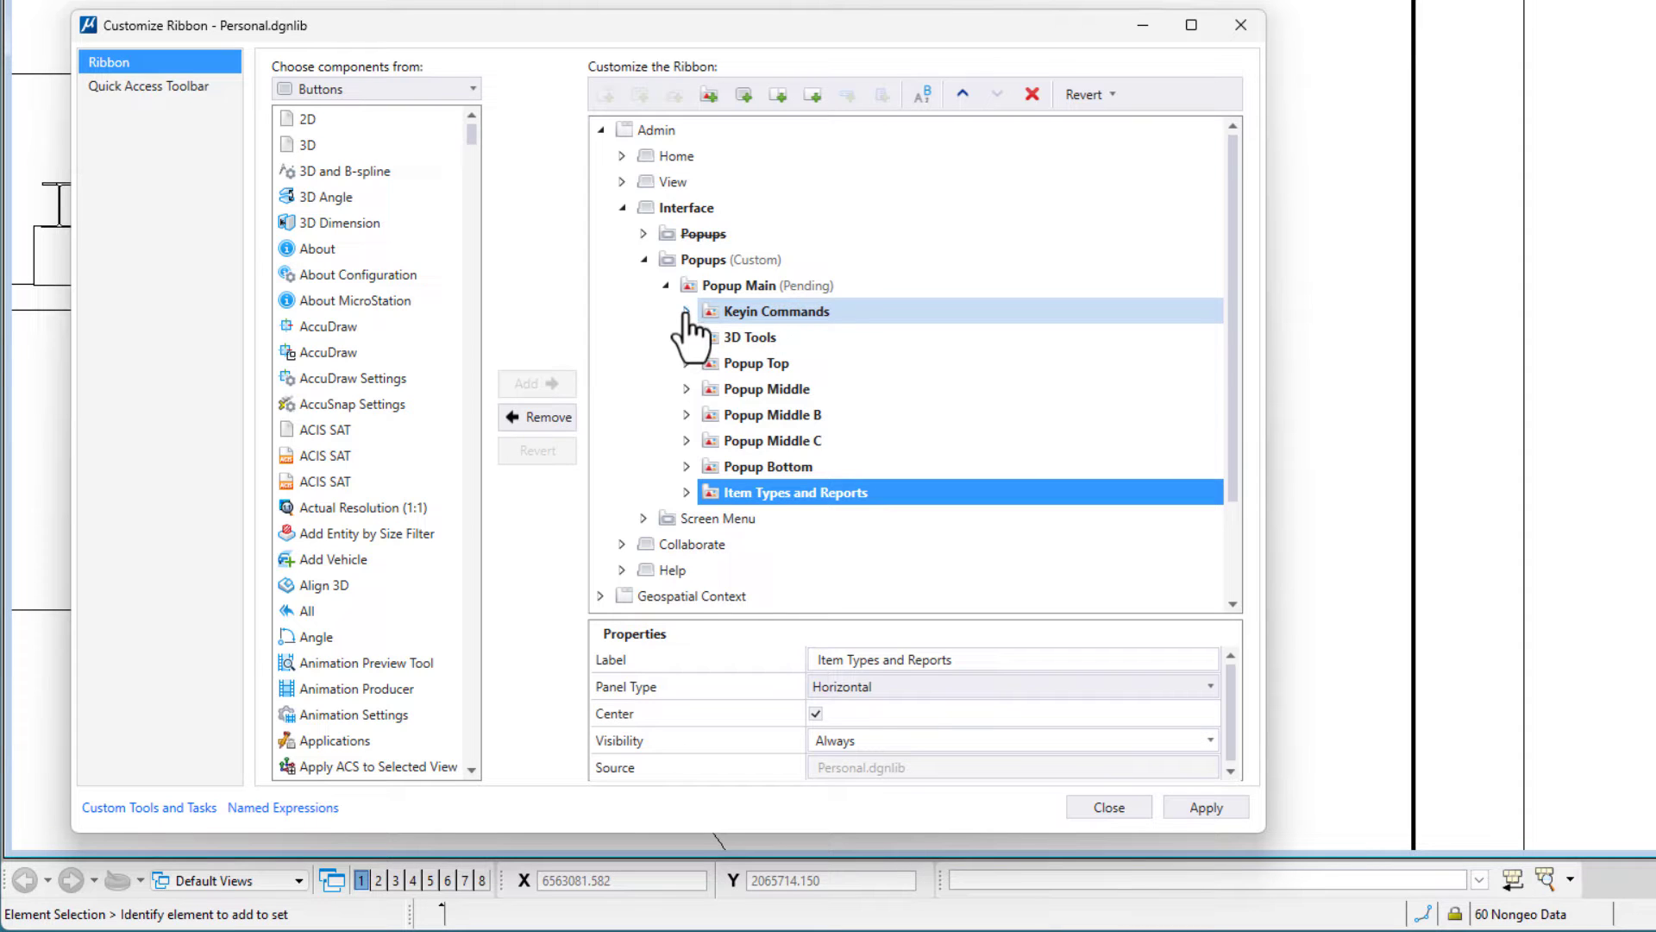
Add a new button to Popup Main's Keyin Commands panel and name it Place Smartline.
{"action": "left_click", "coordinate": [687, 311]}
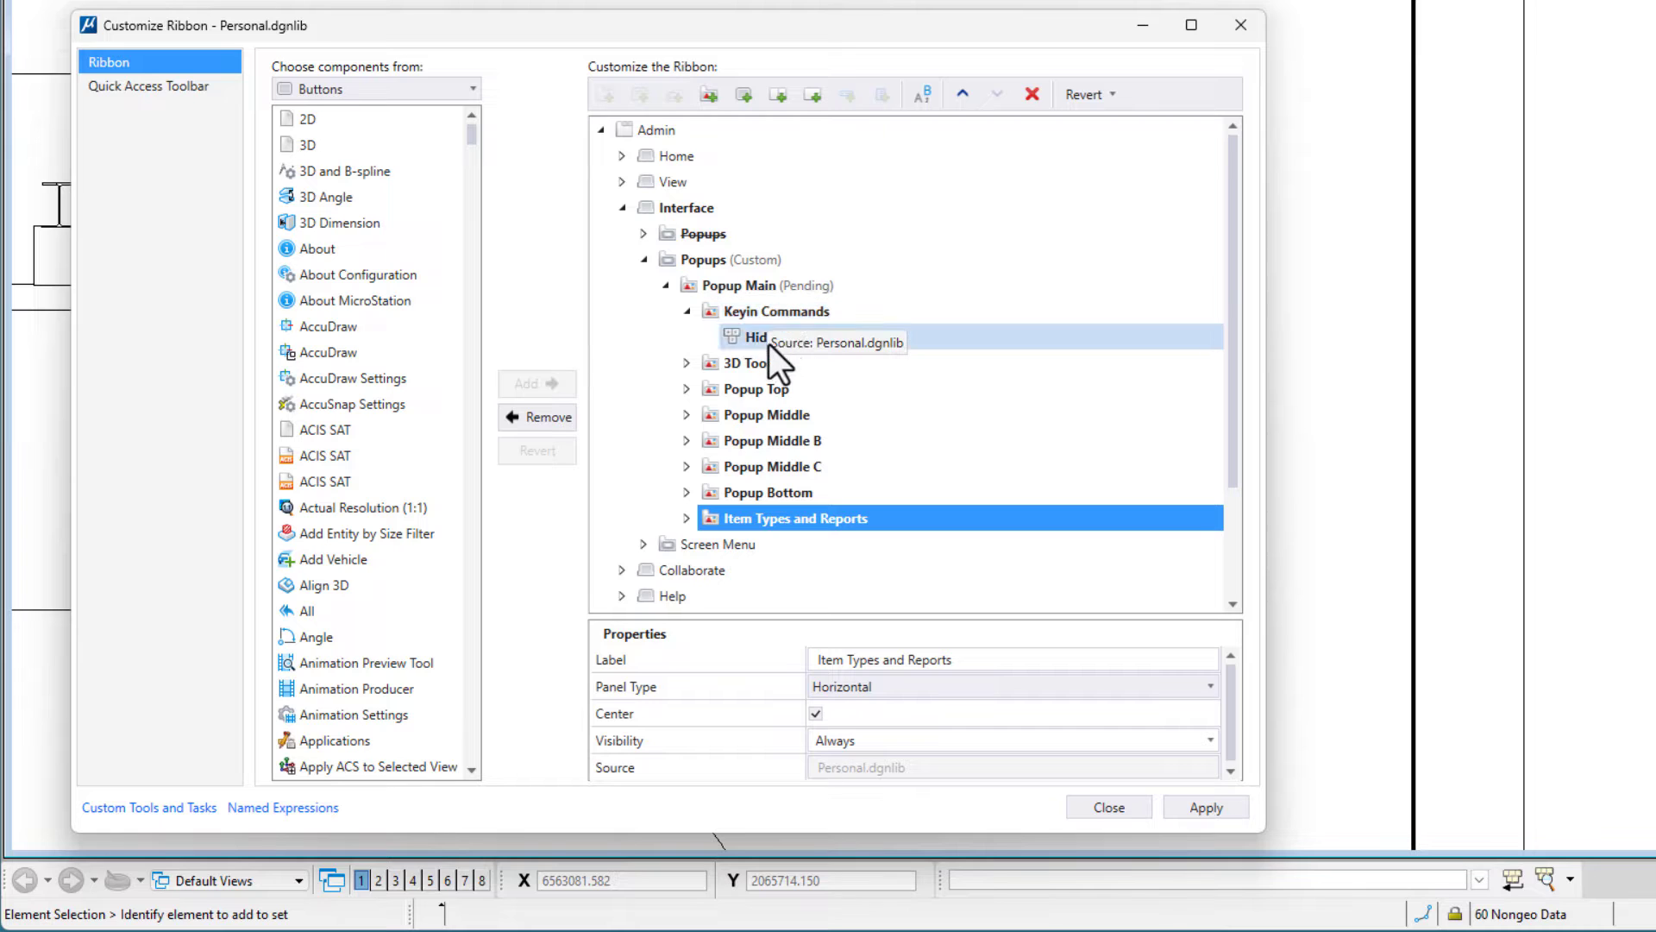
{"action": "left_click", "coordinate": [824, 338]}
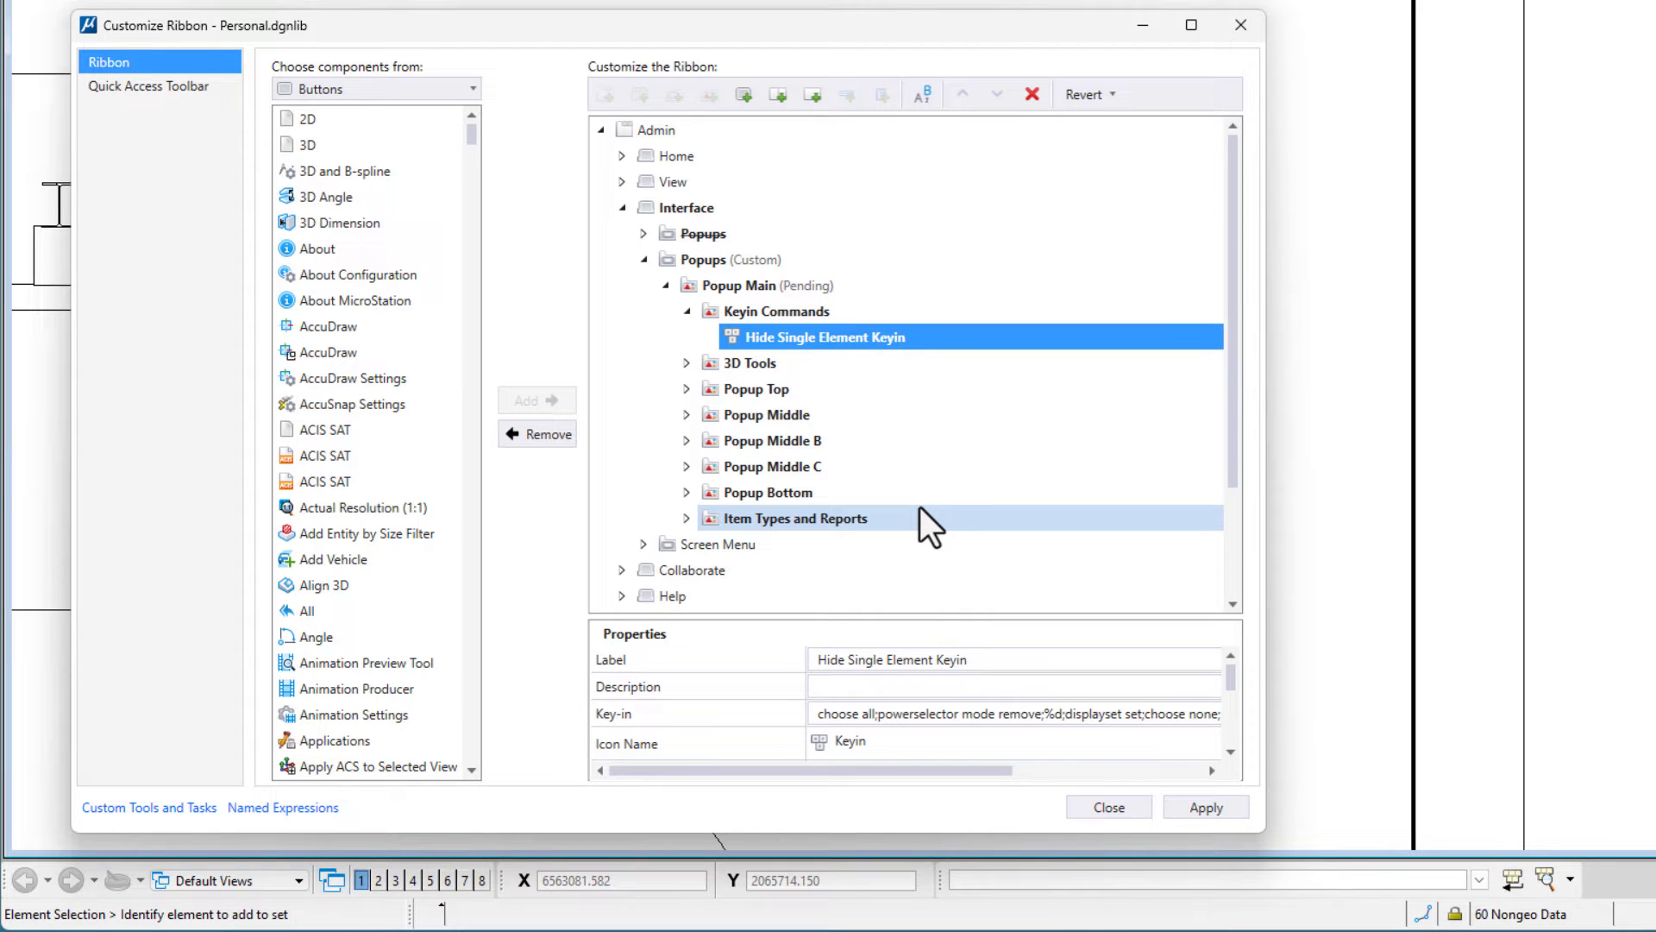
{"action": "mouse_move", "coordinate": [747, 362]}
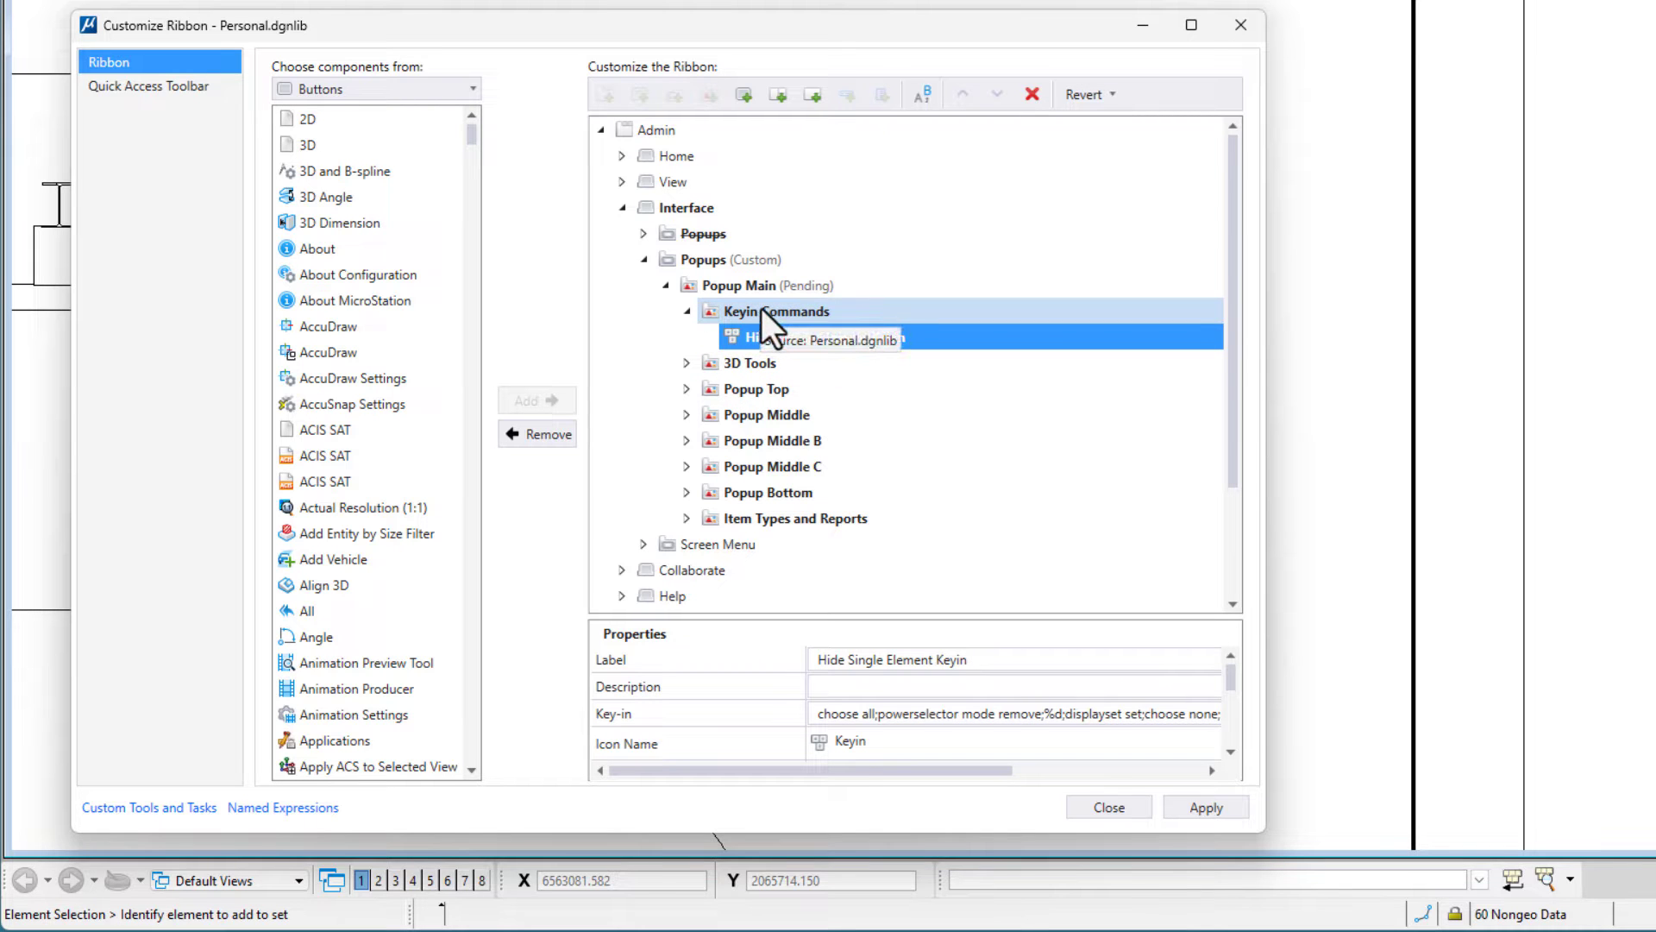
{"action": "left_click", "coordinate": [776, 310]}
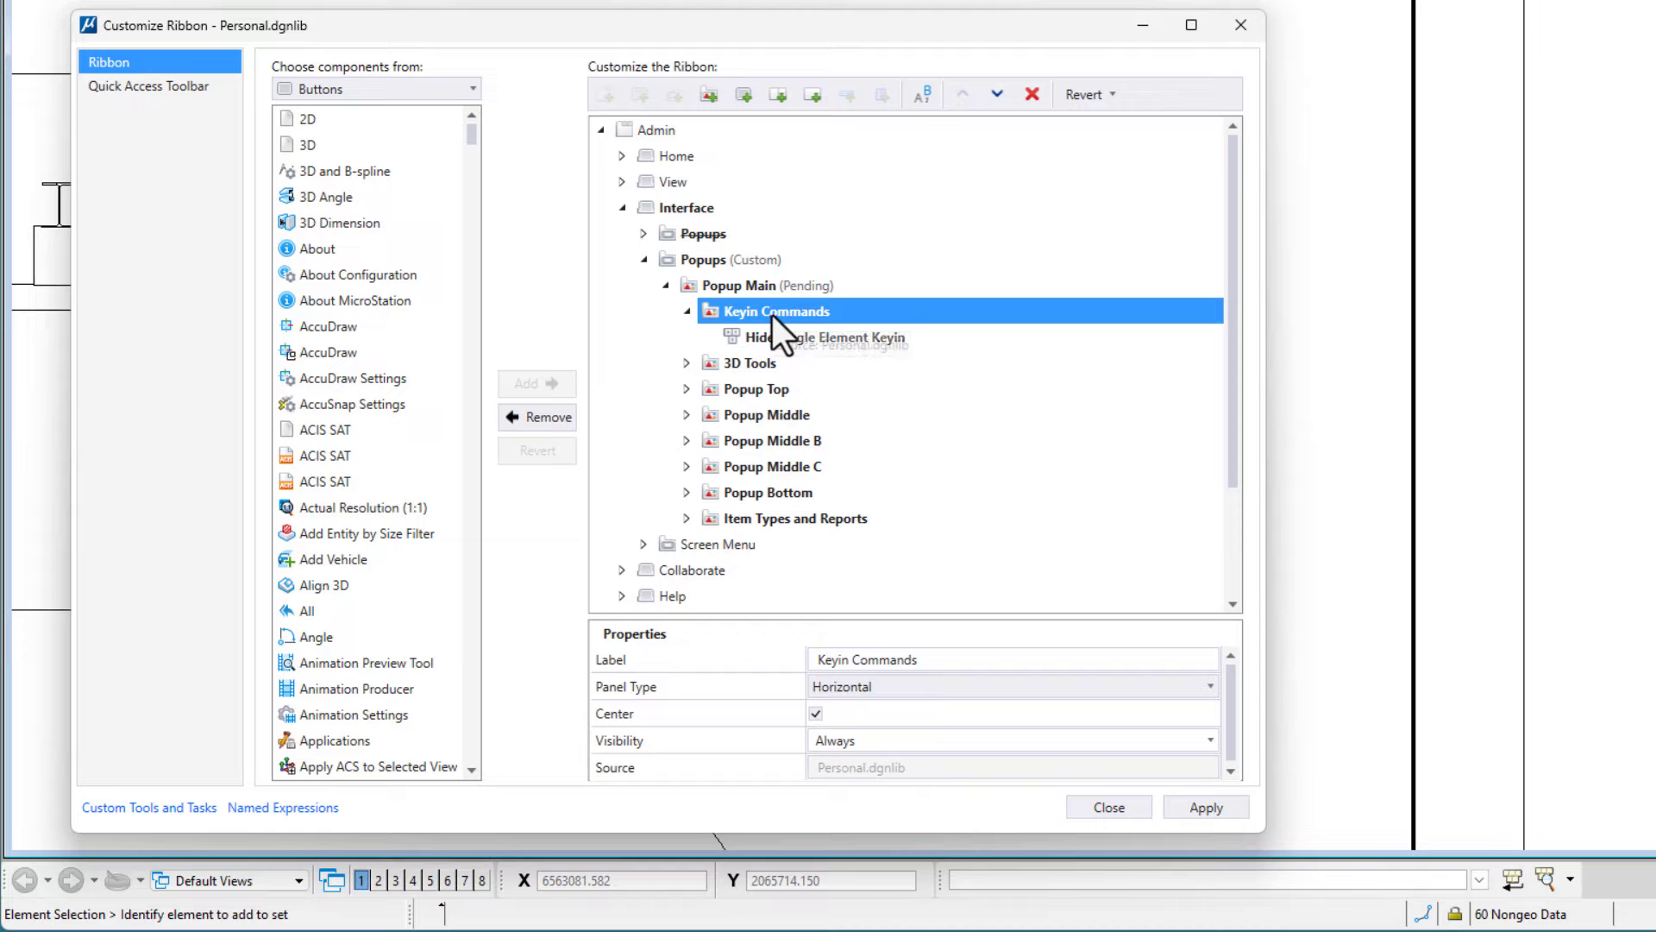
{"action": "mouse_move", "coordinate": [781, 337]}
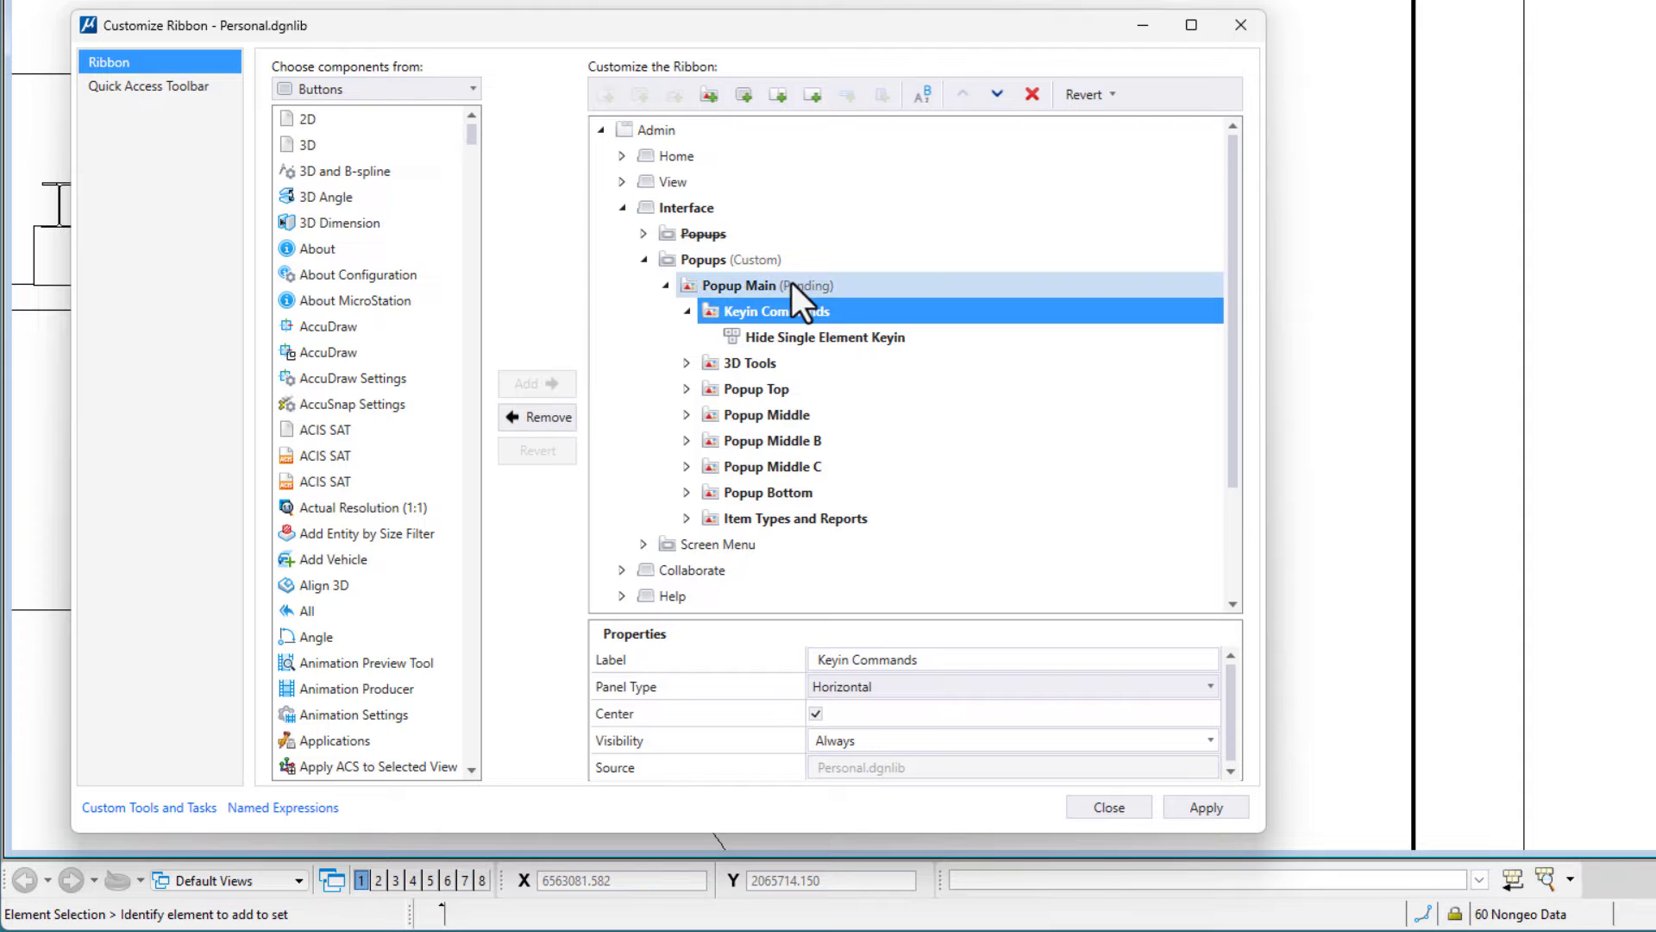
{"action": "right_click", "coordinate": [773, 310]}
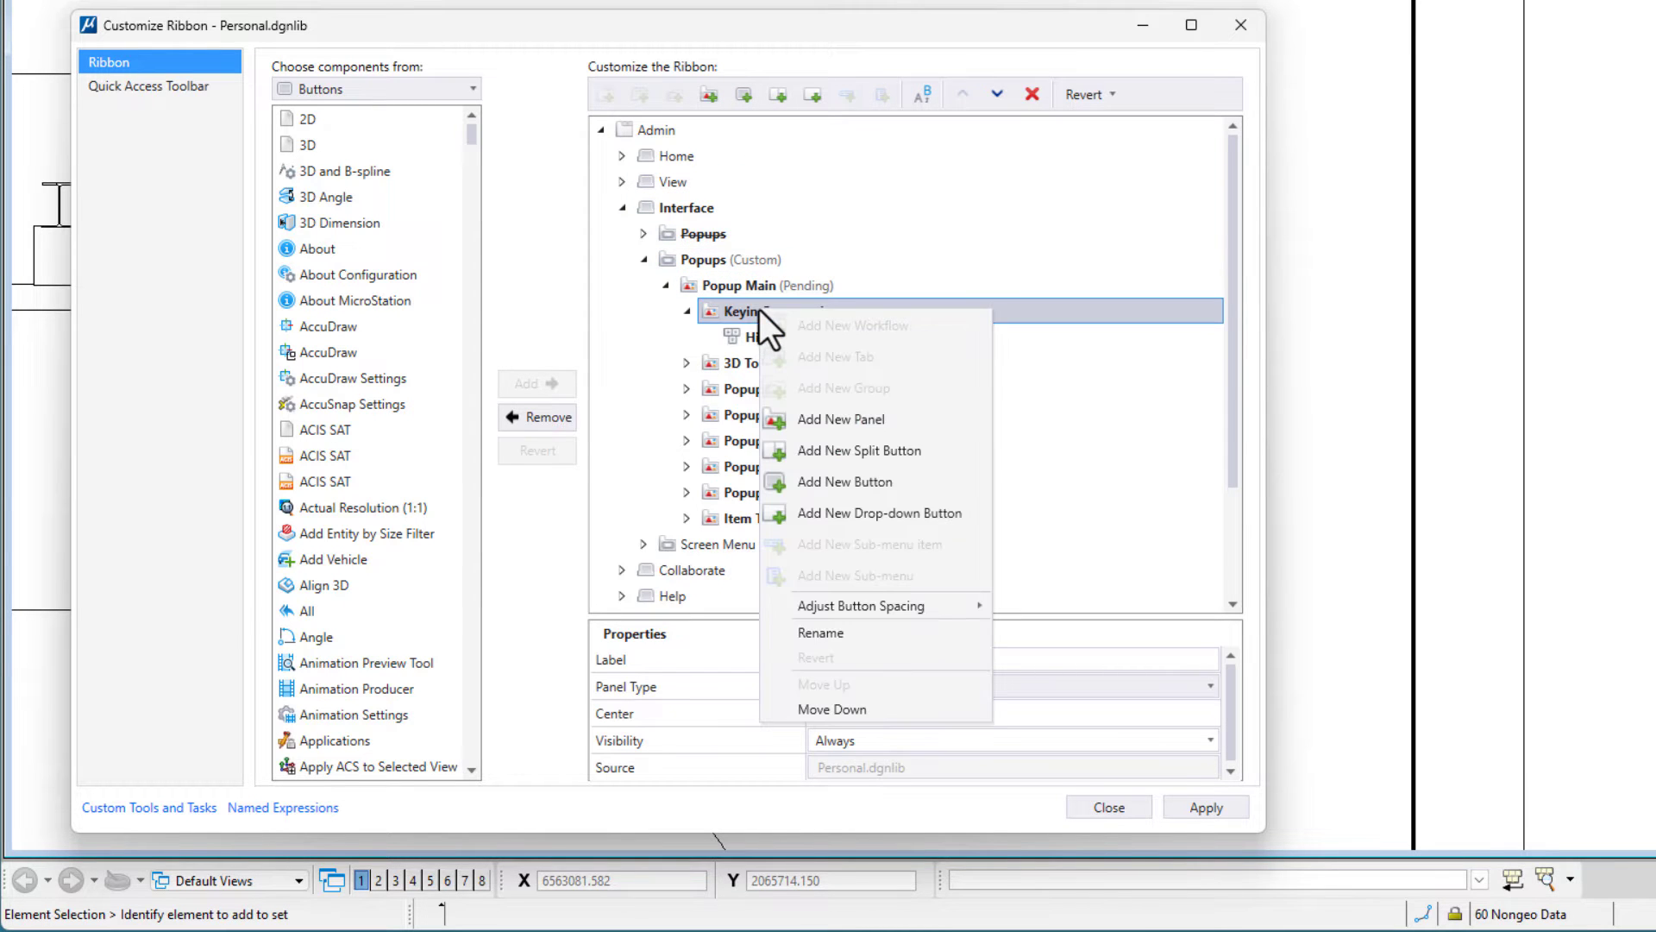
{"action": "mouse_move", "coordinate": [845, 481]}
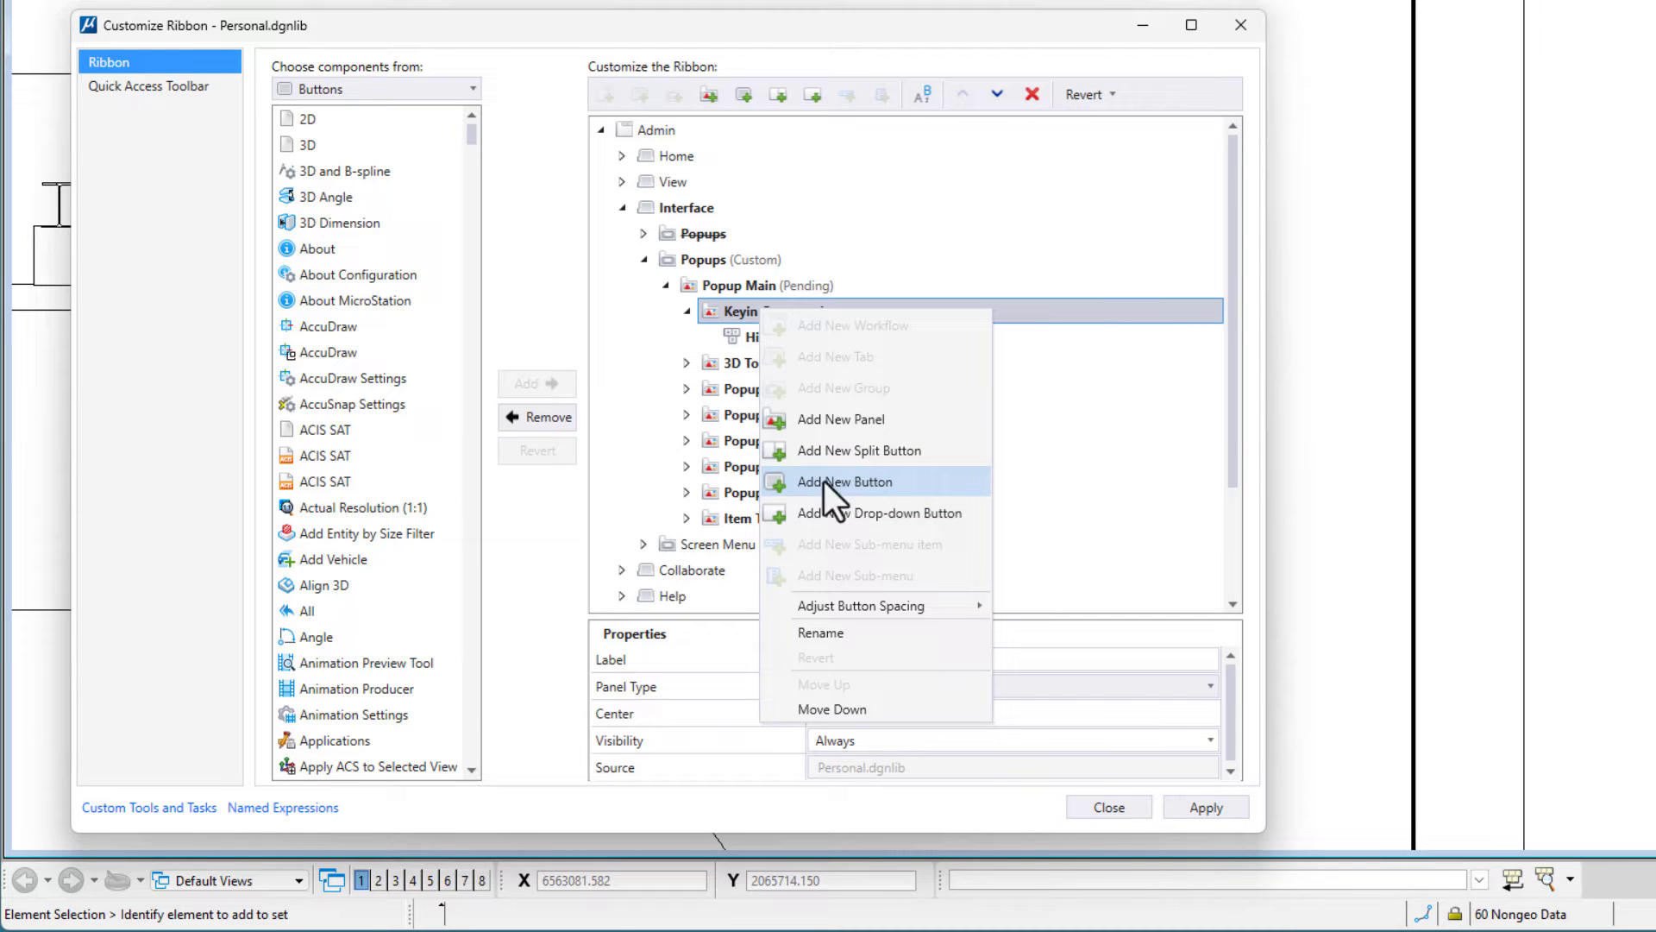
{"action": "left_click", "coordinate": [845, 481]}
{"action": "type", "text": "Place Sma"}
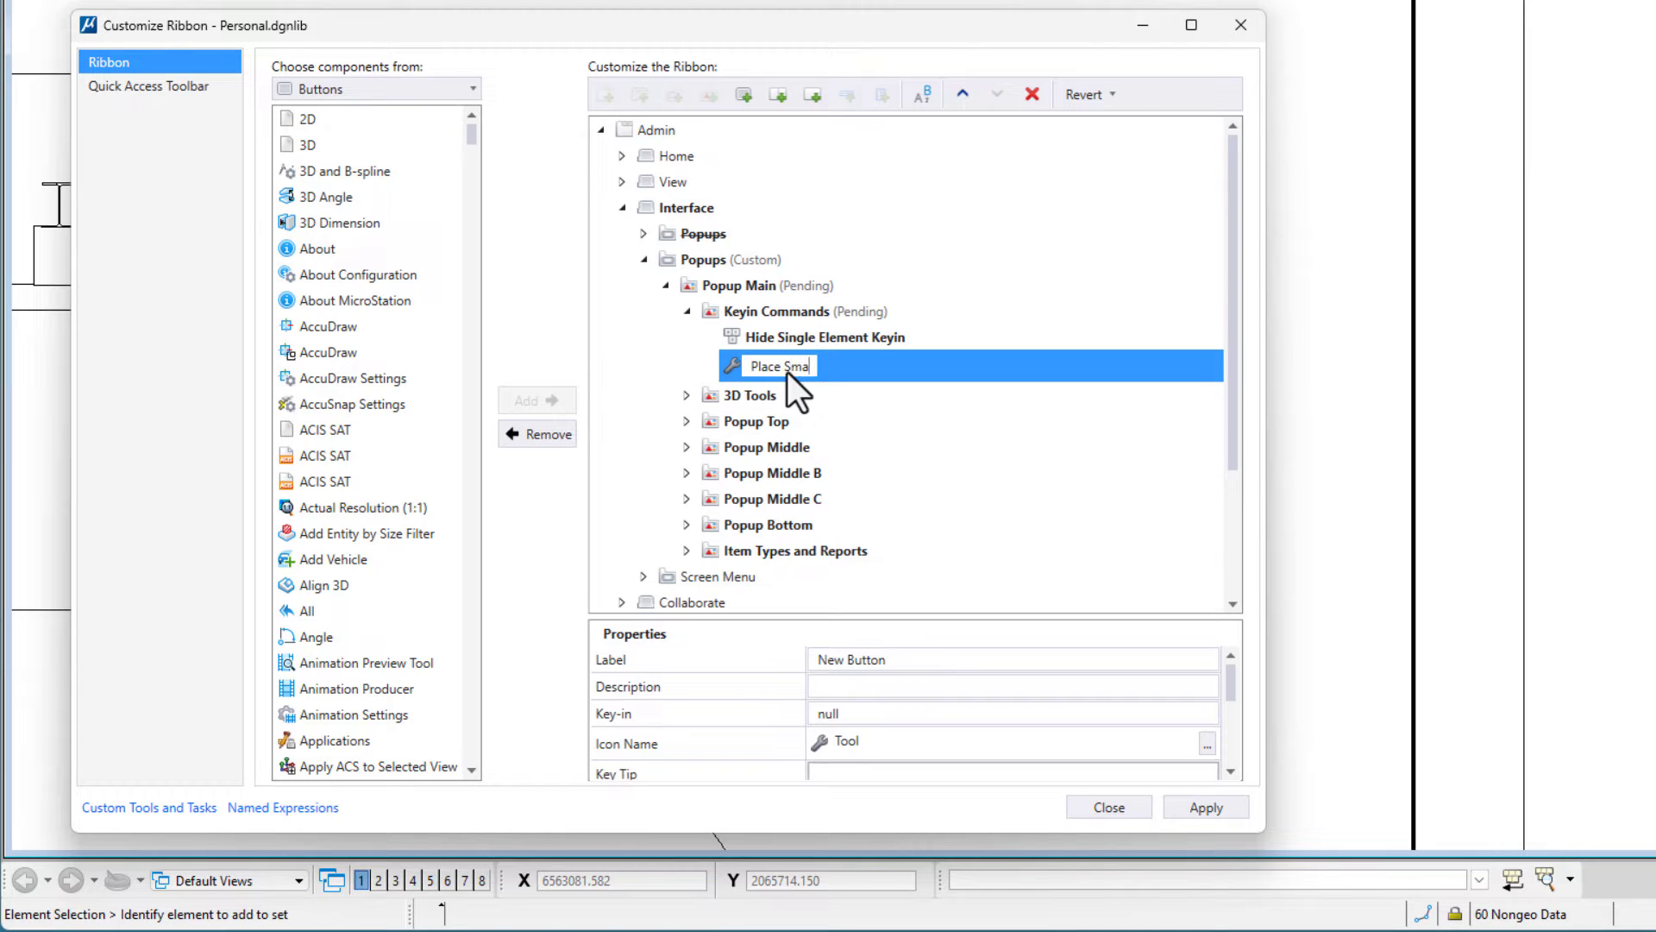
{"action": "type", "text": "rtline"}
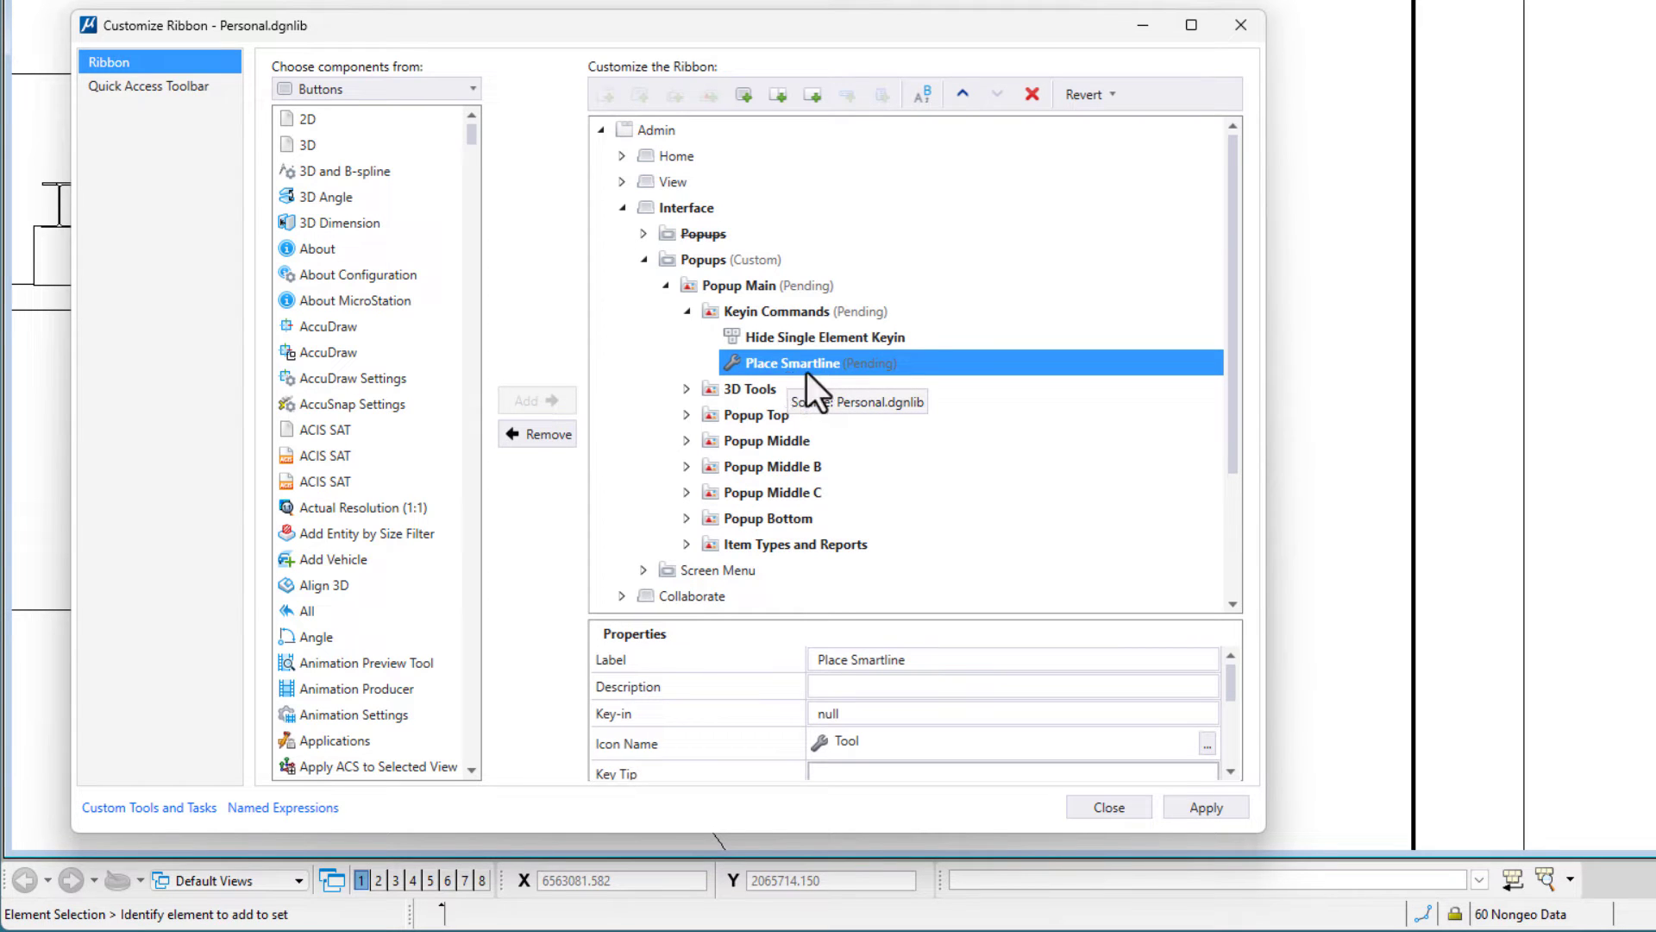
{"action": "mouse_move", "coordinate": [903, 654]}
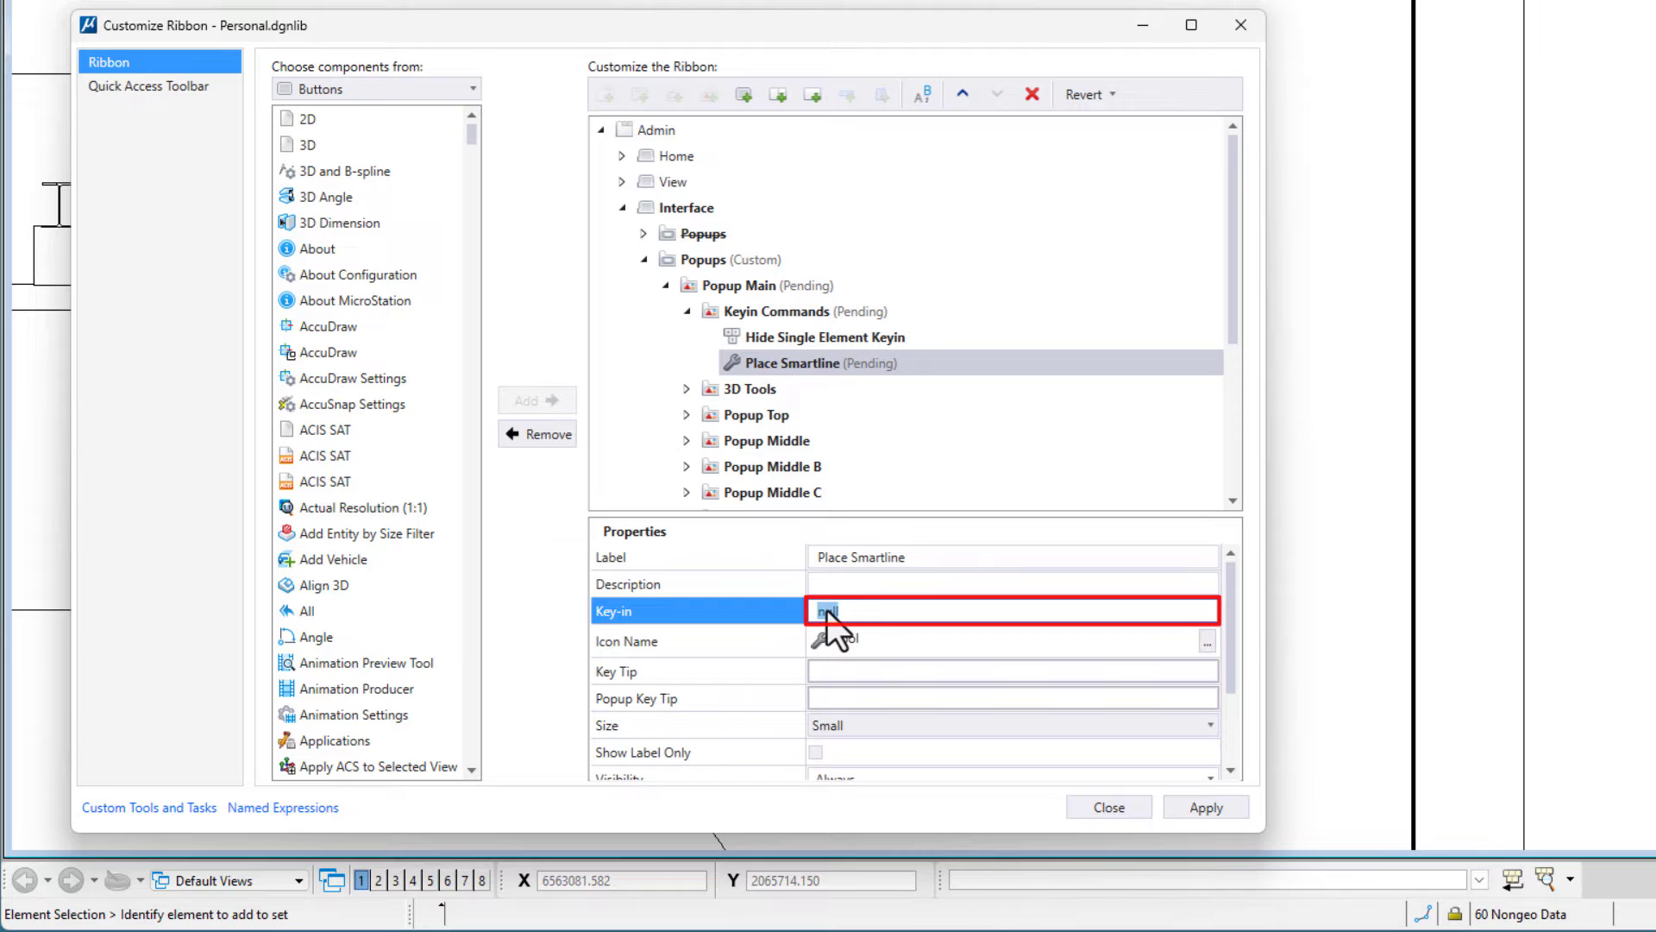
Paste 'place smartline;CO=3;WT=2;LC=0' as the Place Smartline button's key-in.
{"action": "right_click", "coordinate": [829, 610]}
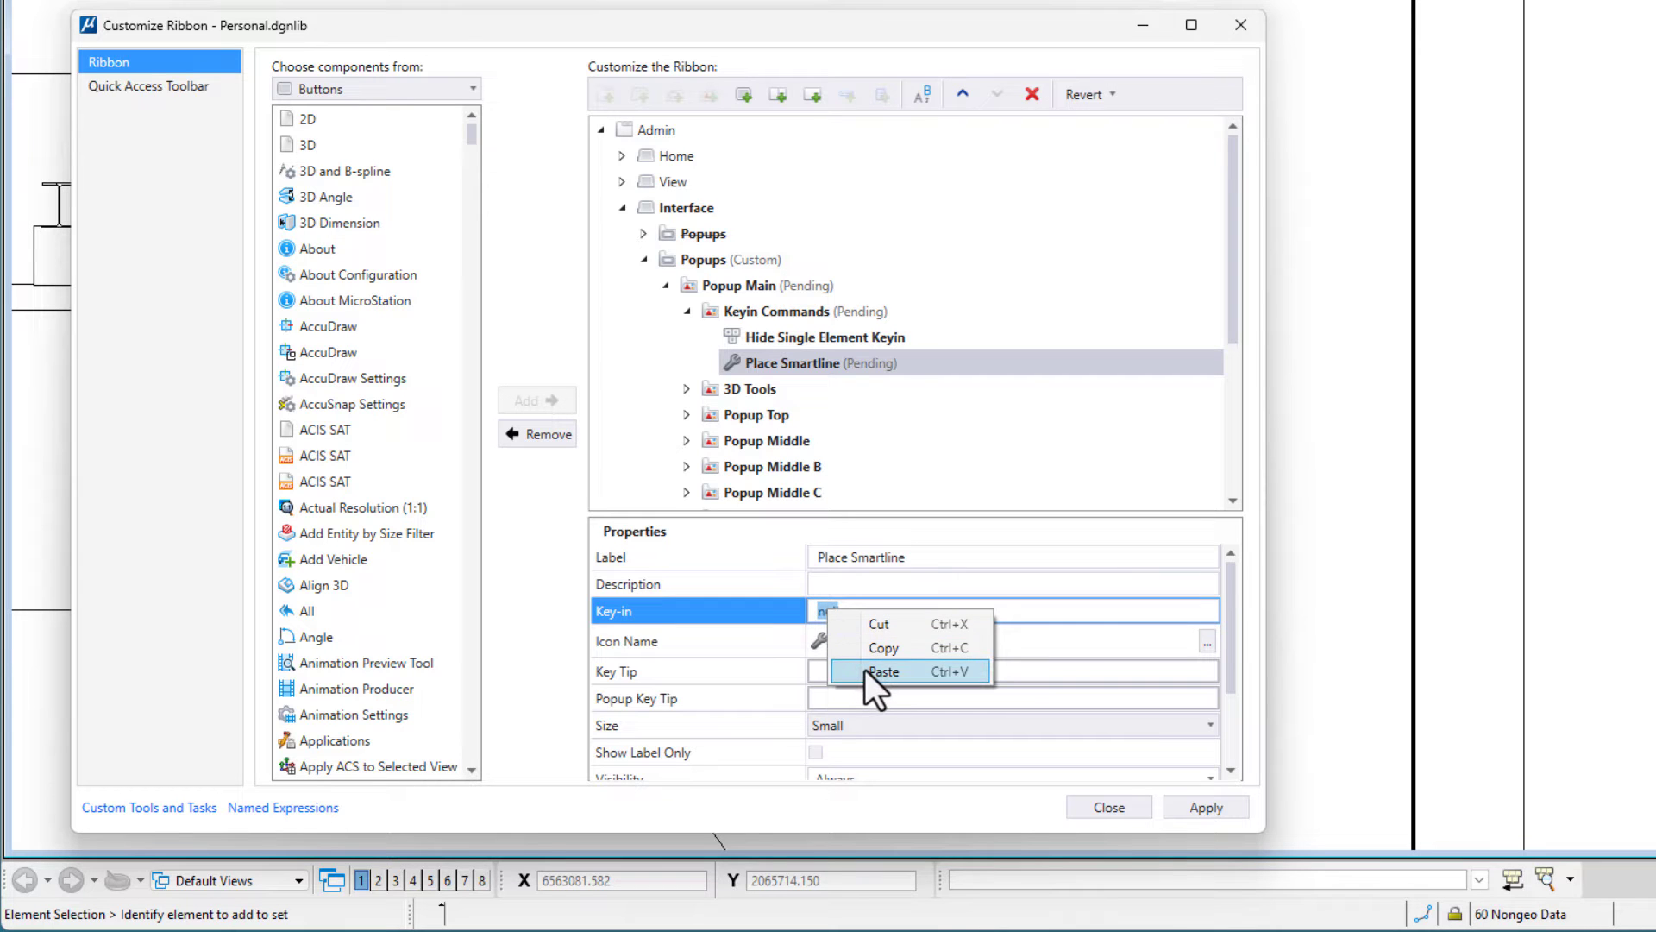
{"action": "left_click", "coordinate": [881, 671]}
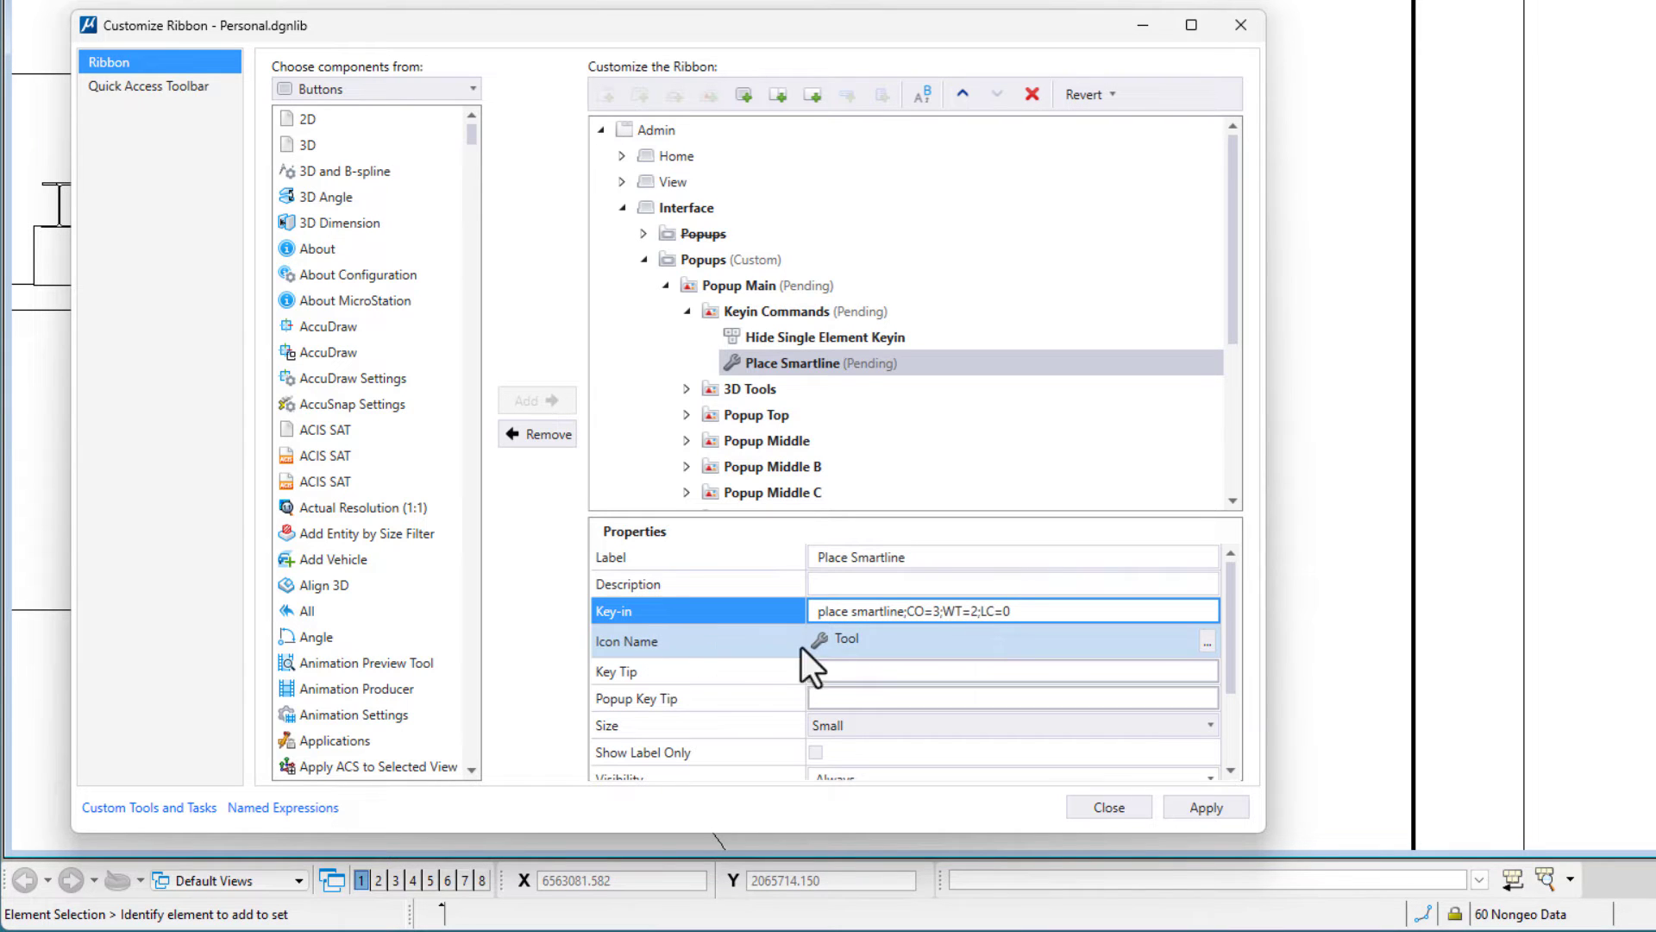
{"action": "left_click", "coordinate": [1011, 611]}
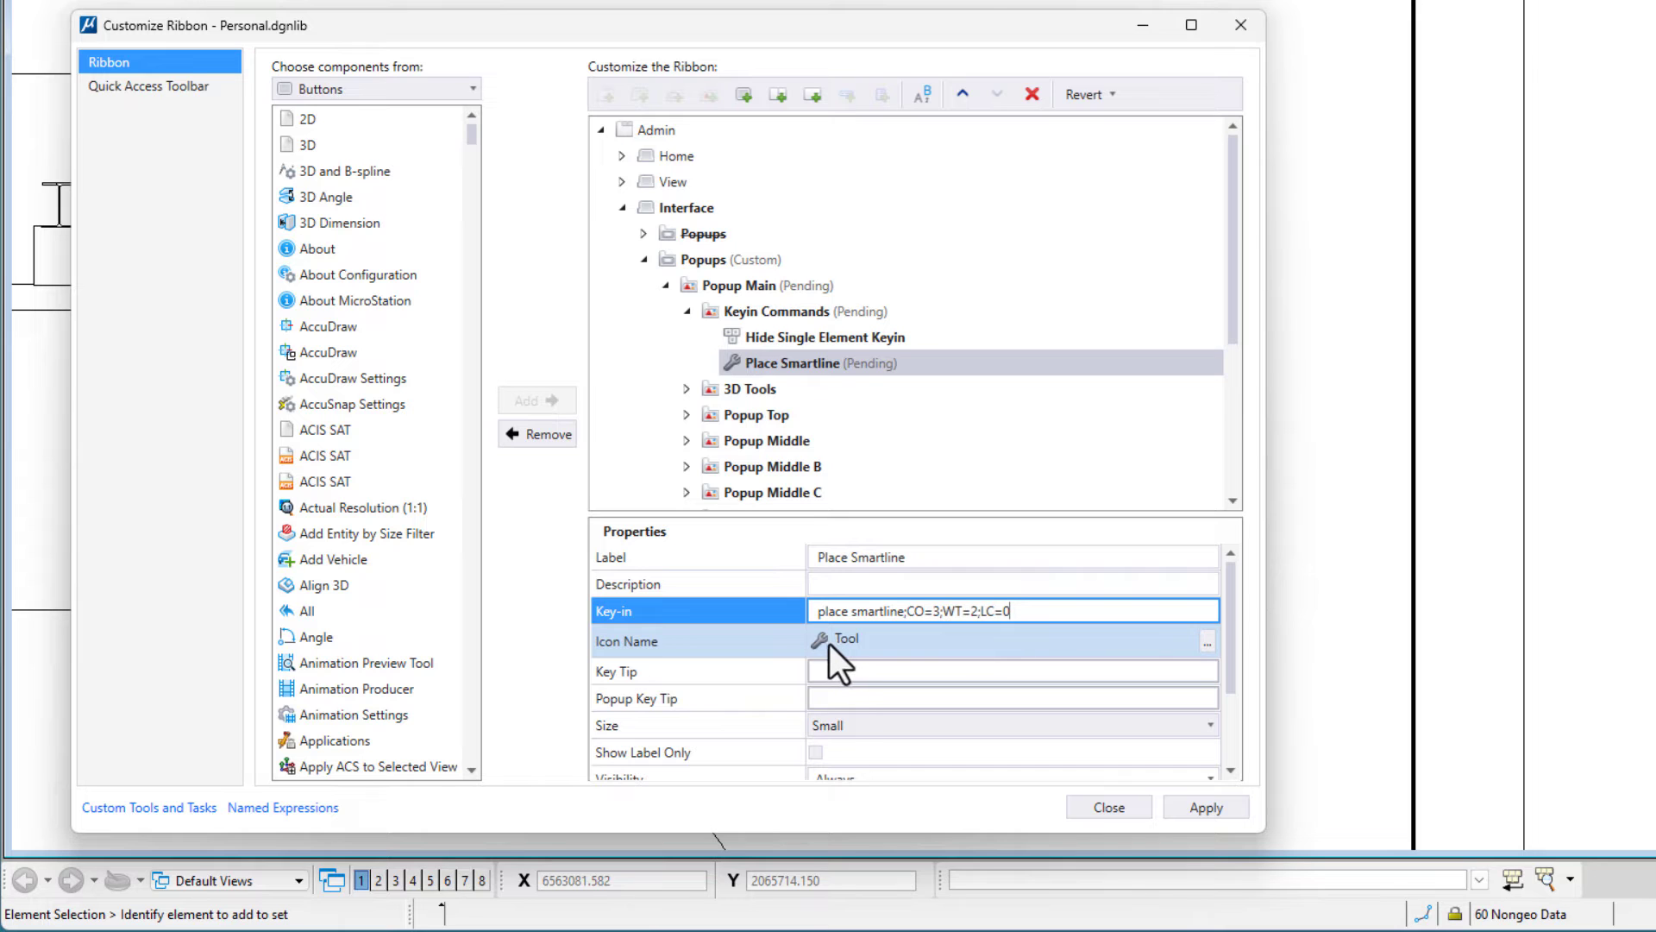
{"action": "left_click", "coordinate": [821, 638]}
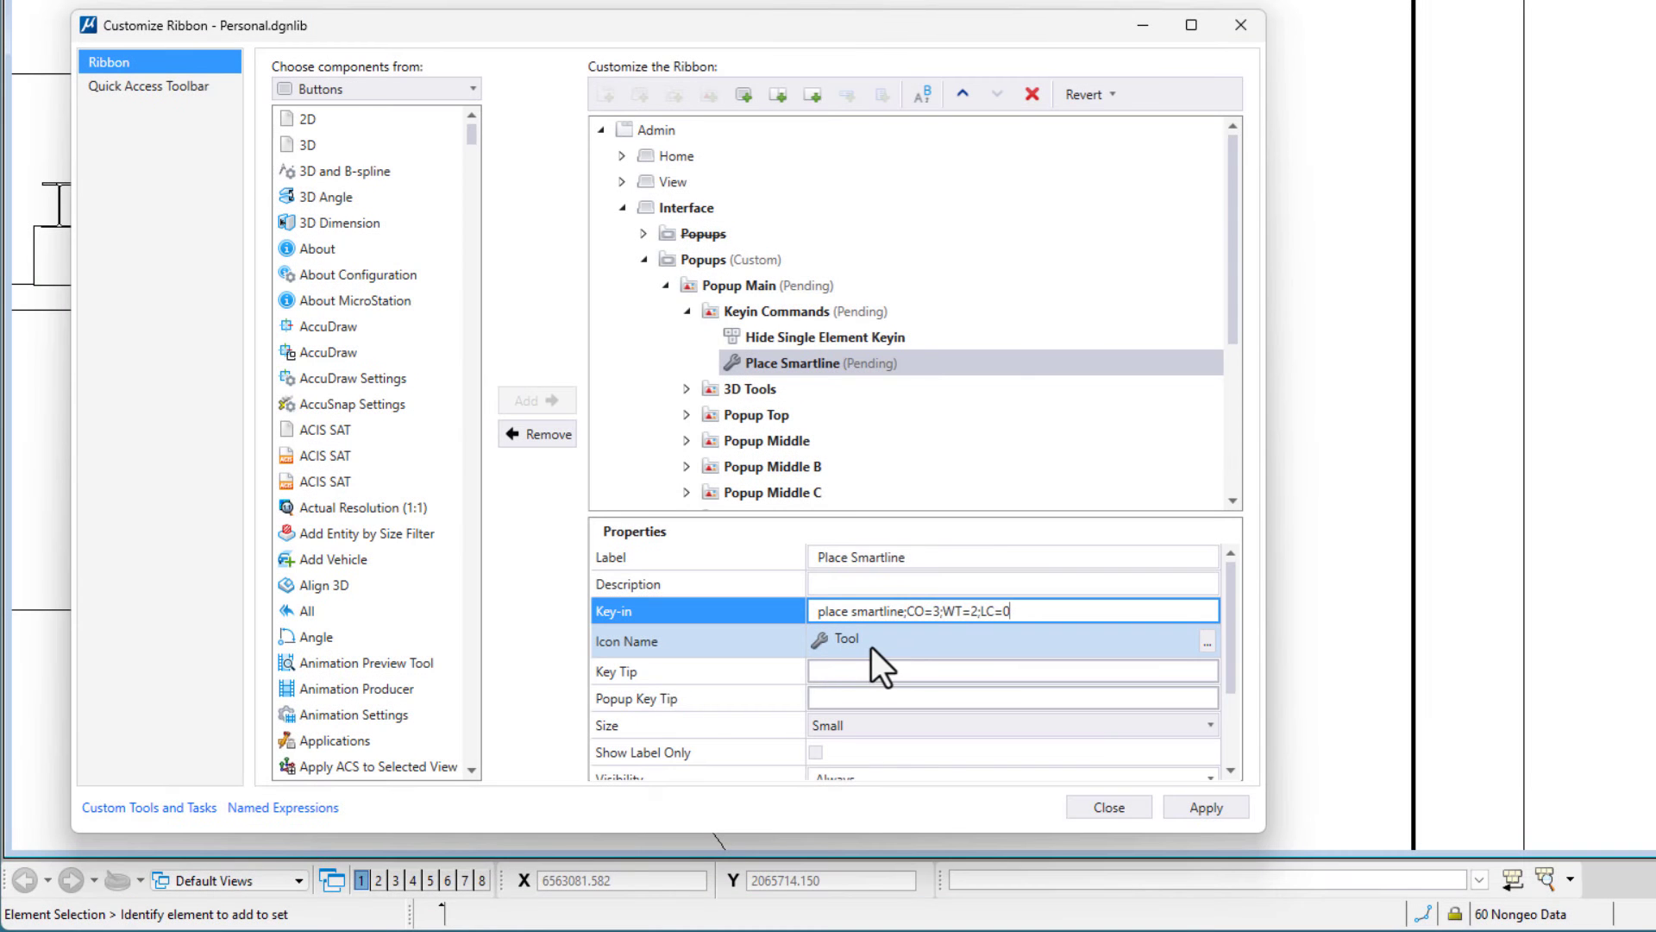
{"action": "mouse_move", "coordinate": [1207, 649]}
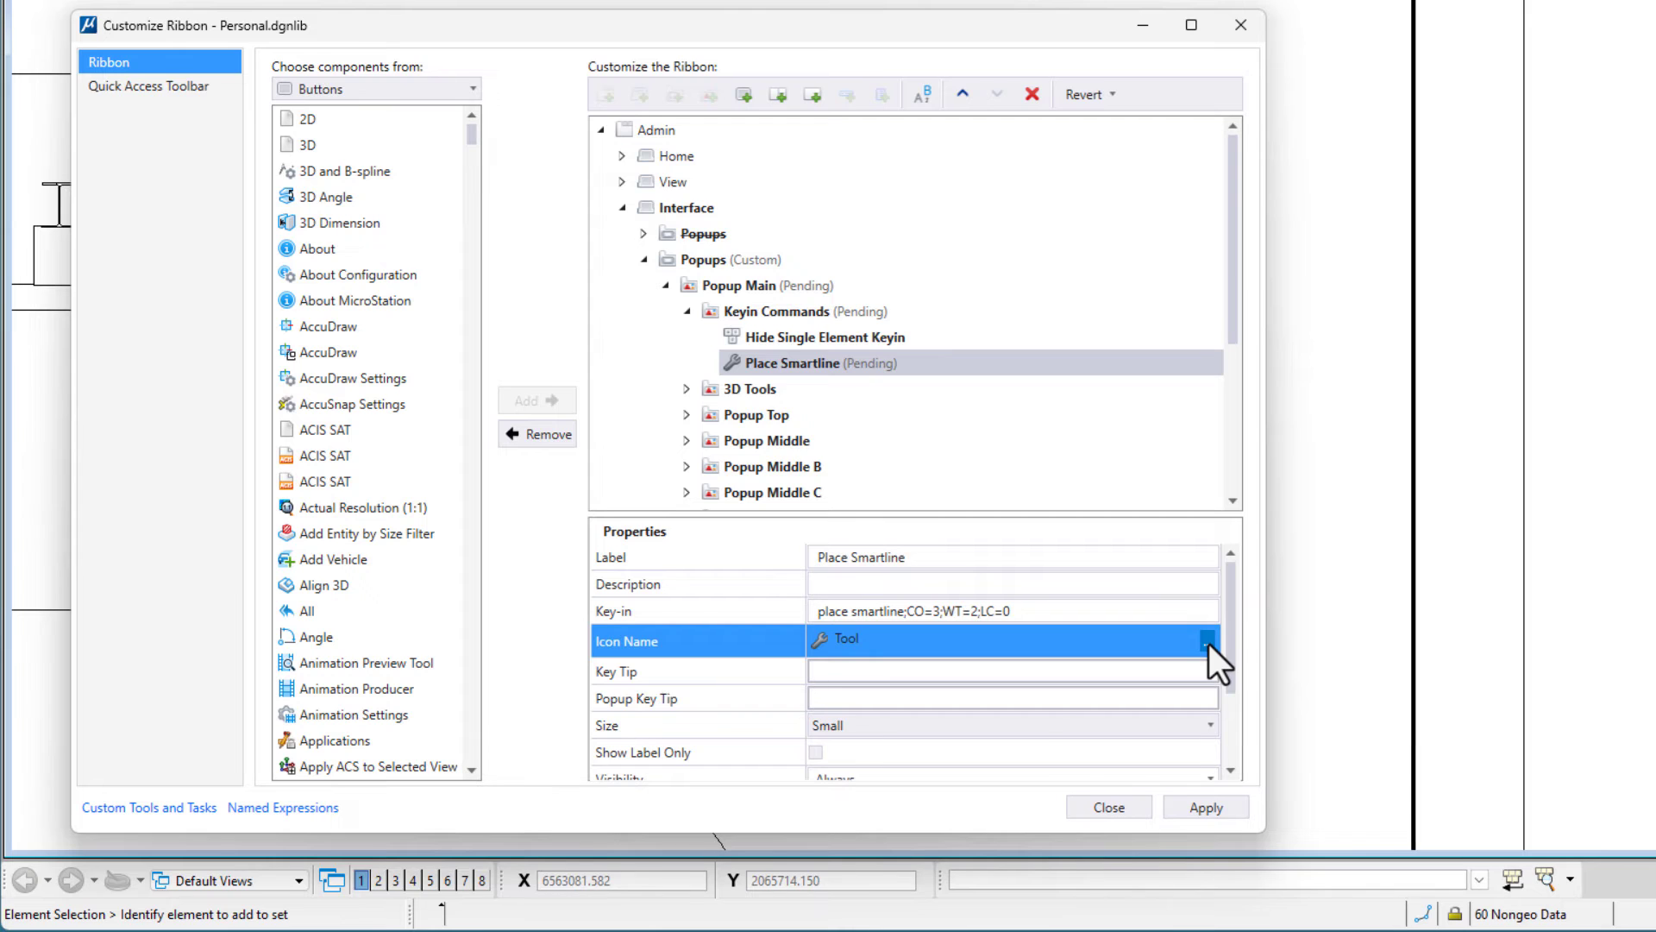
Assign the KeyboardShortcutsNew icon from ustnicons.rsc to the Place Smartline button.
{"action": "left_click", "coordinate": [1209, 641]}
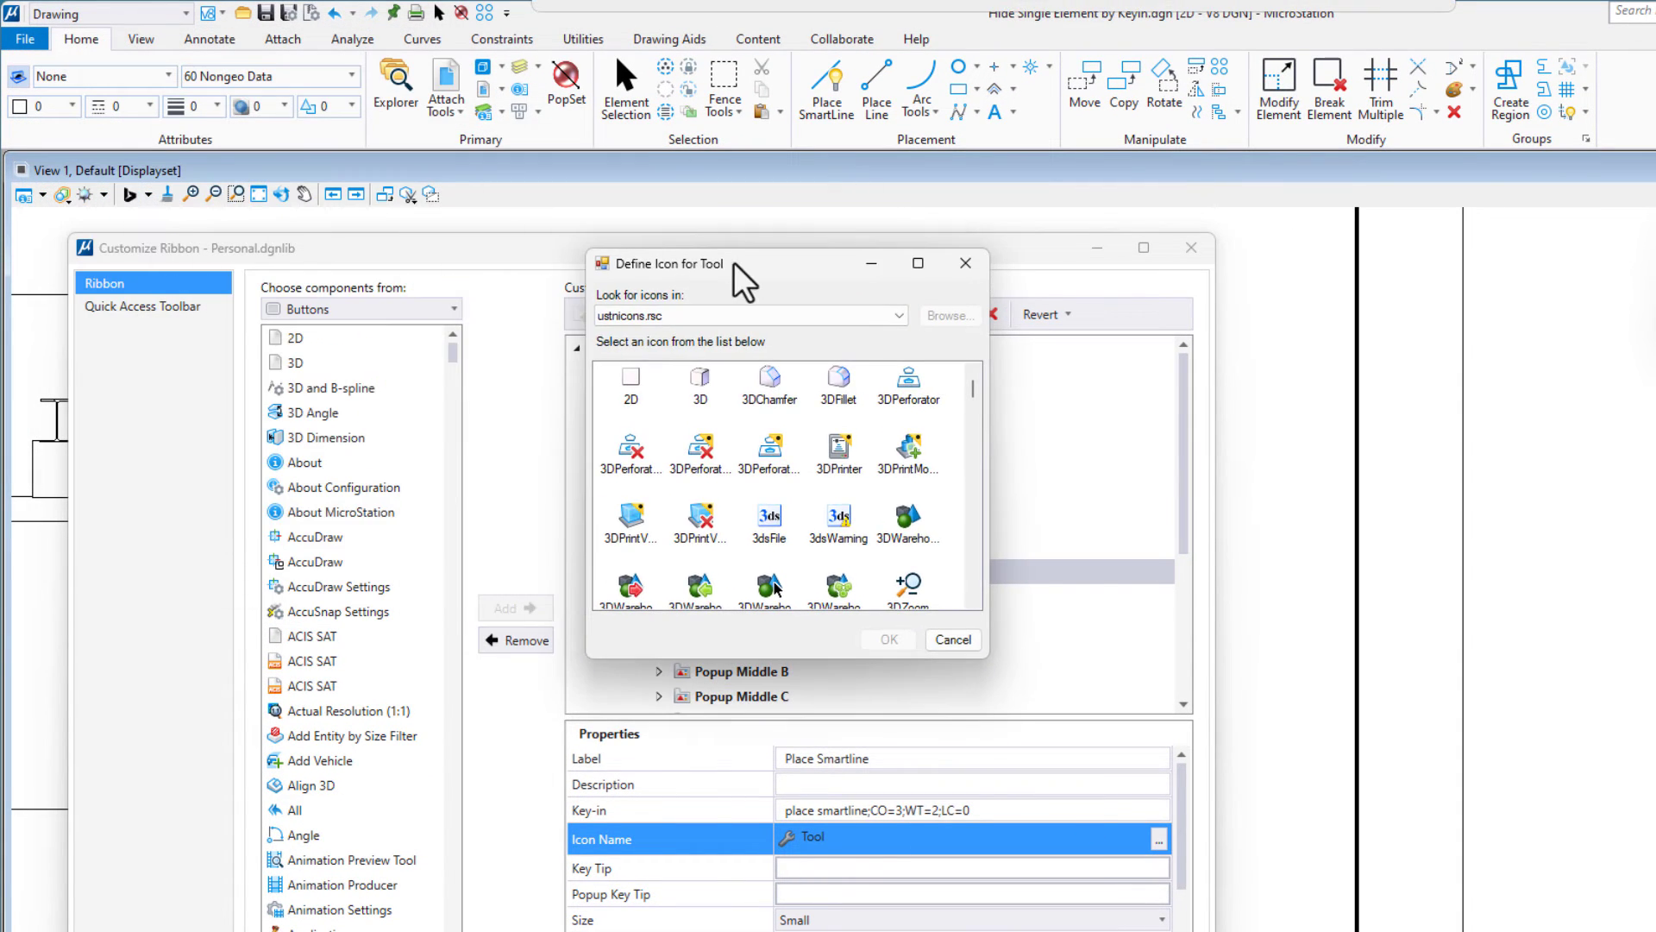
{"action": "left_click", "coordinate": [744, 315]}
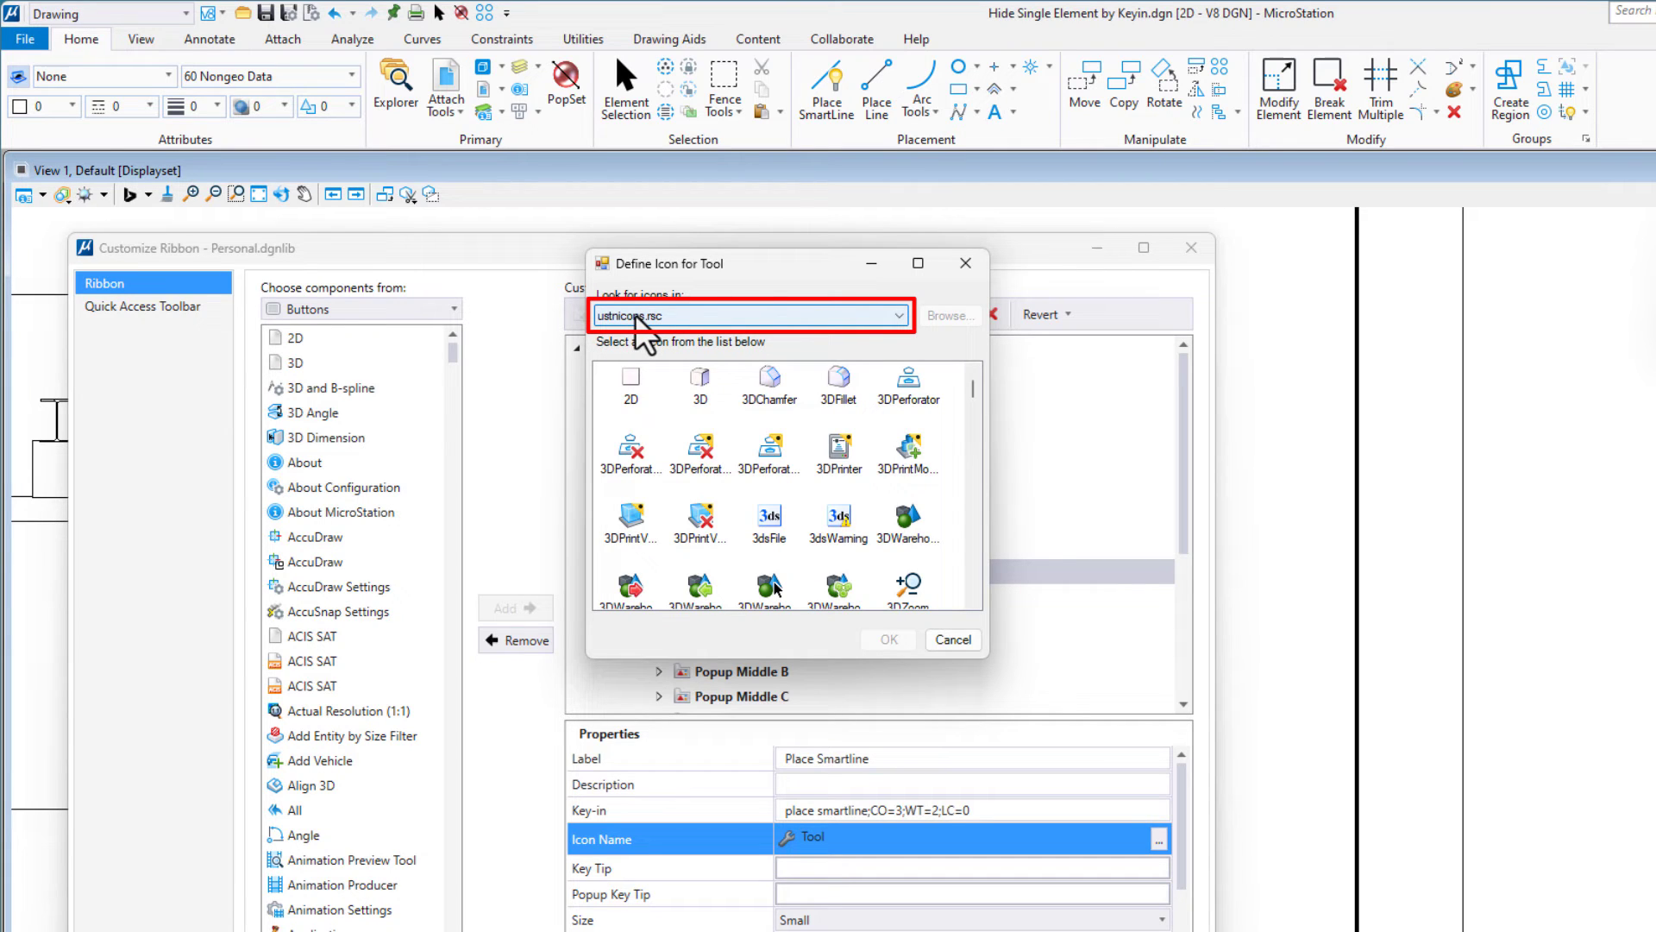
{"action": "mouse_move", "coordinate": [666, 349]}
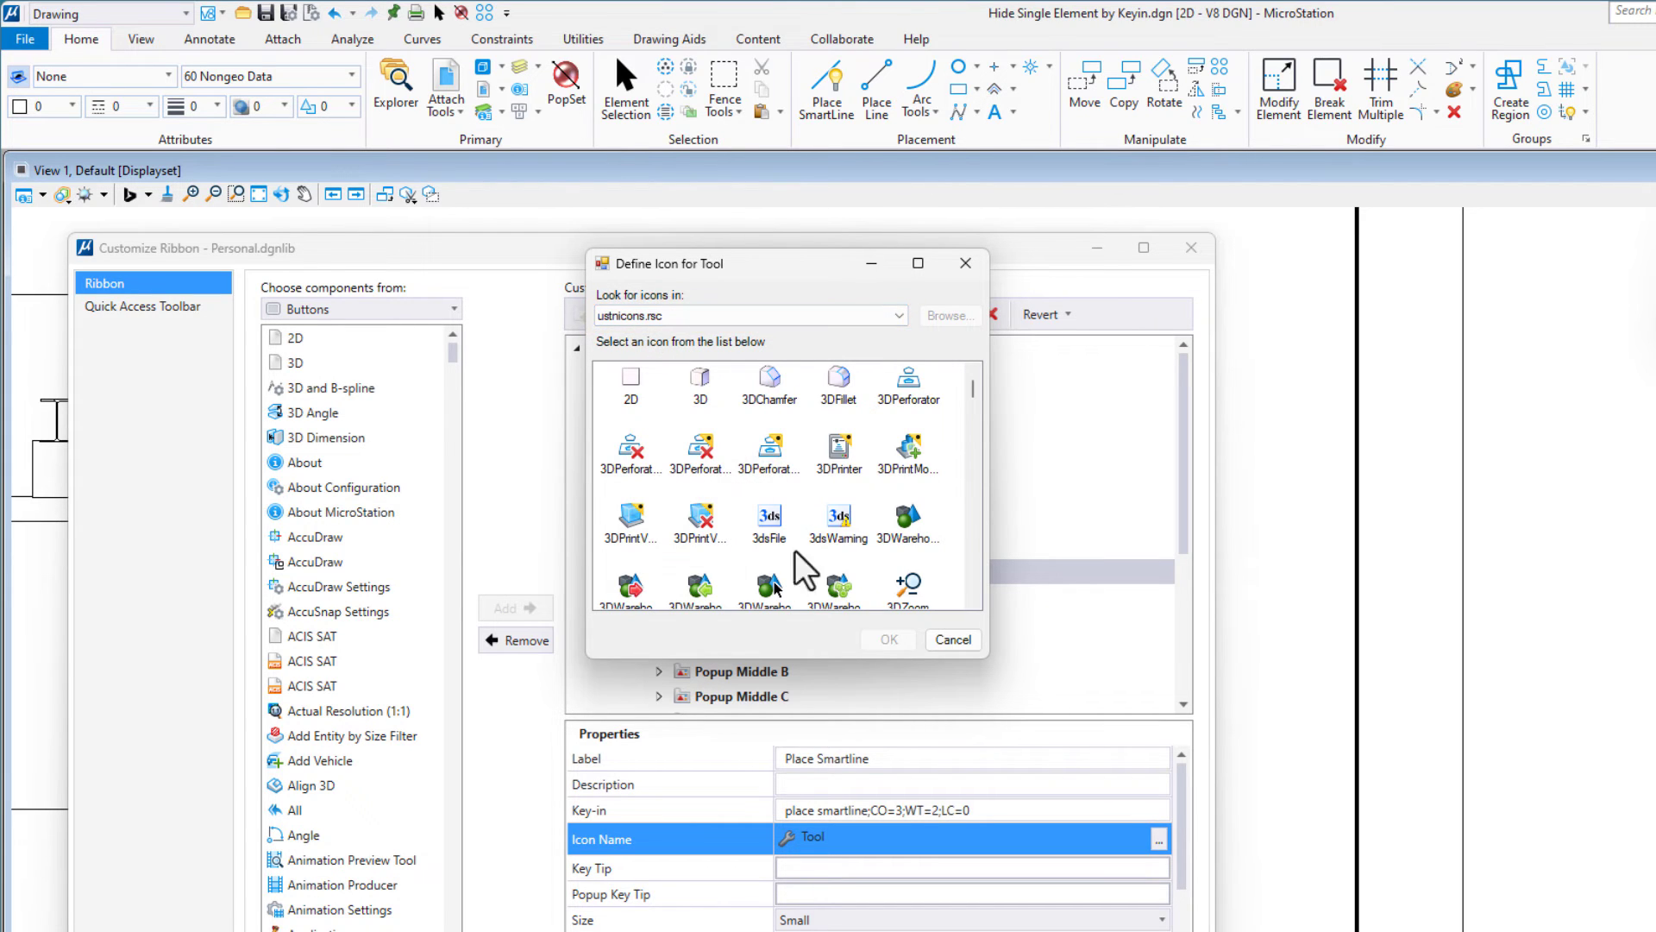
{"action": "mouse_move", "coordinate": [739, 517]}
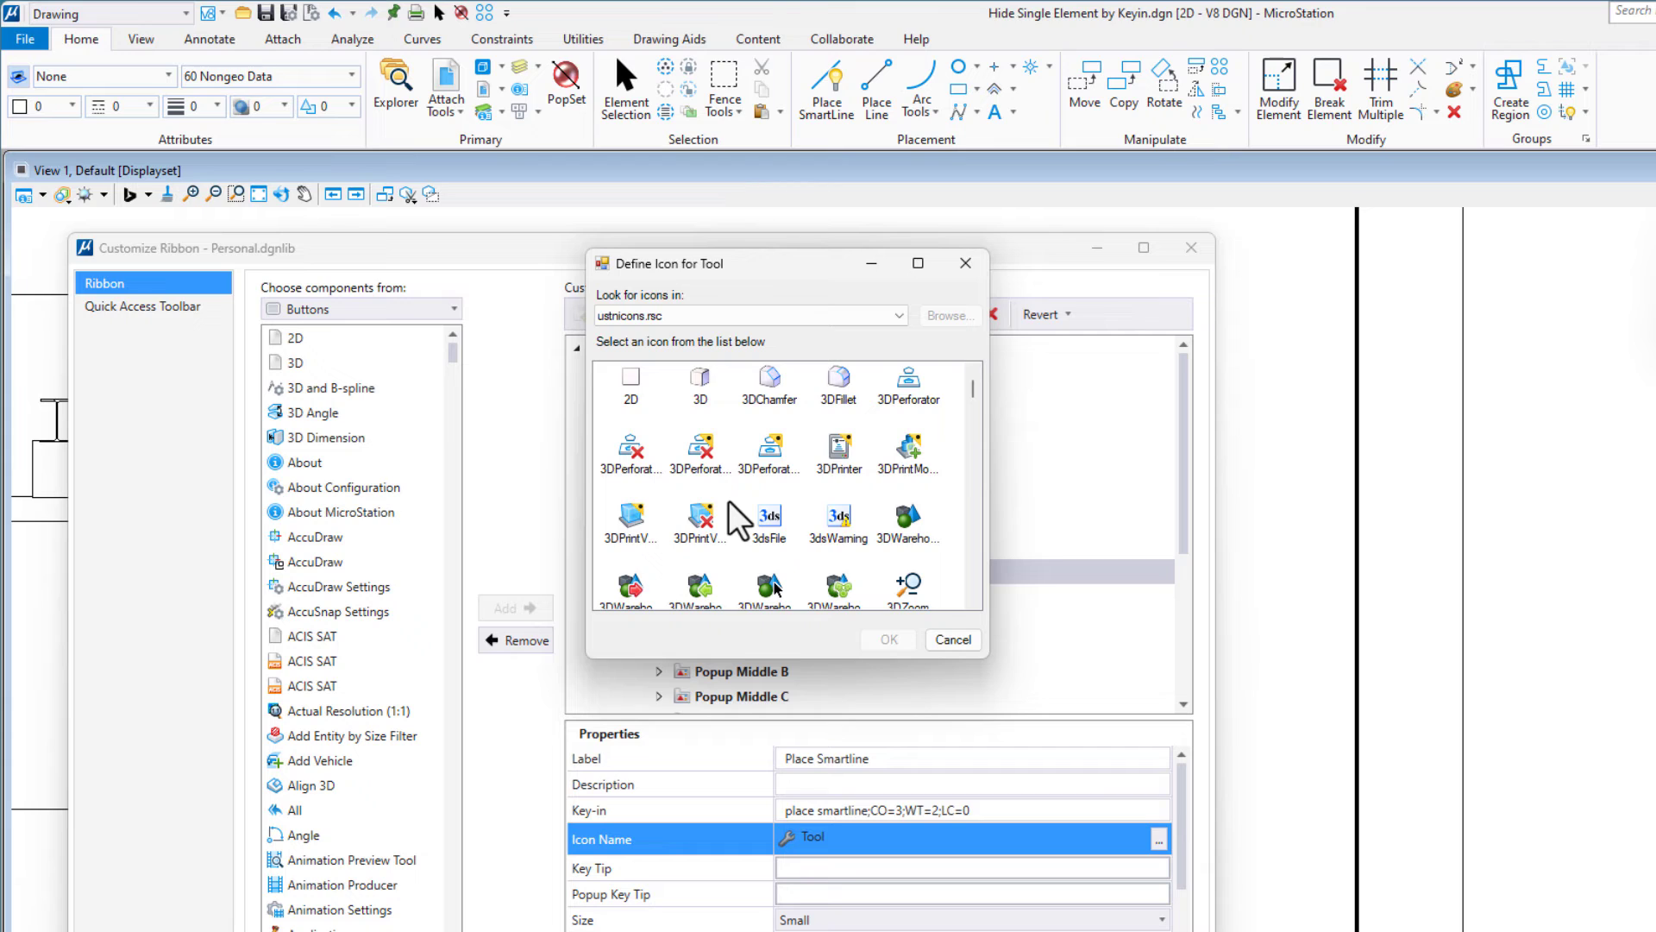
{"action": "left_click", "coordinate": [769, 458]}
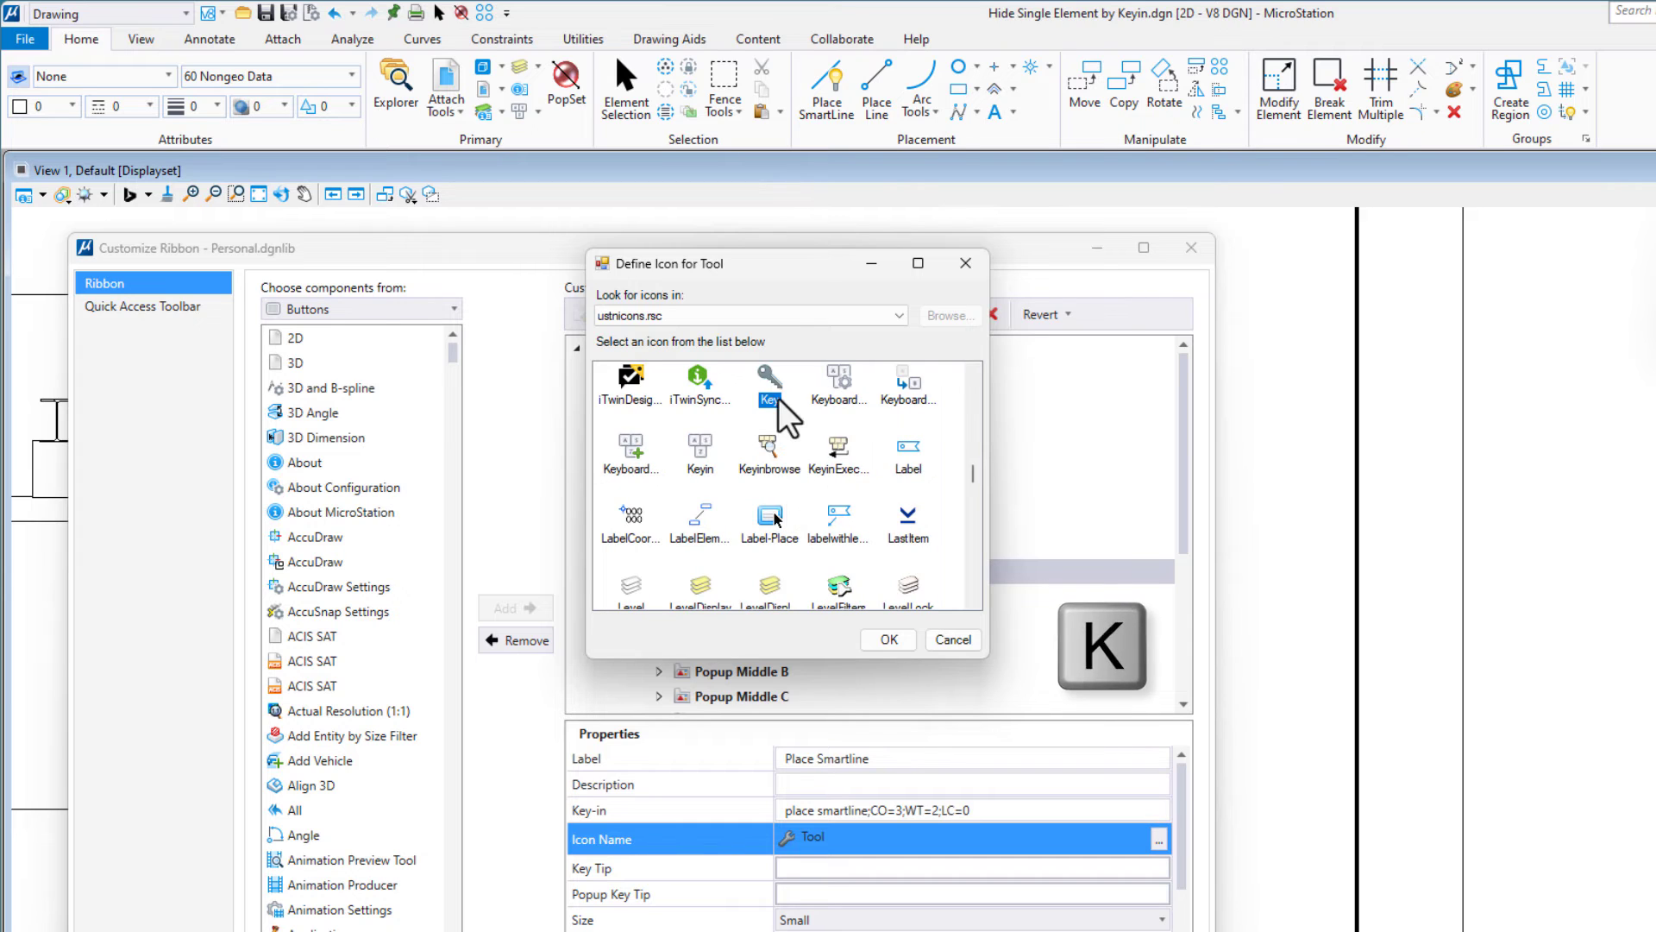
{"action": "mouse_move", "coordinate": [803, 522]}
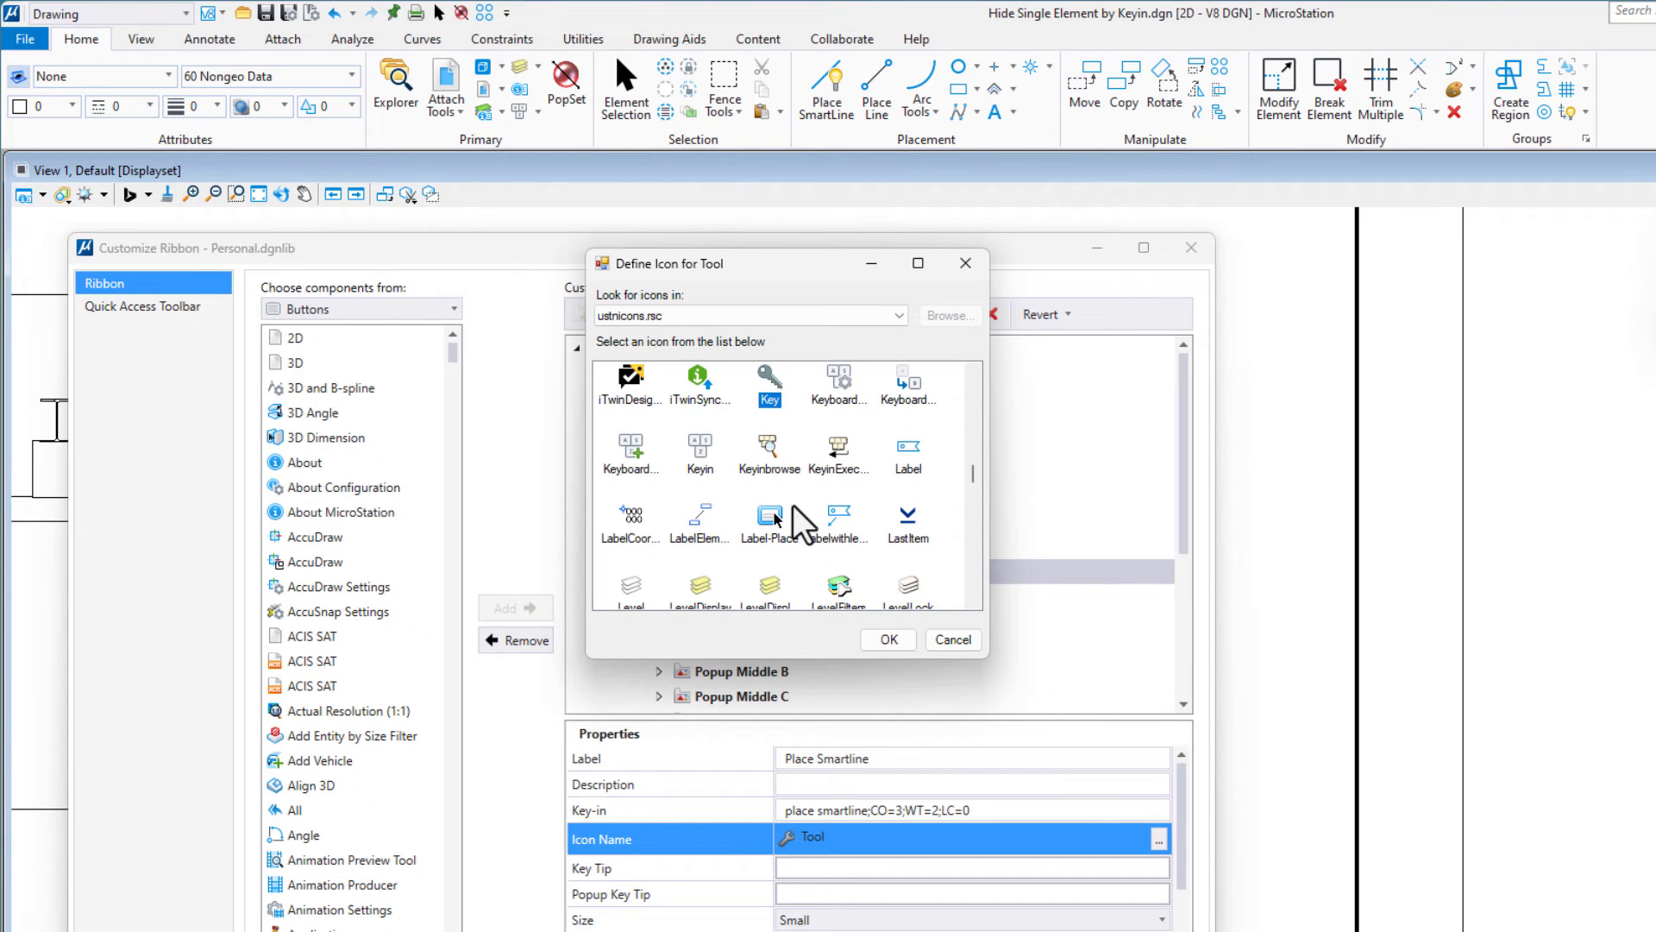
{"action": "mouse_move", "coordinate": [681, 470]}
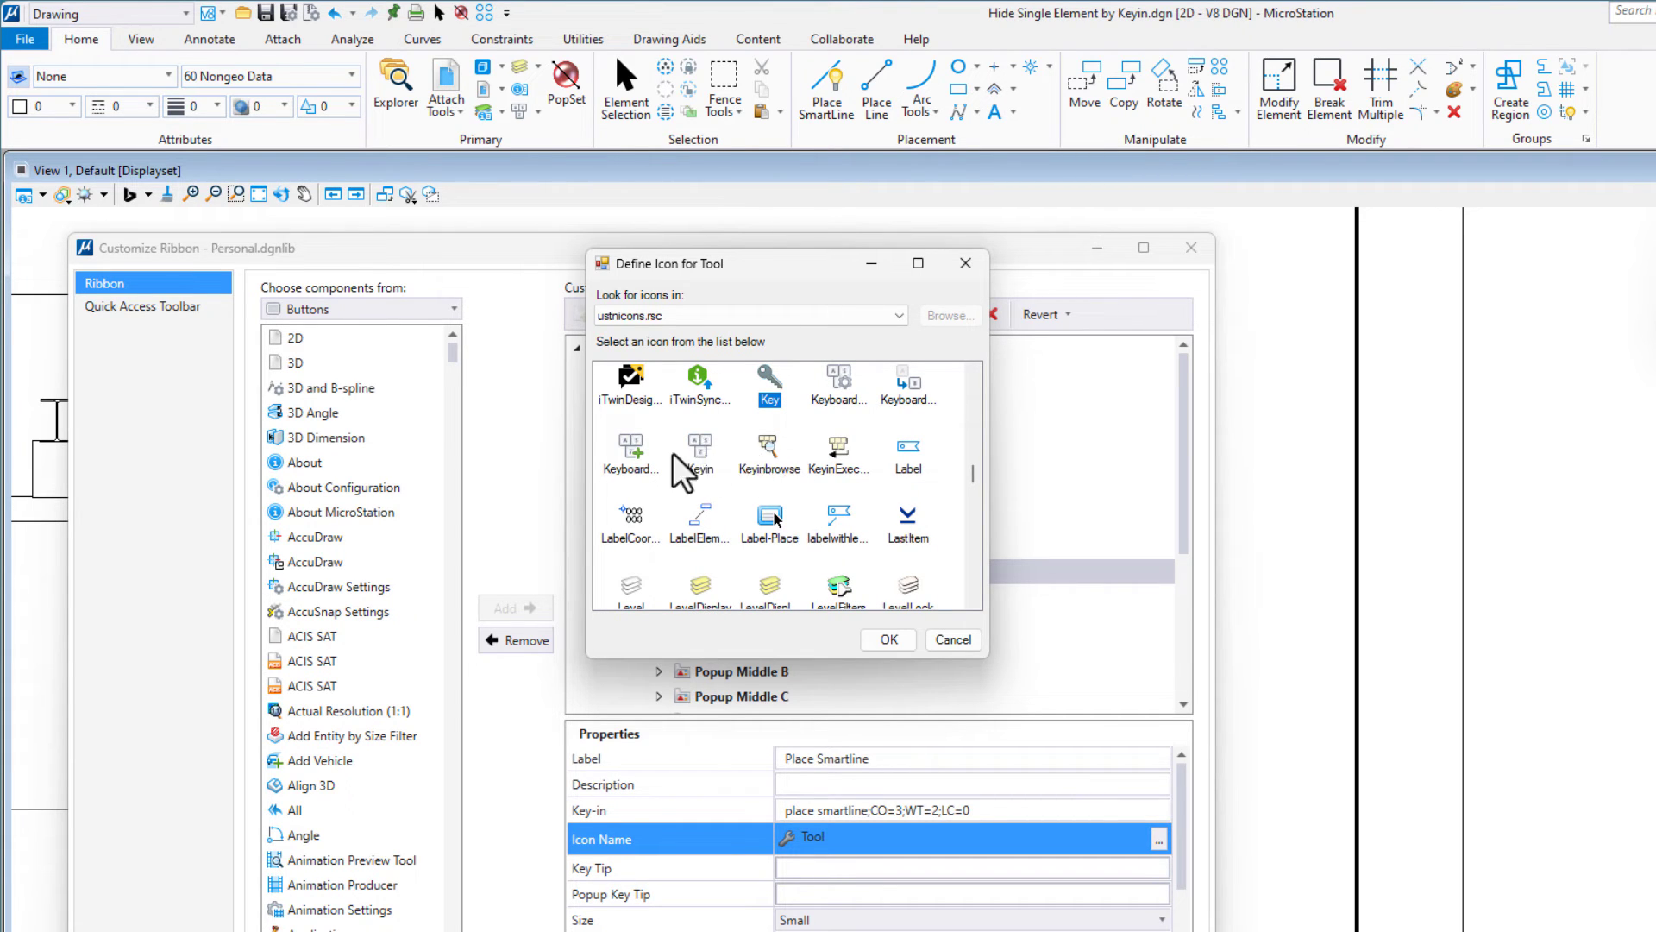
{"action": "left_click", "coordinate": [630, 454]}
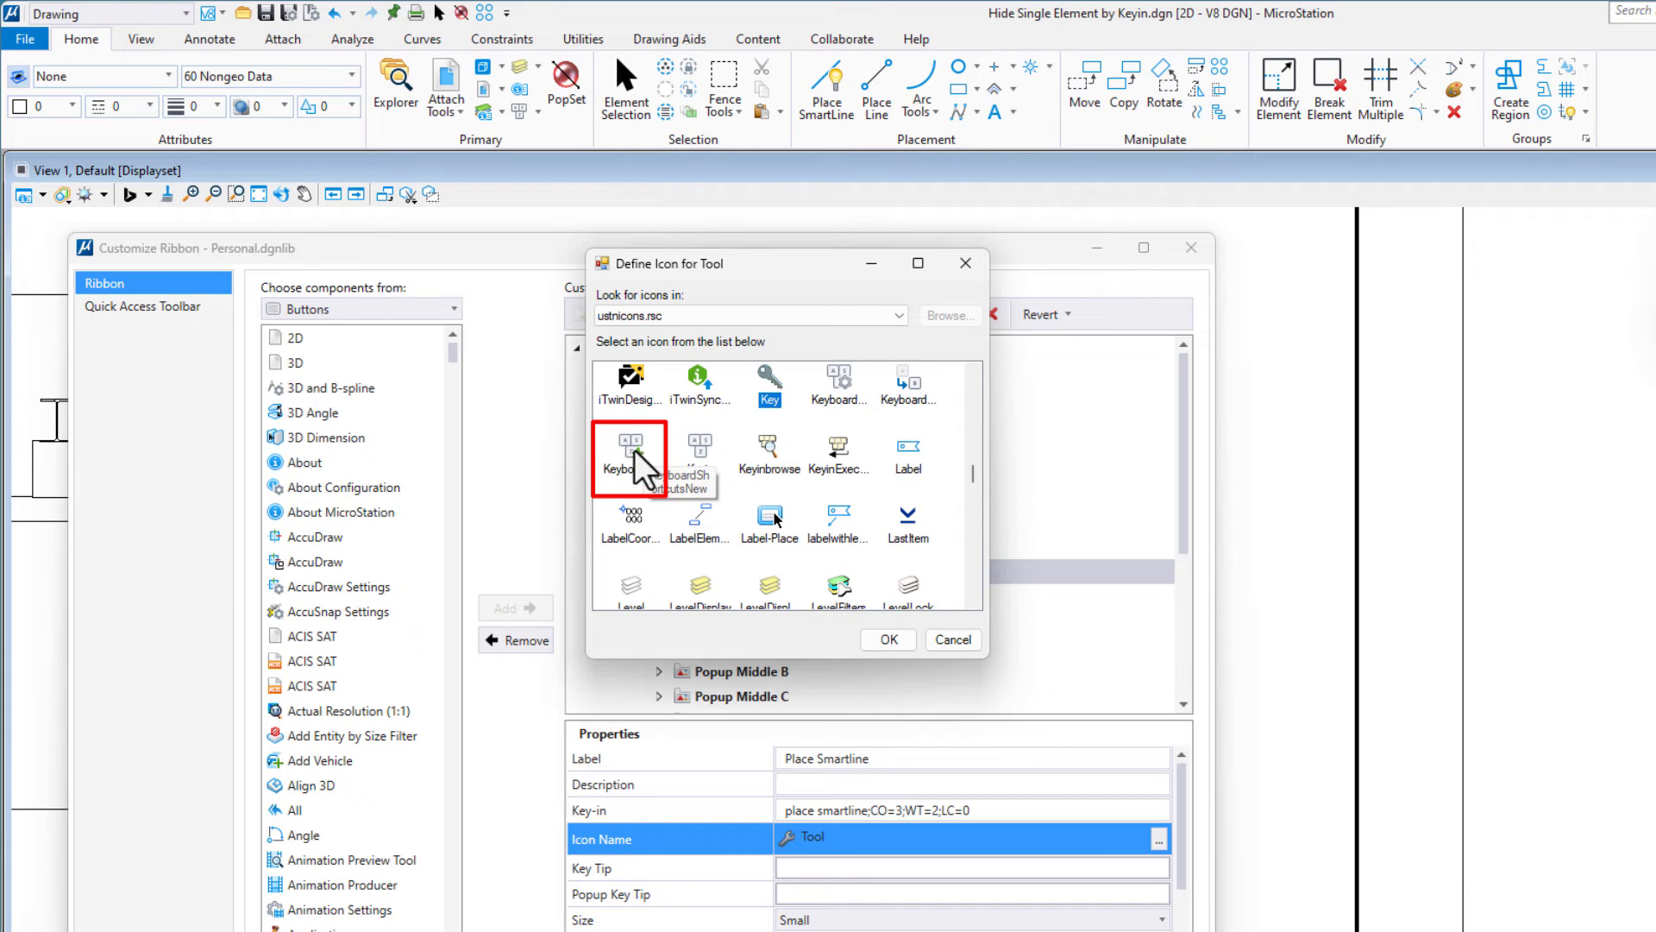
{"action": "left_click", "coordinate": [885, 639]}
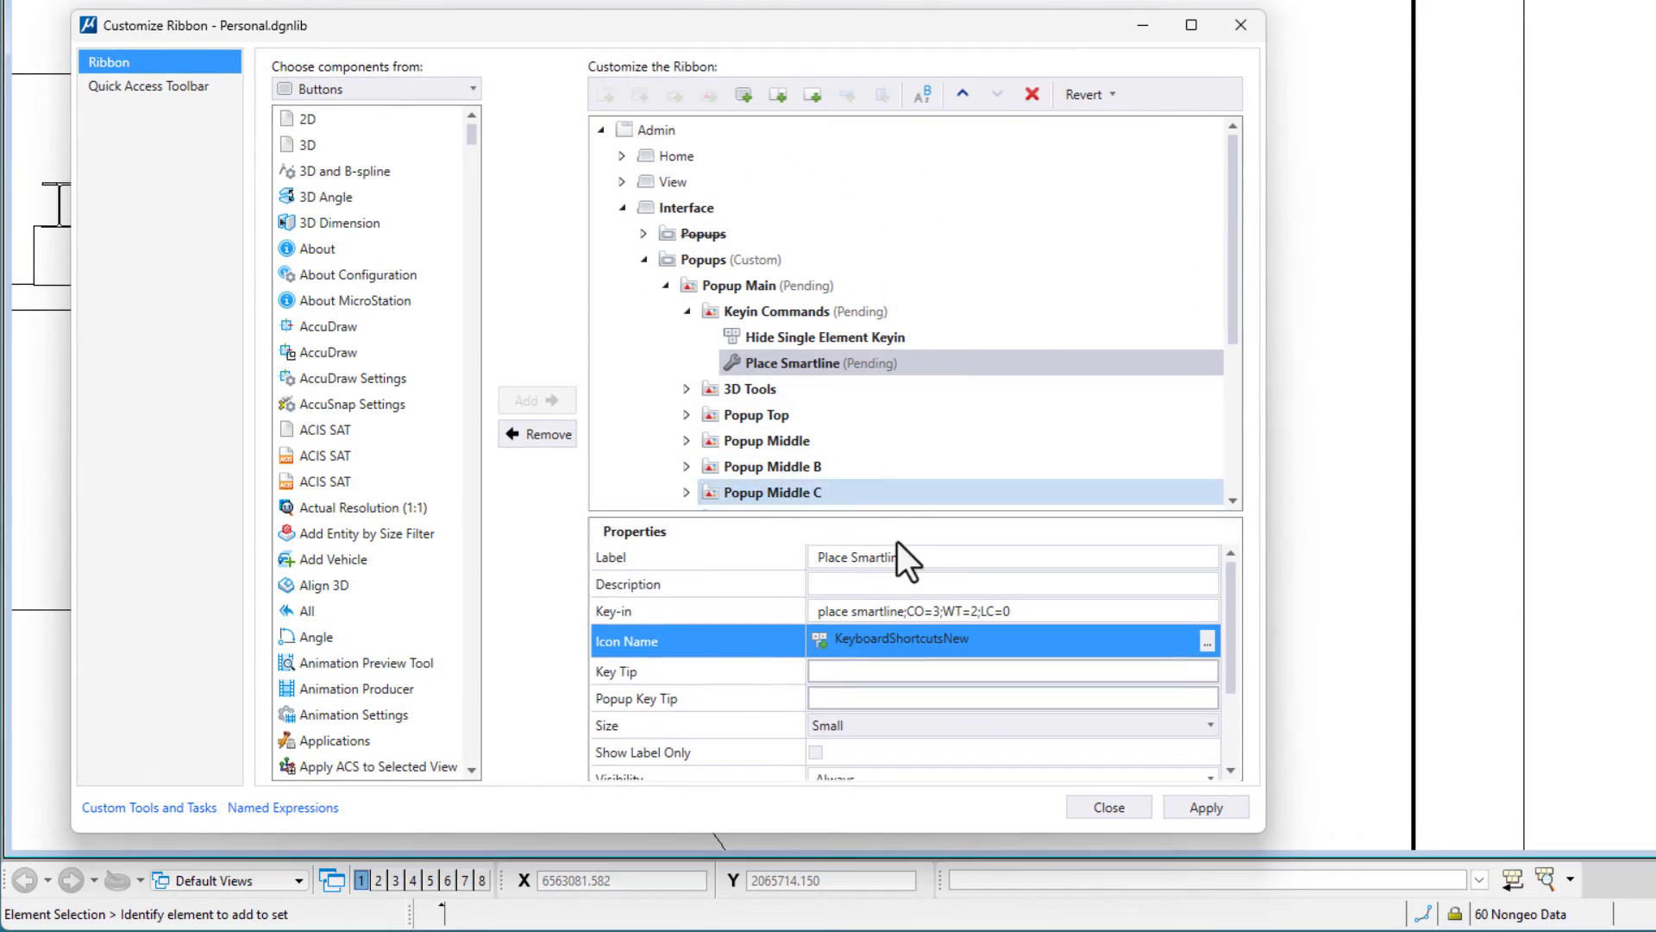
Apply the Customize Ribbon changes to save the Place Smartline popup button.
{"action": "left_click", "coordinate": [1204, 805]}
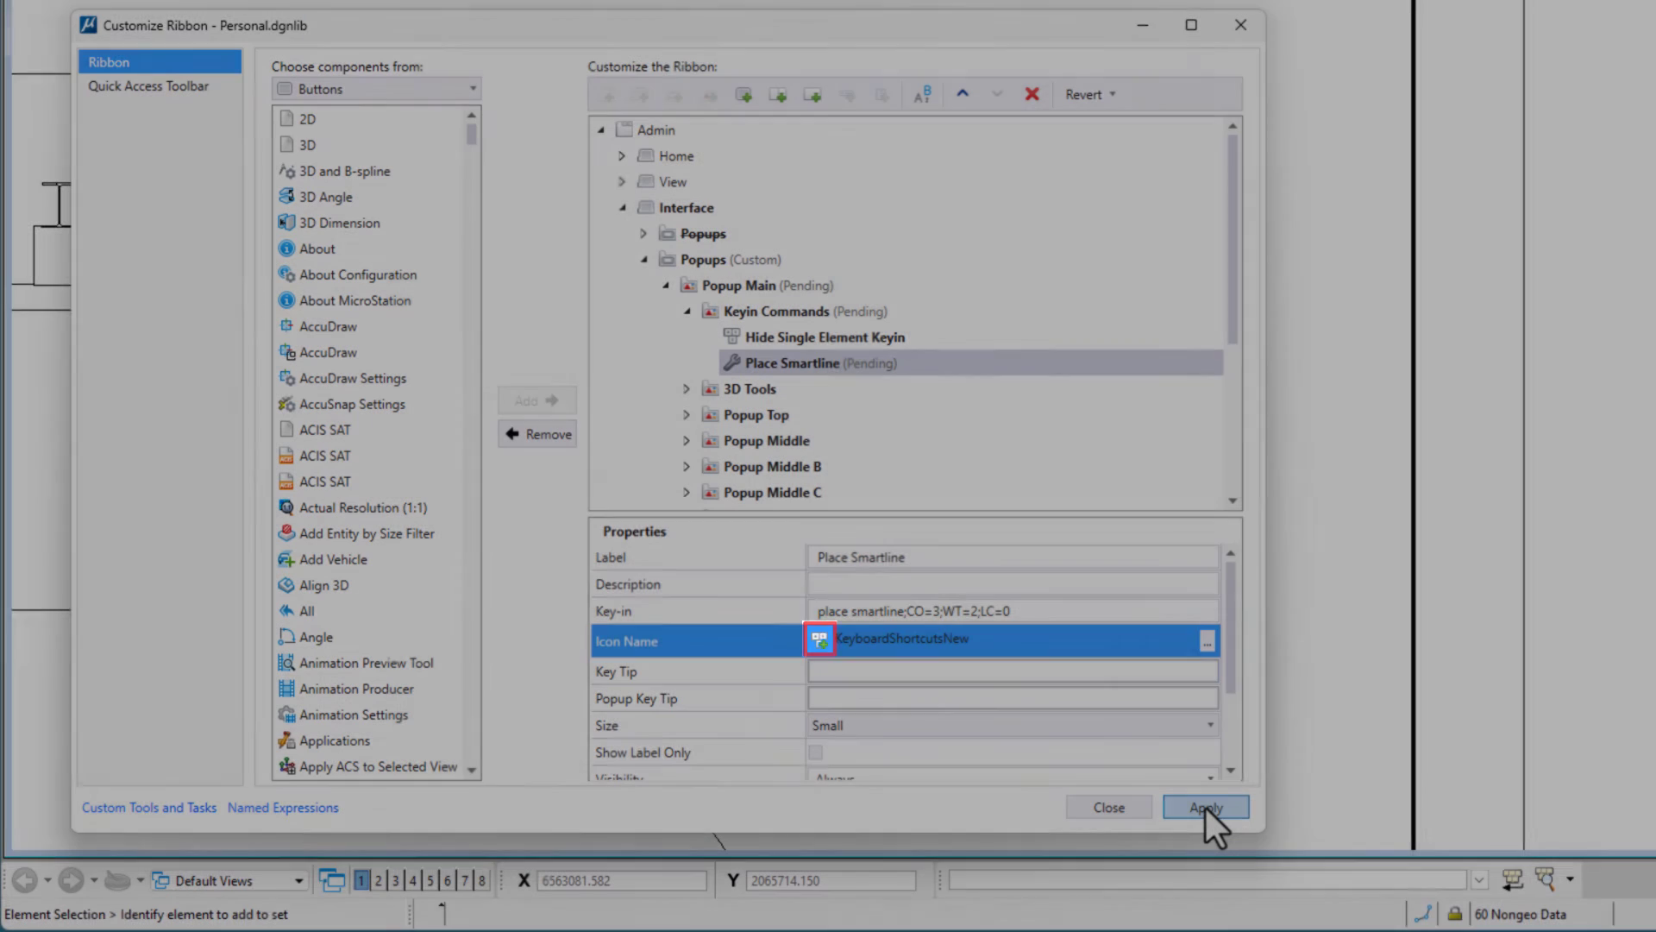
{"action": "left_click", "coordinate": [1205, 805]}
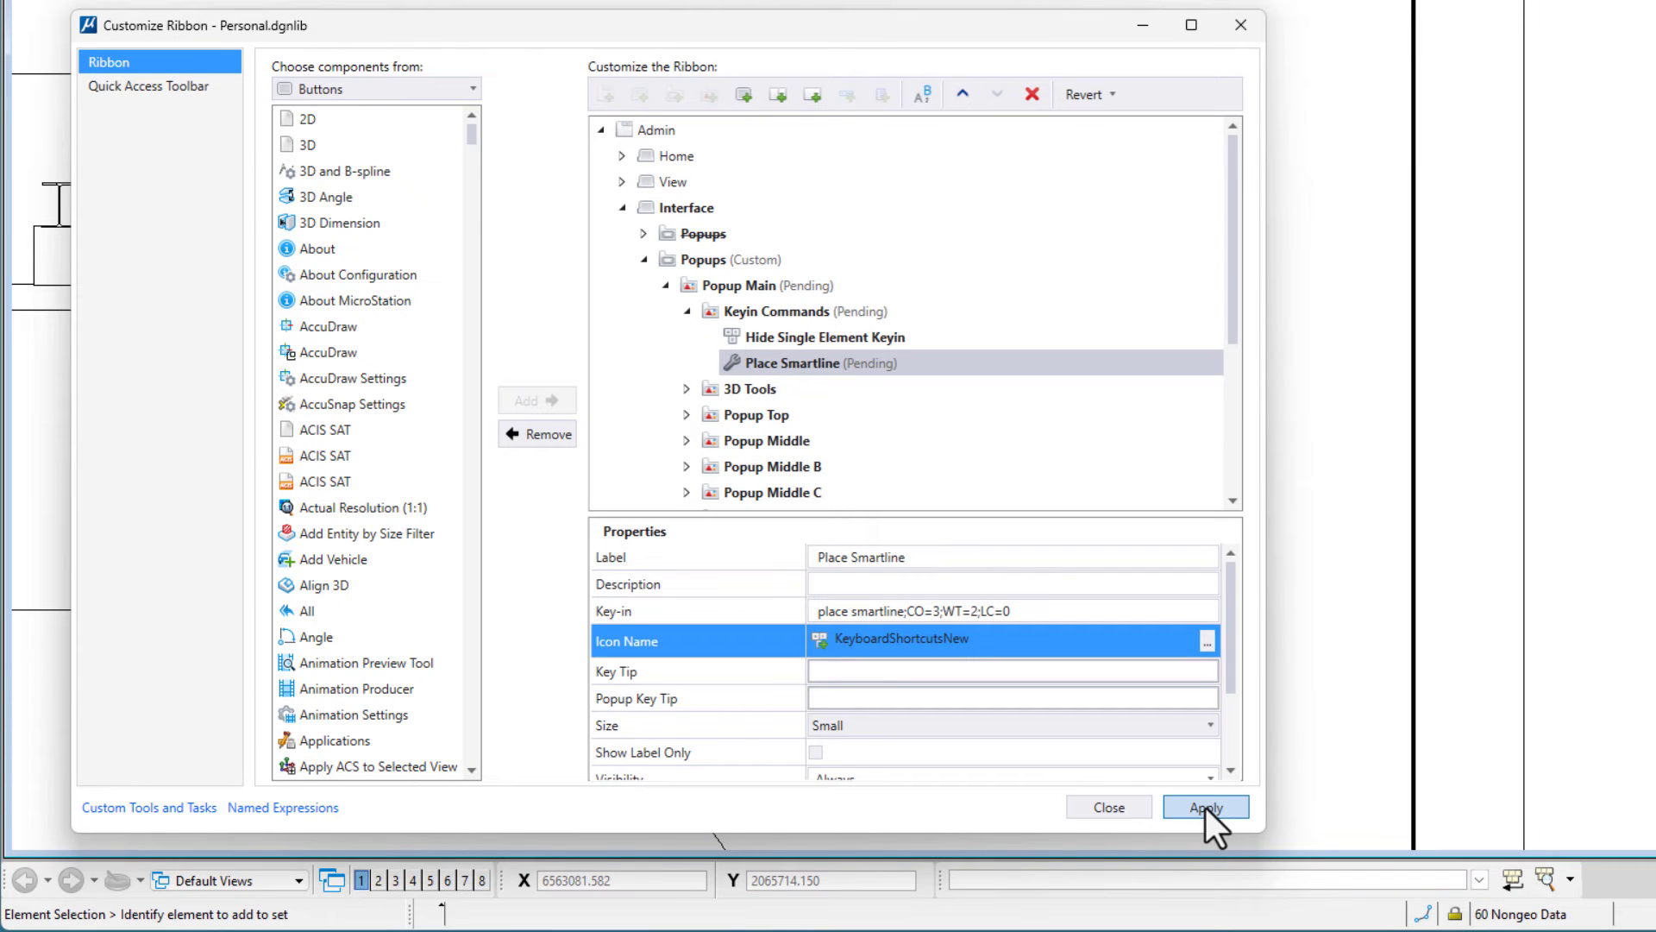
{"action": "left_click", "coordinate": [1205, 805]}
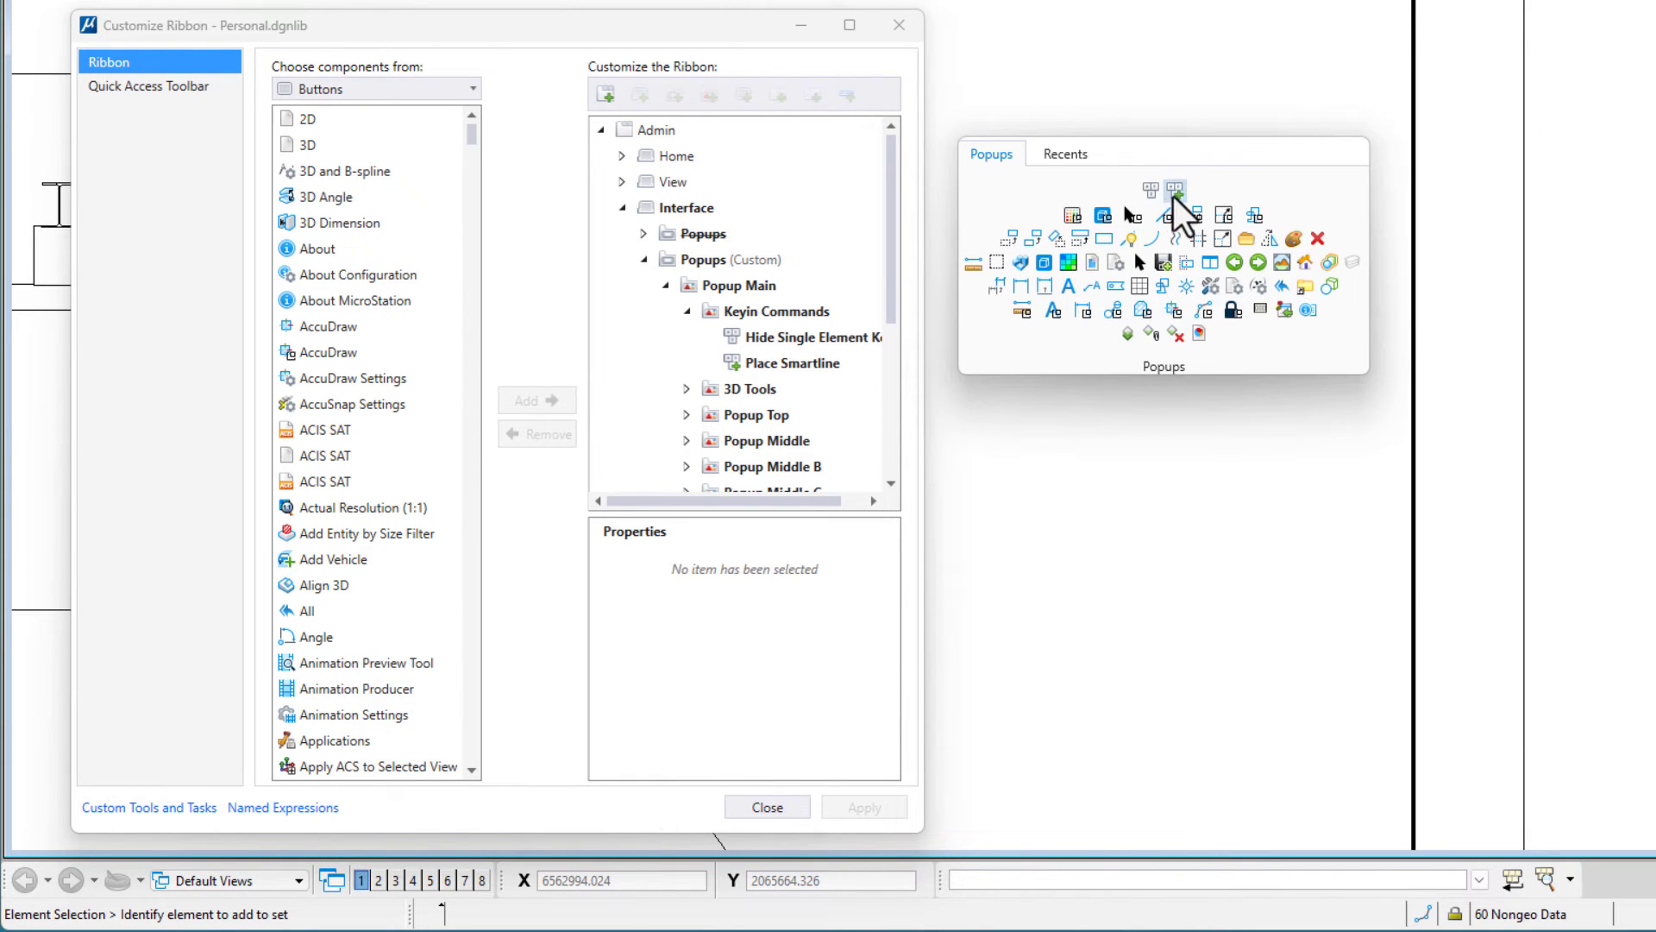
{"action": "mouse_move", "coordinate": [1175, 192]}
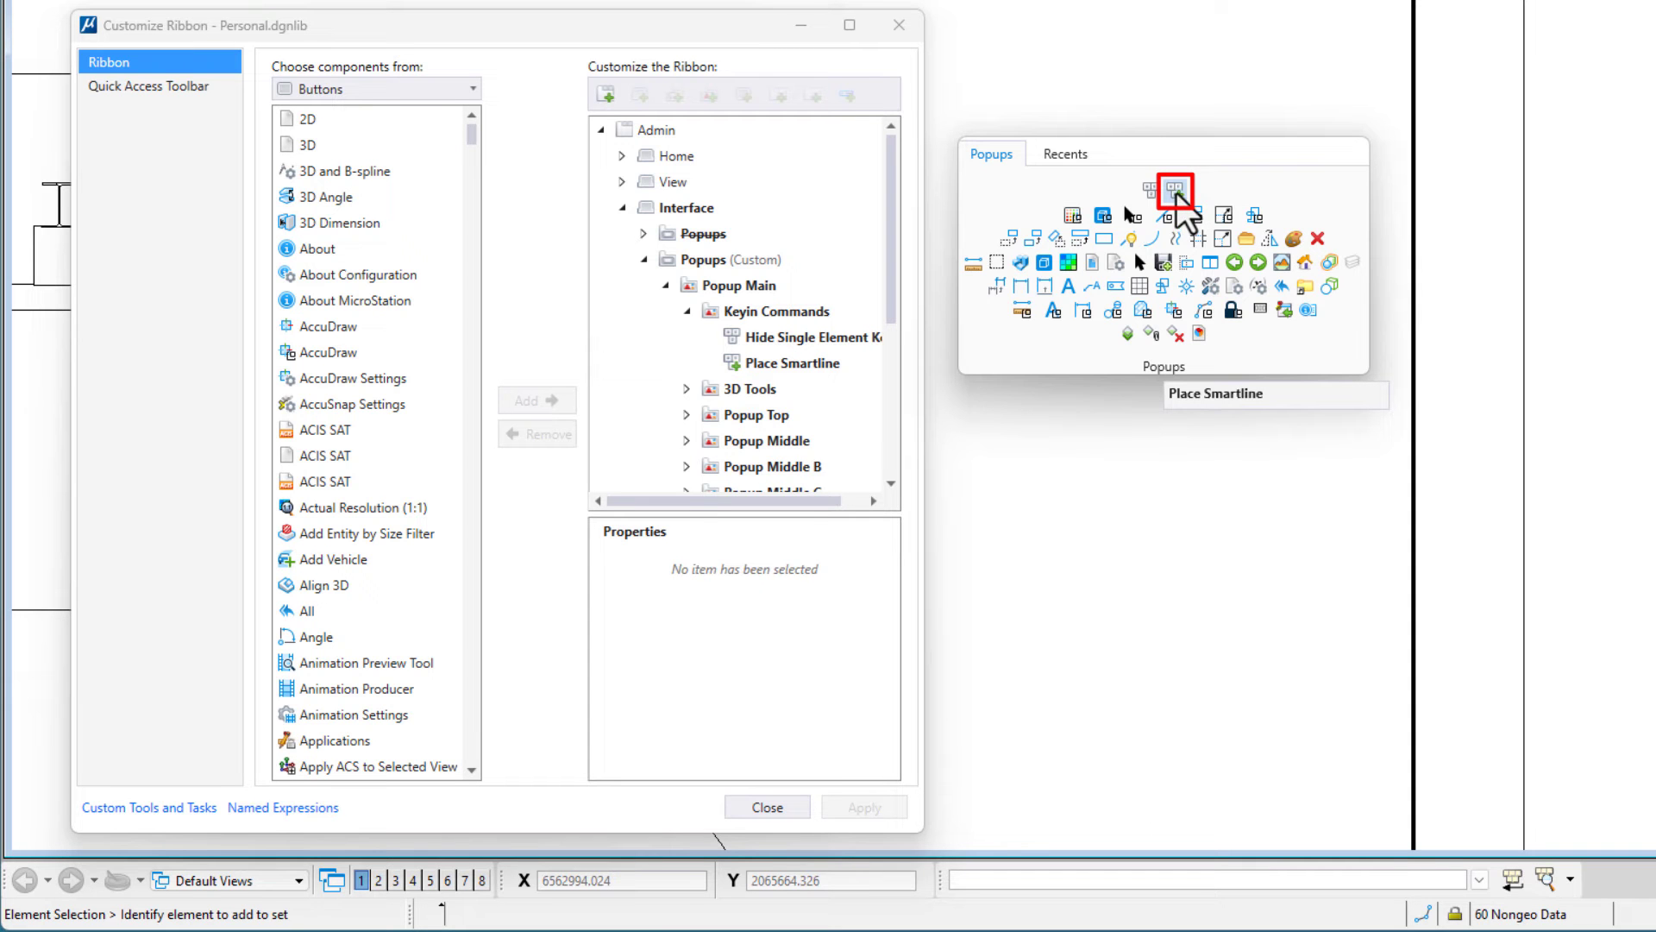
Start Place Smartline from its new popup icon and place a red test line.
{"action": "left_click", "coordinate": [1175, 193]}
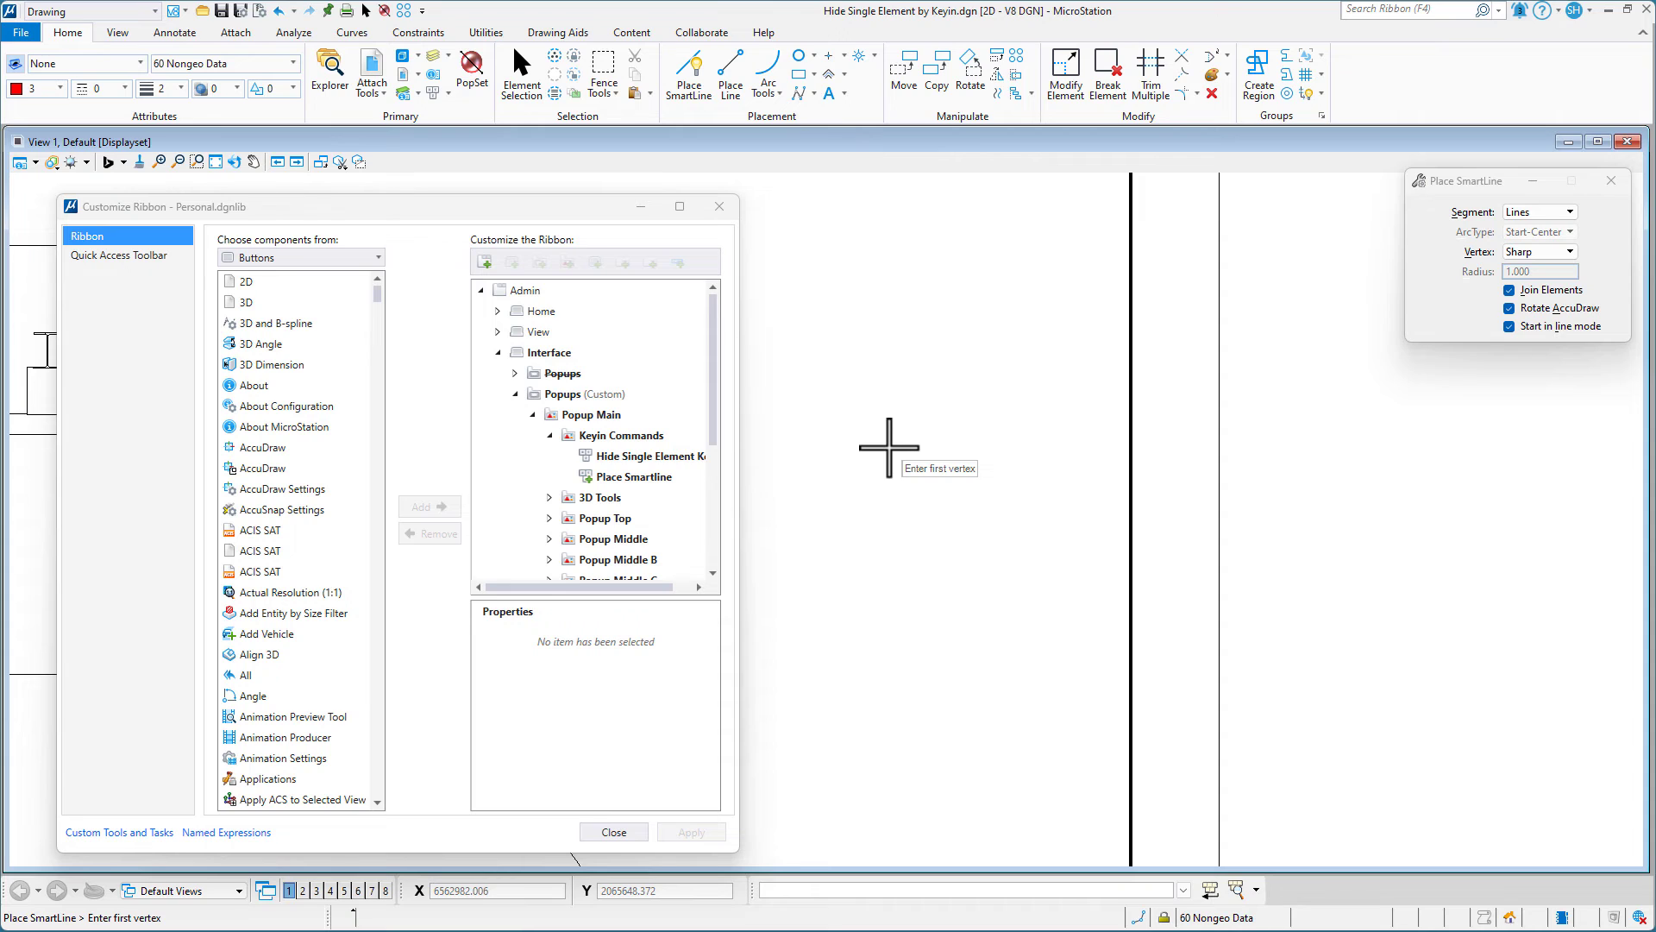
{"action": "left_click", "coordinate": [889, 447]}
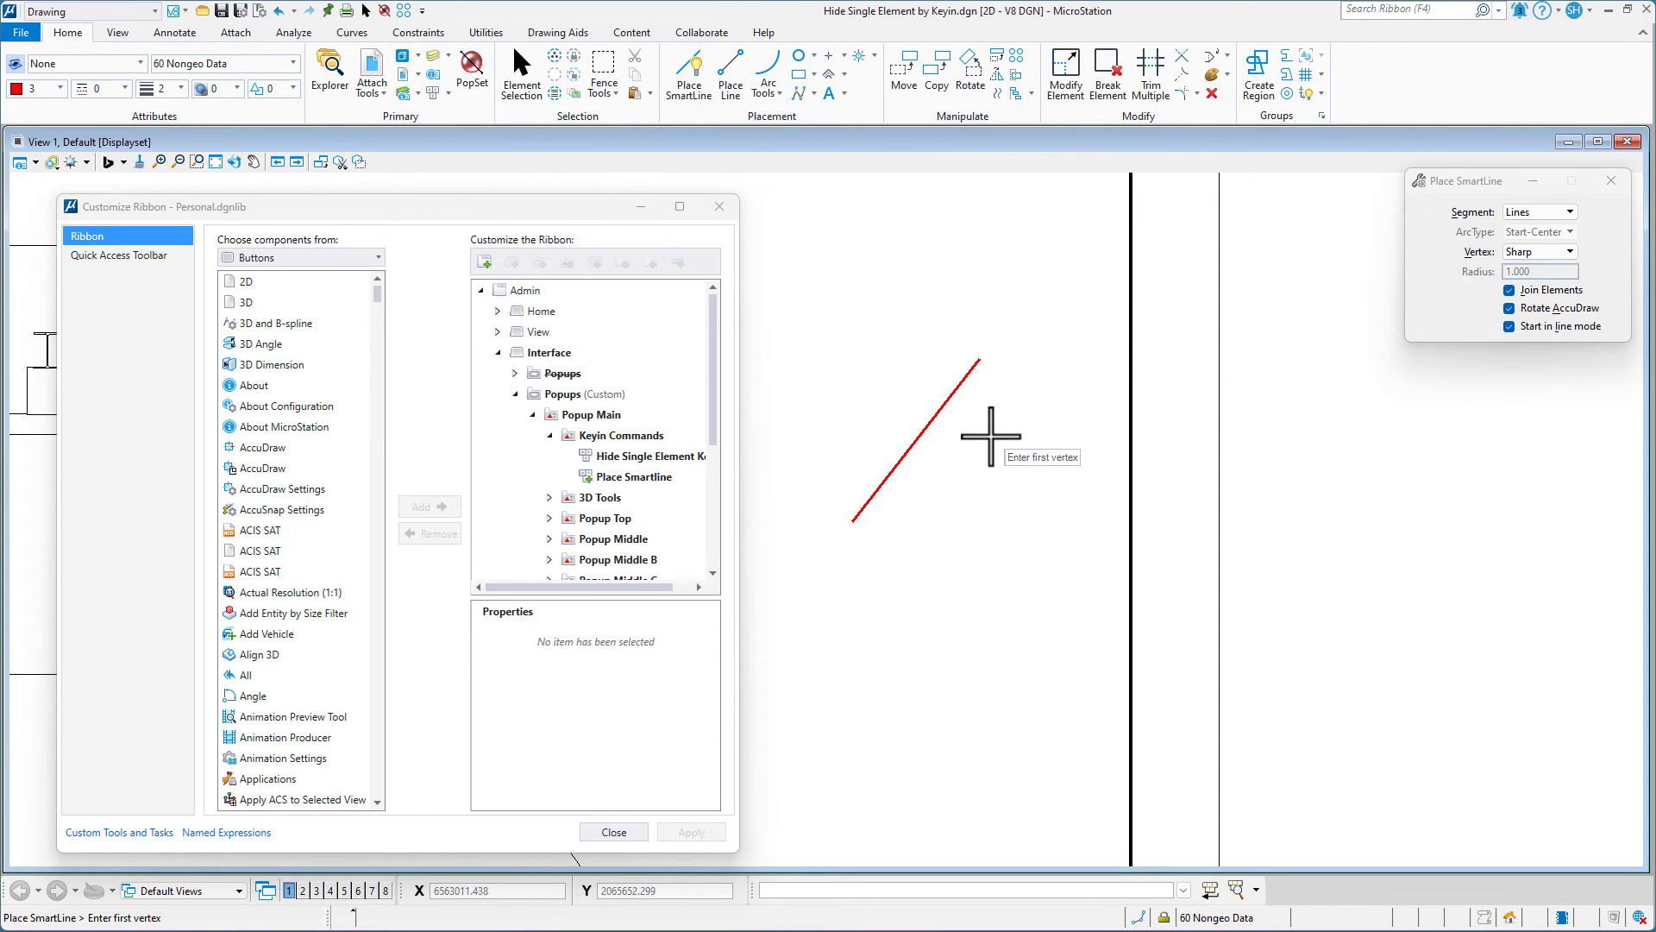
{"action": "mouse_move", "coordinate": [982, 451]}
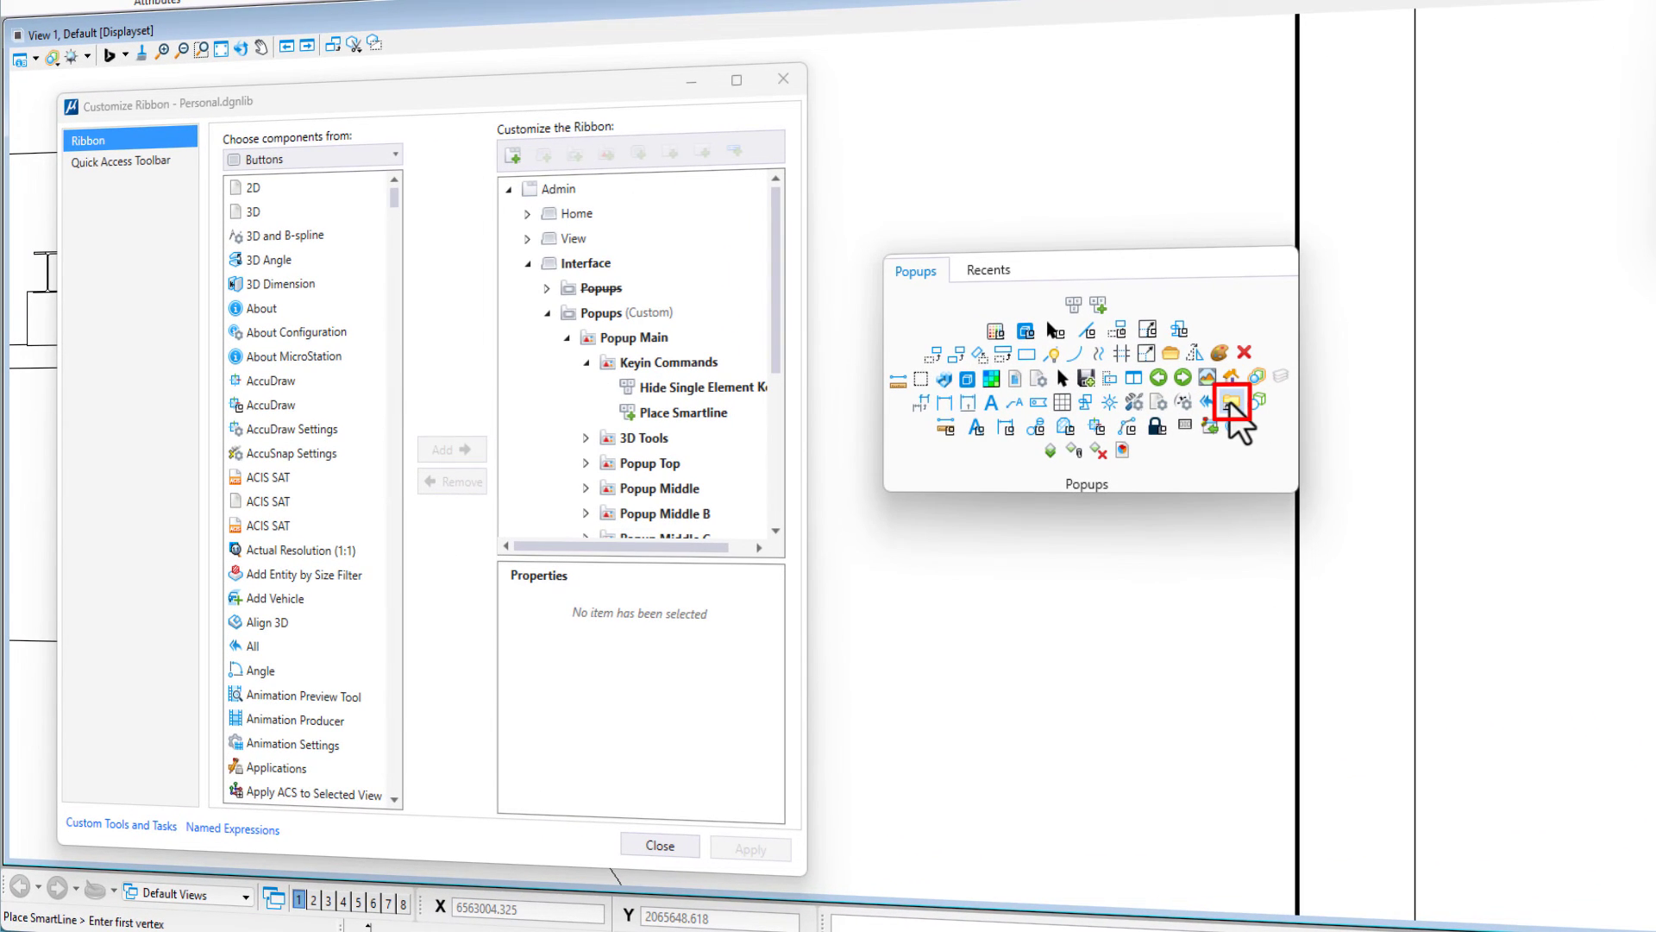
{"action": "mouse_move", "coordinate": [1231, 402]}
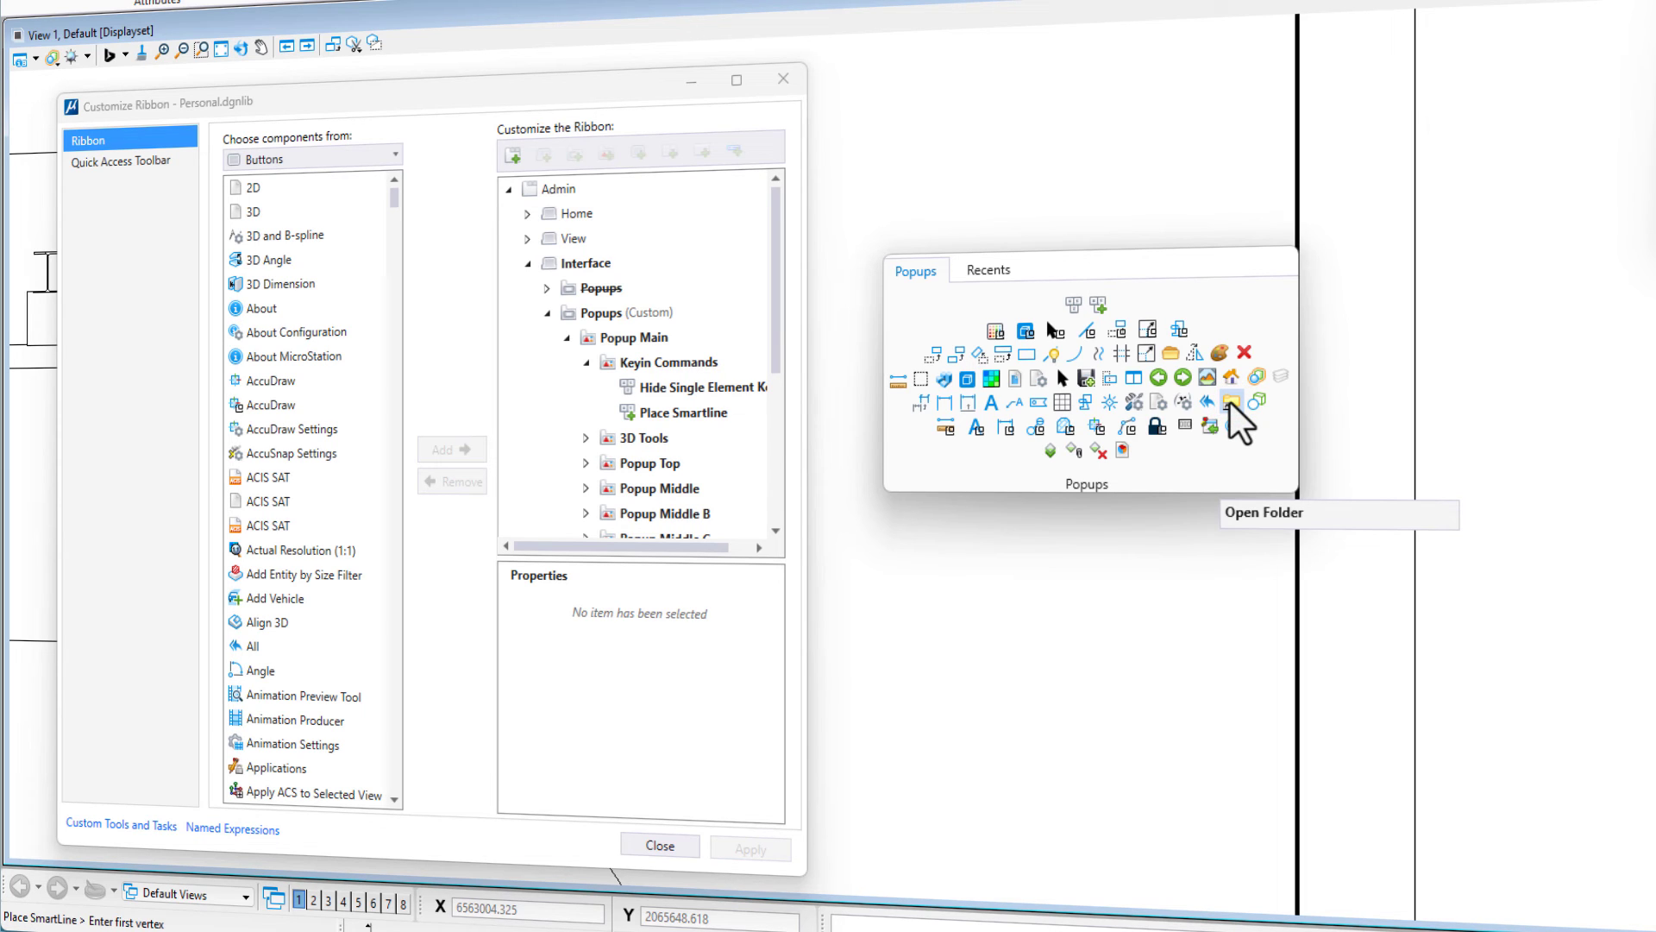
{"action": "mouse_move", "coordinate": [1083, 279]}
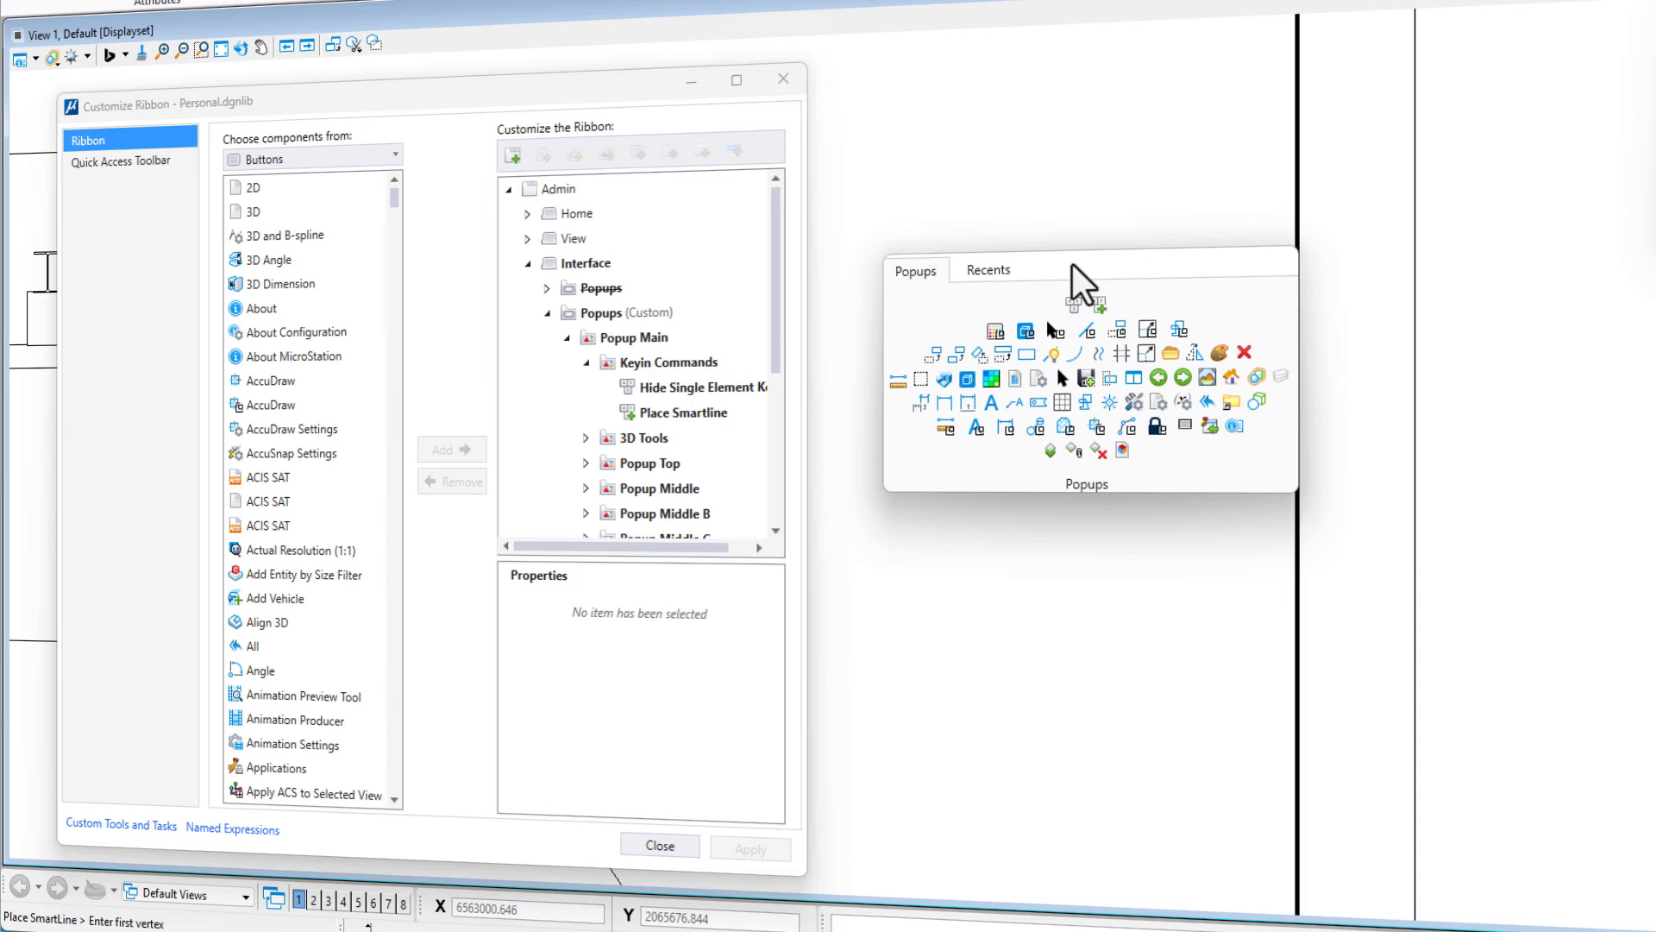
Expand Popup Middle C in the ribbon tree and select its Open Folder button.
{"action": "left_click", "coordinate": [668, 361]}
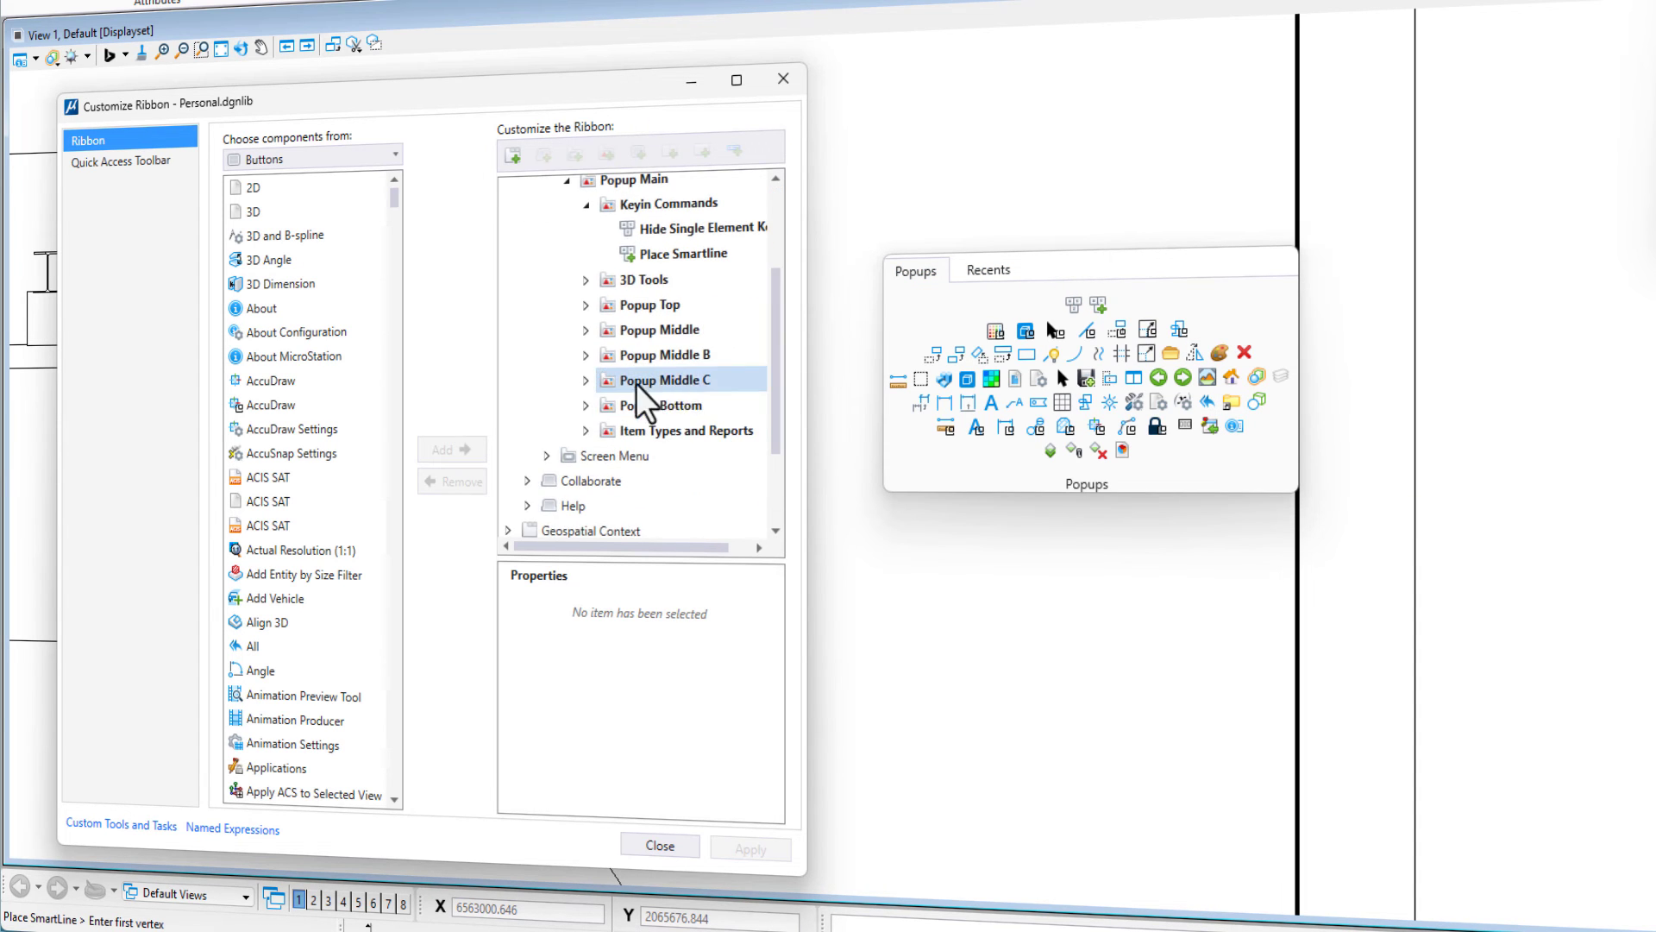
{"action": "left_click", "coordinate": [587, 379]}
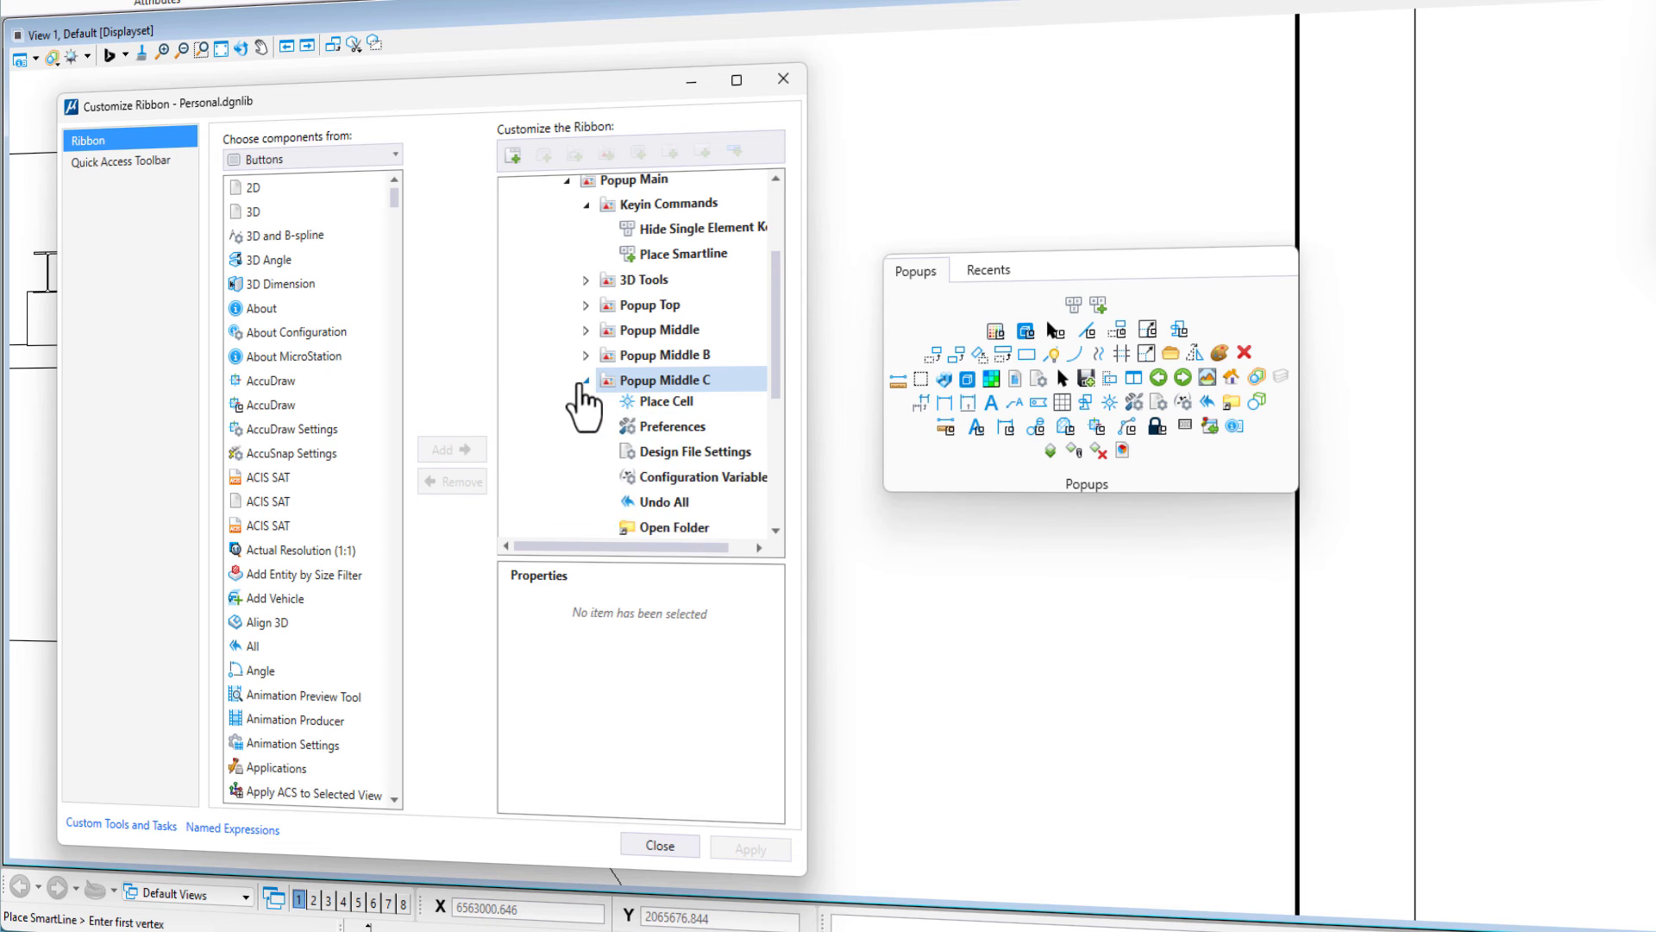
{"action": "scroll", "scroll_direction": "down", "scroll_amount": 3}
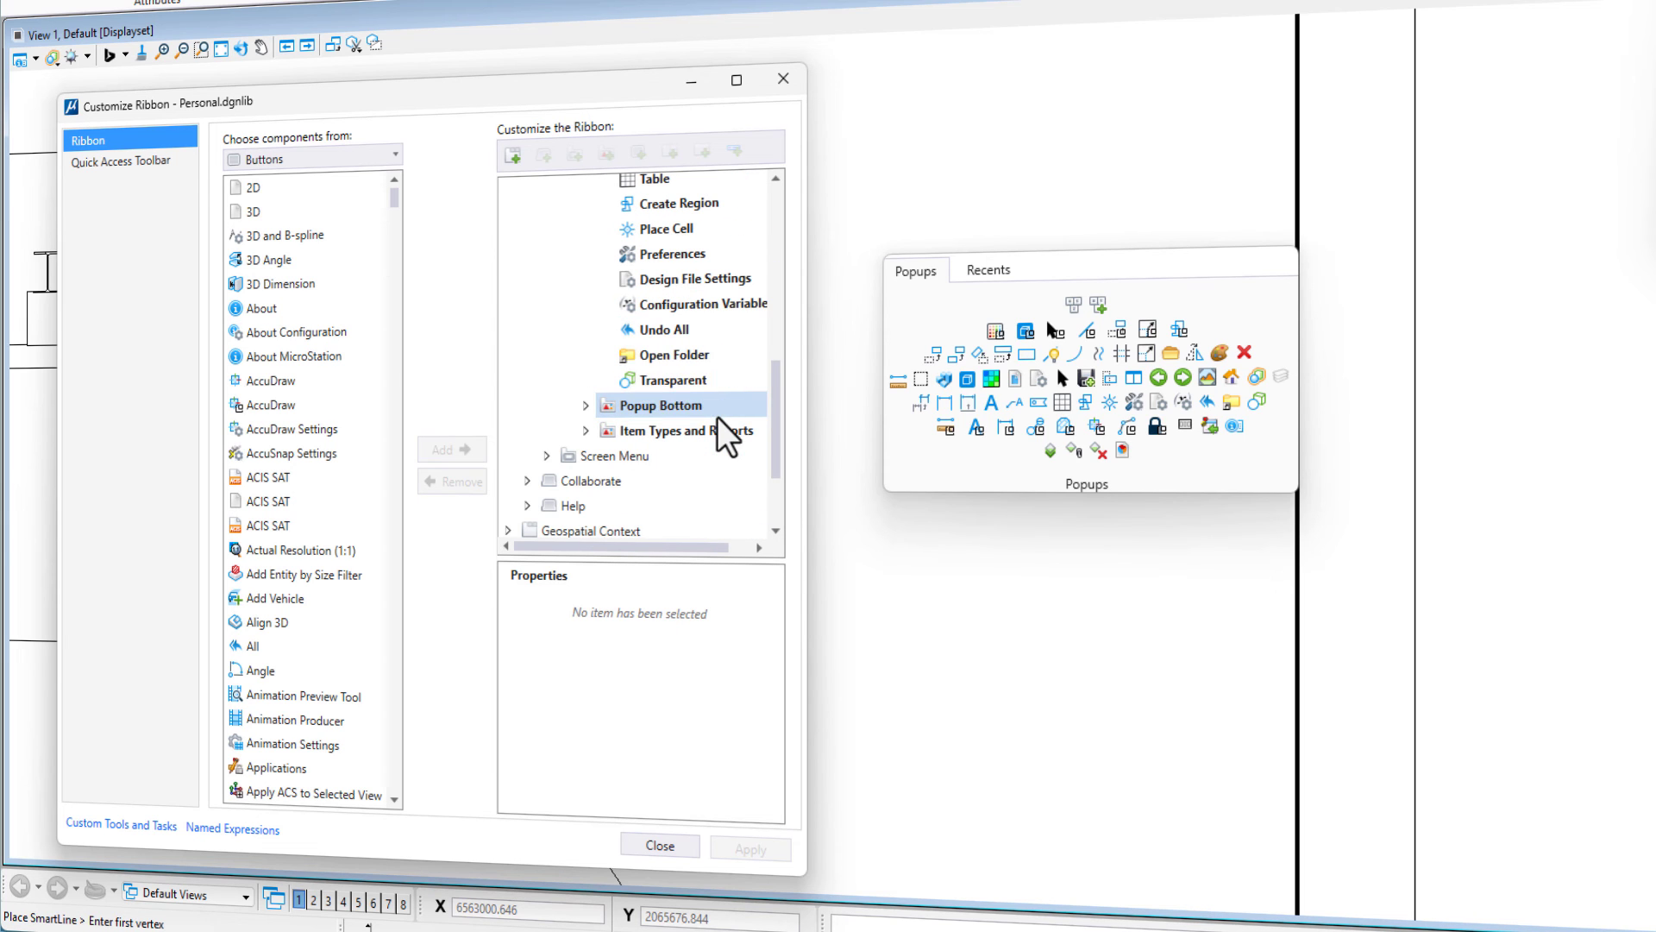
{"action": "left_click", "coordinate": [674, 354]}
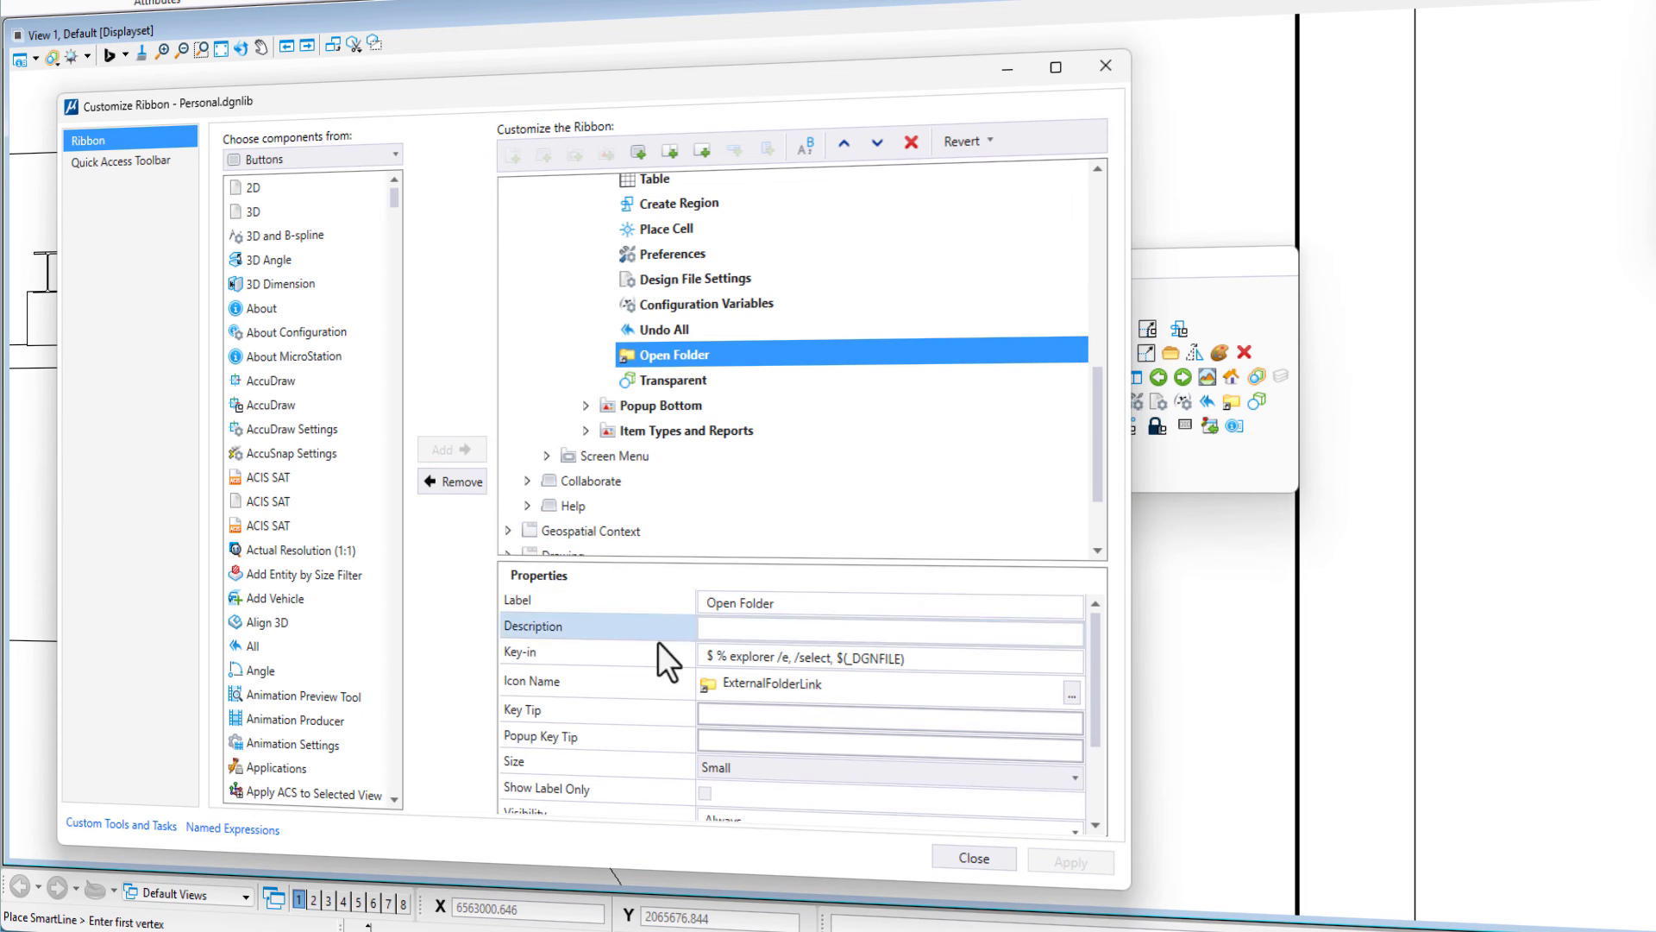
Inspect Open Folder's Explorer key-in property, then close Customize Ribbon.
{"action": "left_click", "coordinate": [888, 656]}
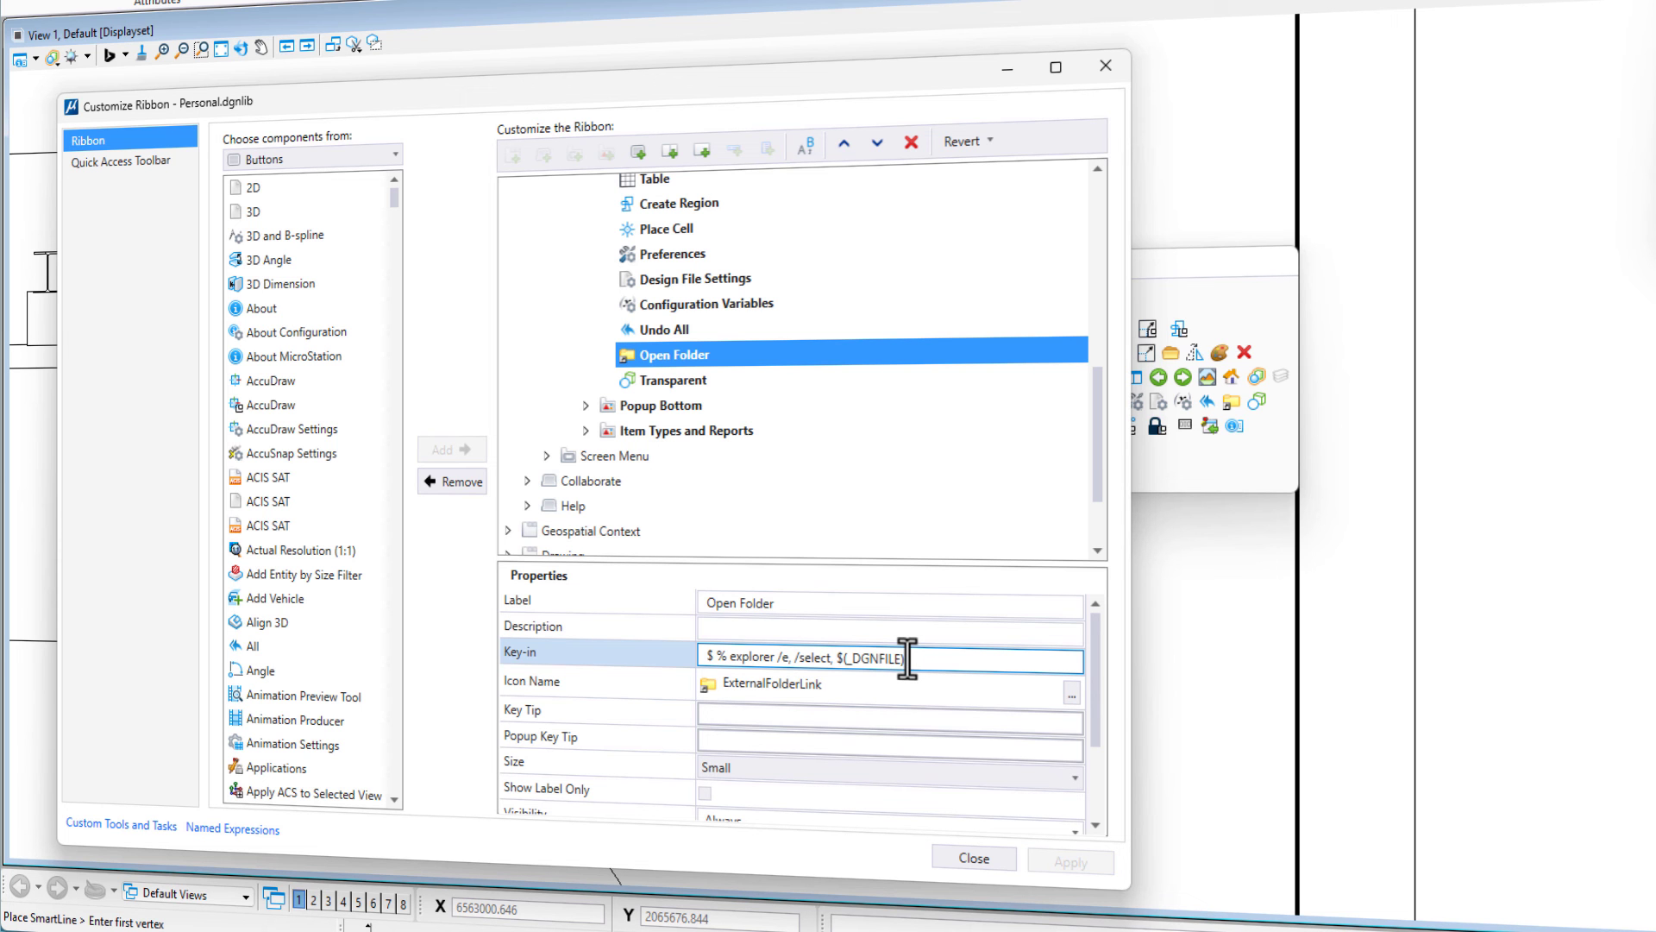
{"action": "left_click", "coordinate": [970, 856]}
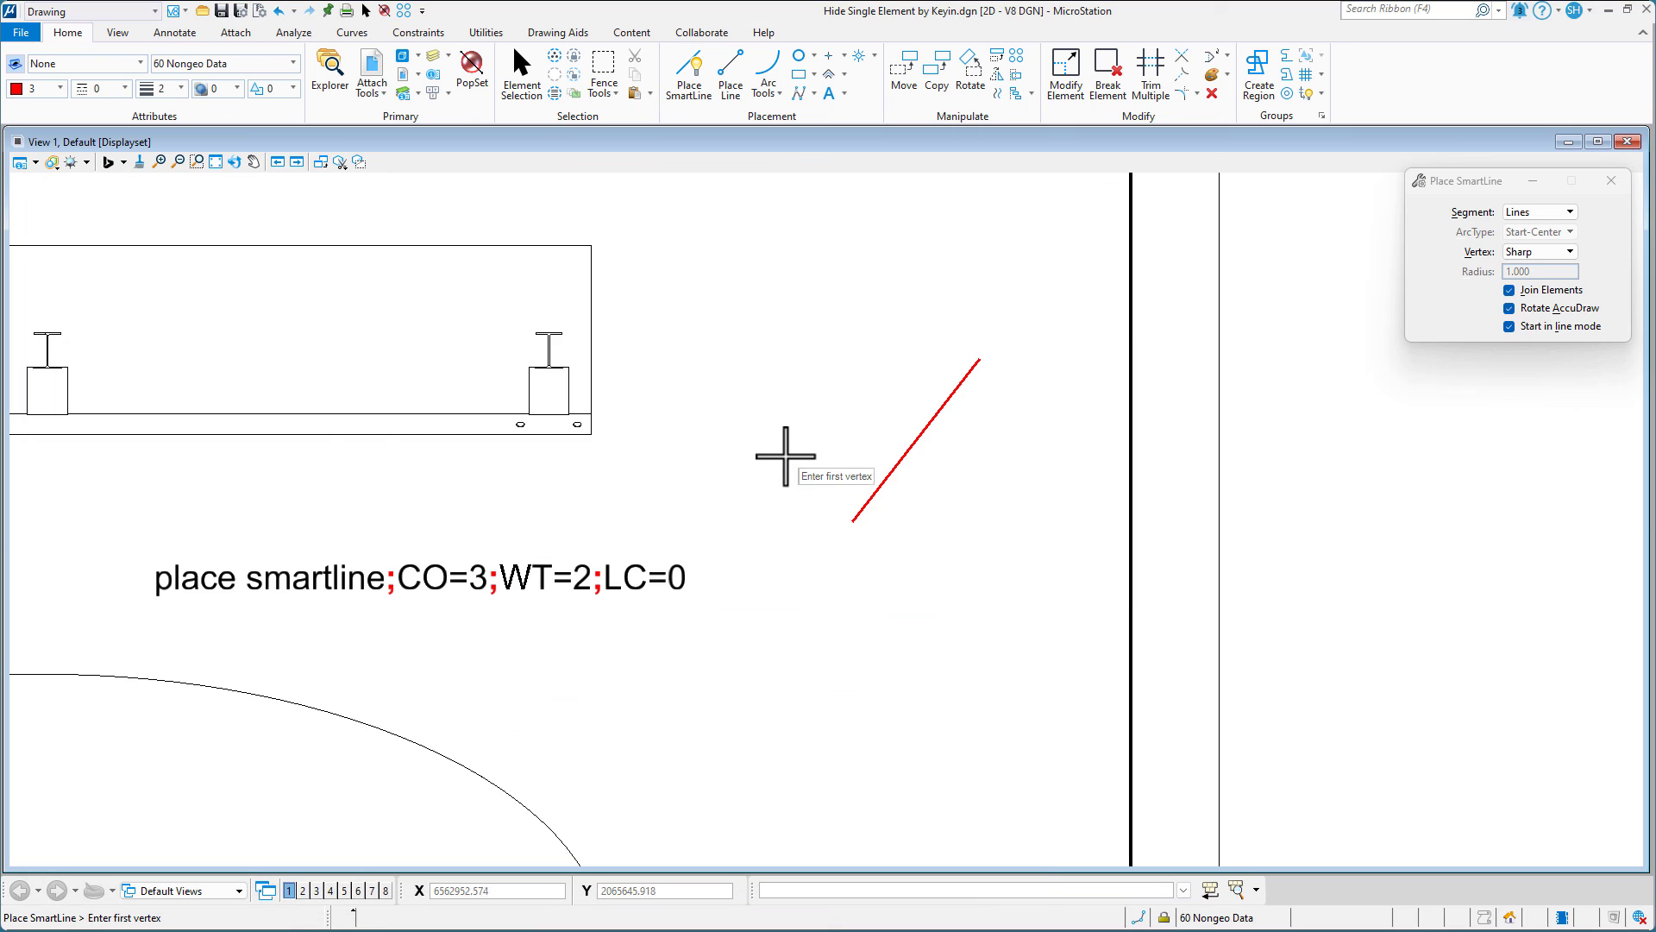
{"action": "mouse_move", "coordinate": [774, 402]}
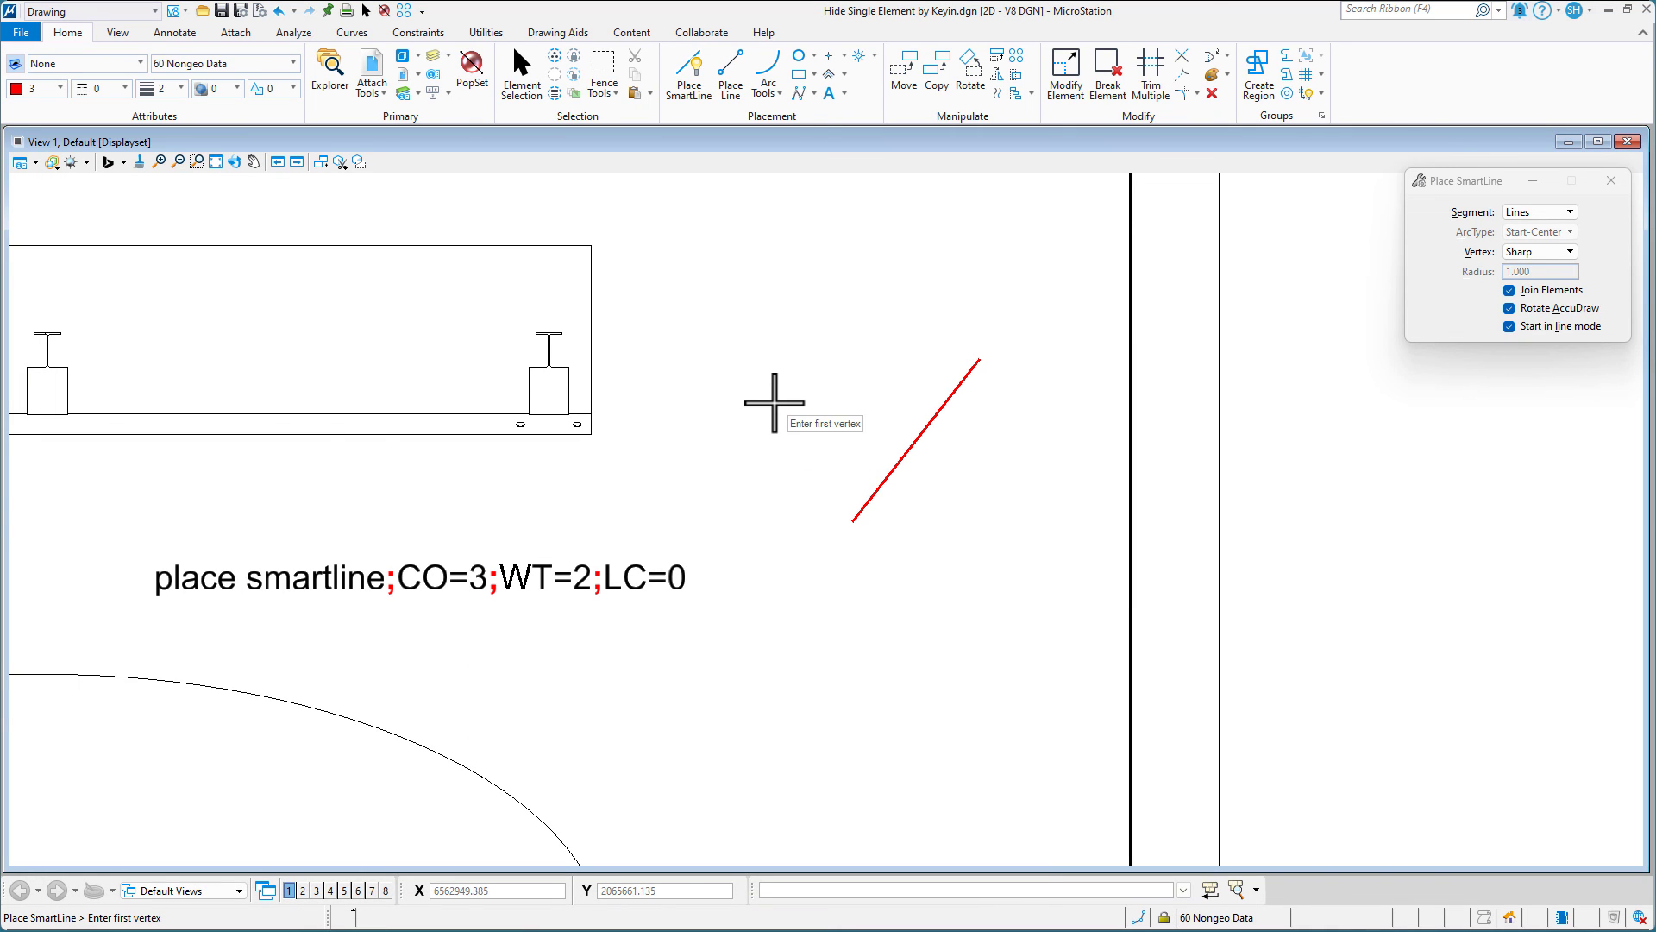